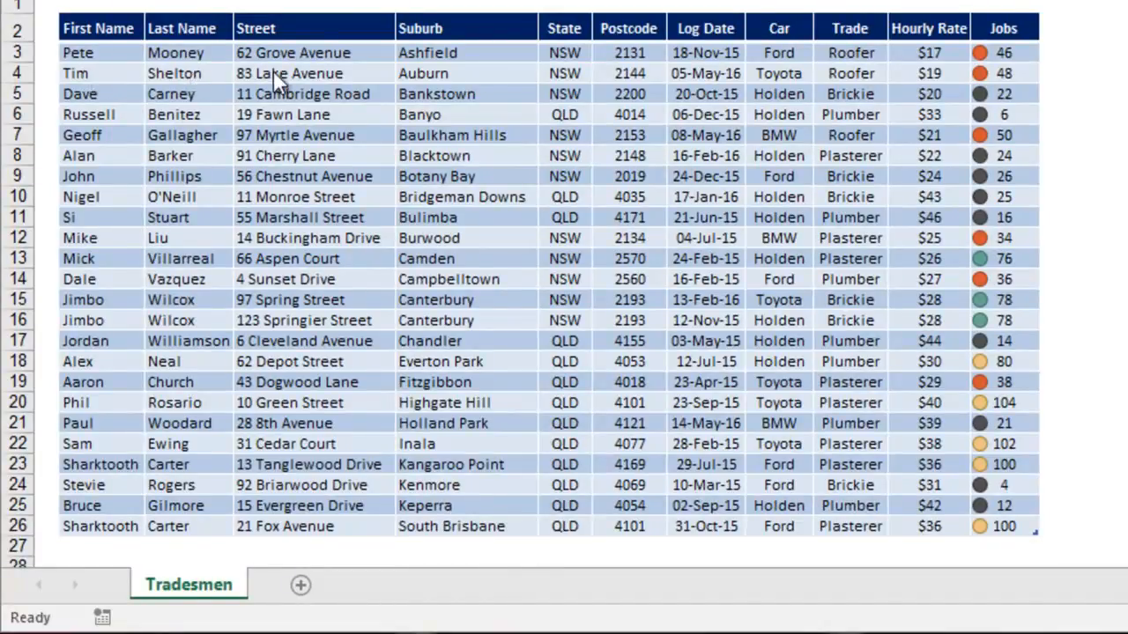
pyautogui.moveTo(705, 80)
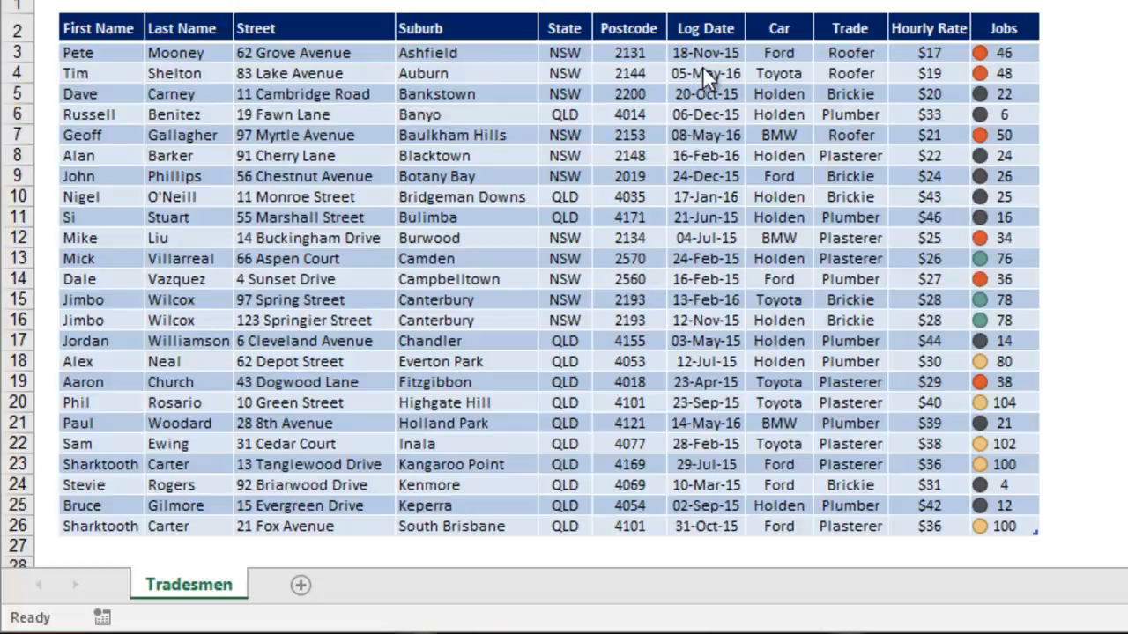
pyautogui.moveTo(789, 81)
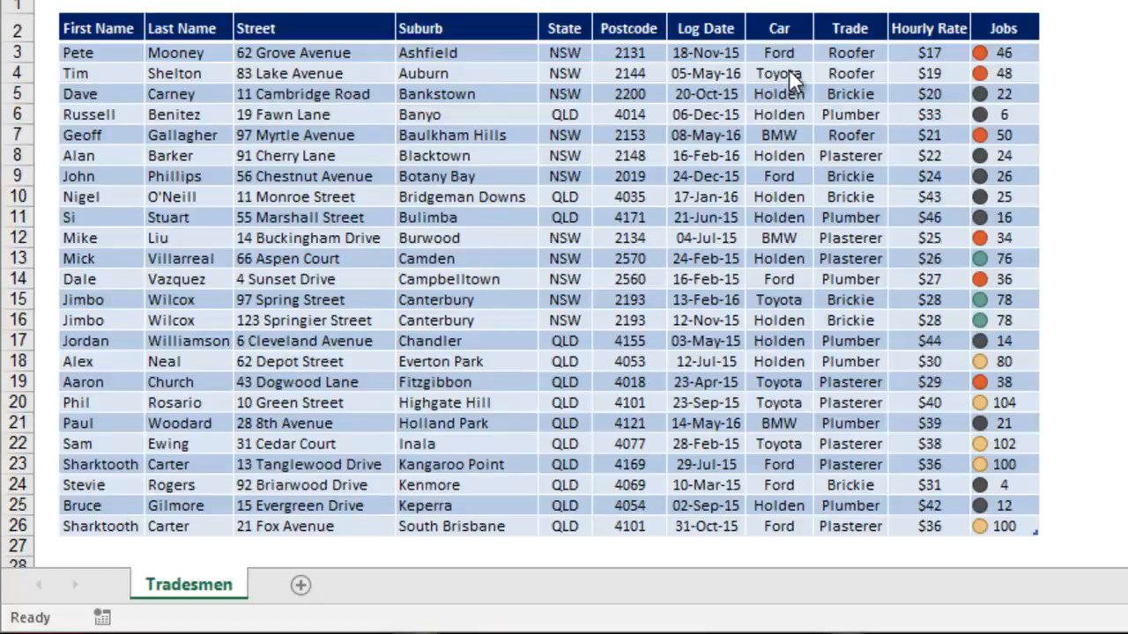
pyautogui.moveTo(913, 79)
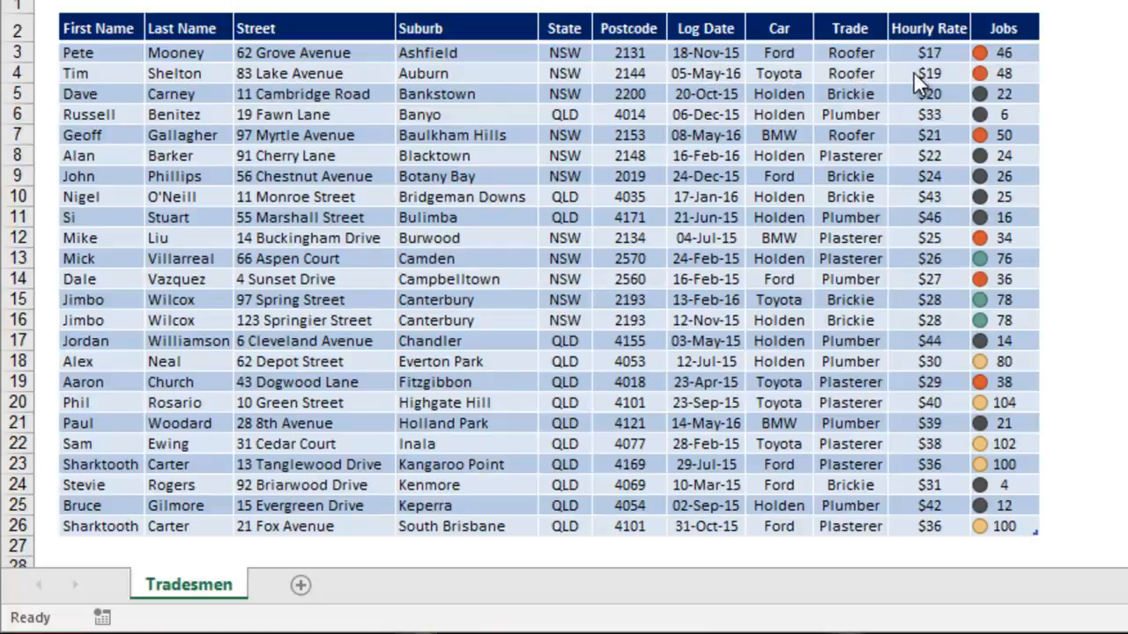
pyautogui.moveTo(1031, 96)
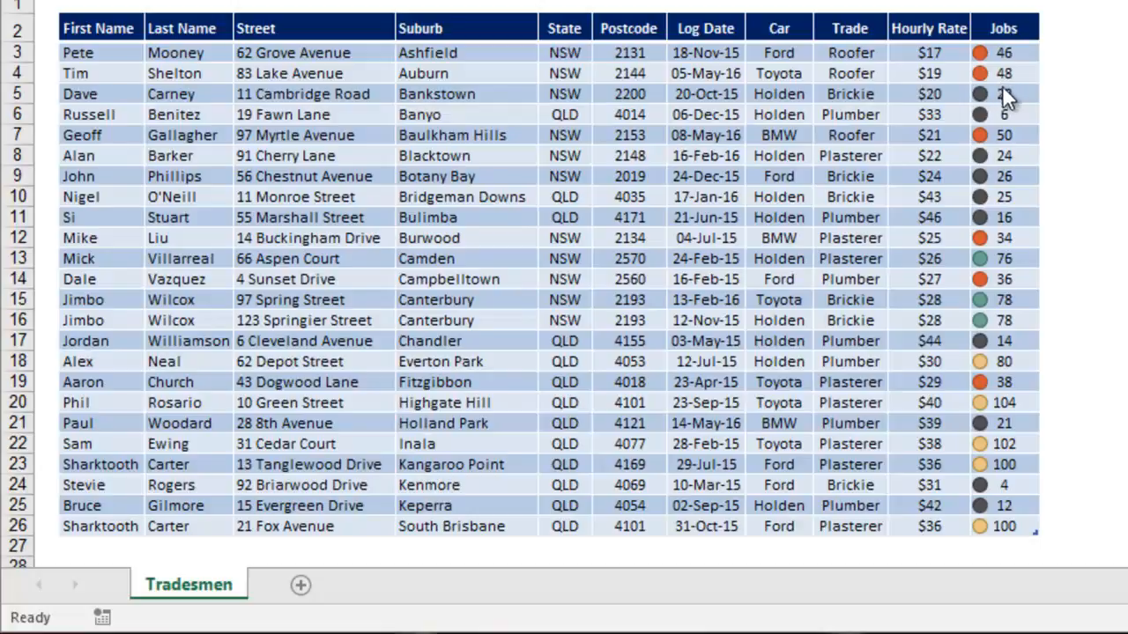
pyautogui.moveTo(1017, 102)
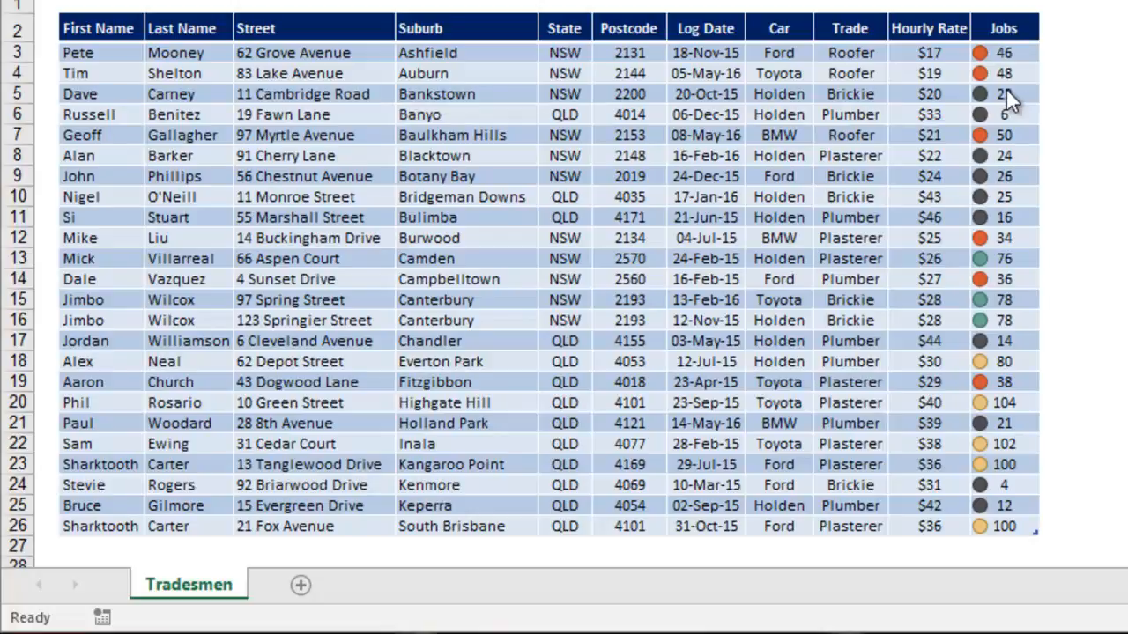
pyautogui.moveTo(489, 57)
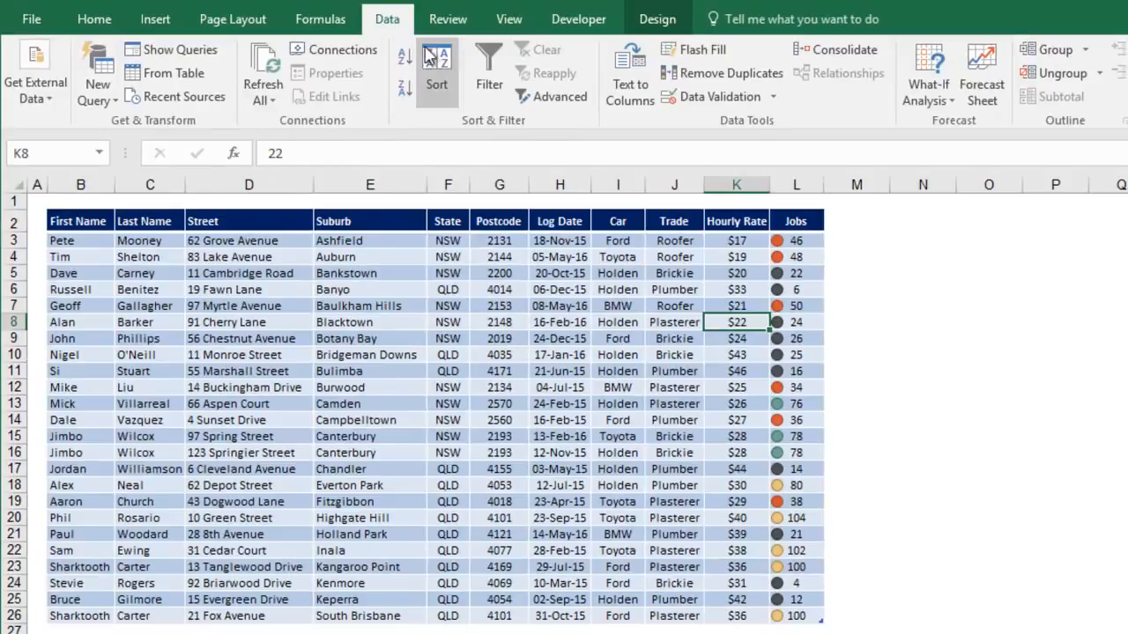
pyautogui.moveTo(436, 66)
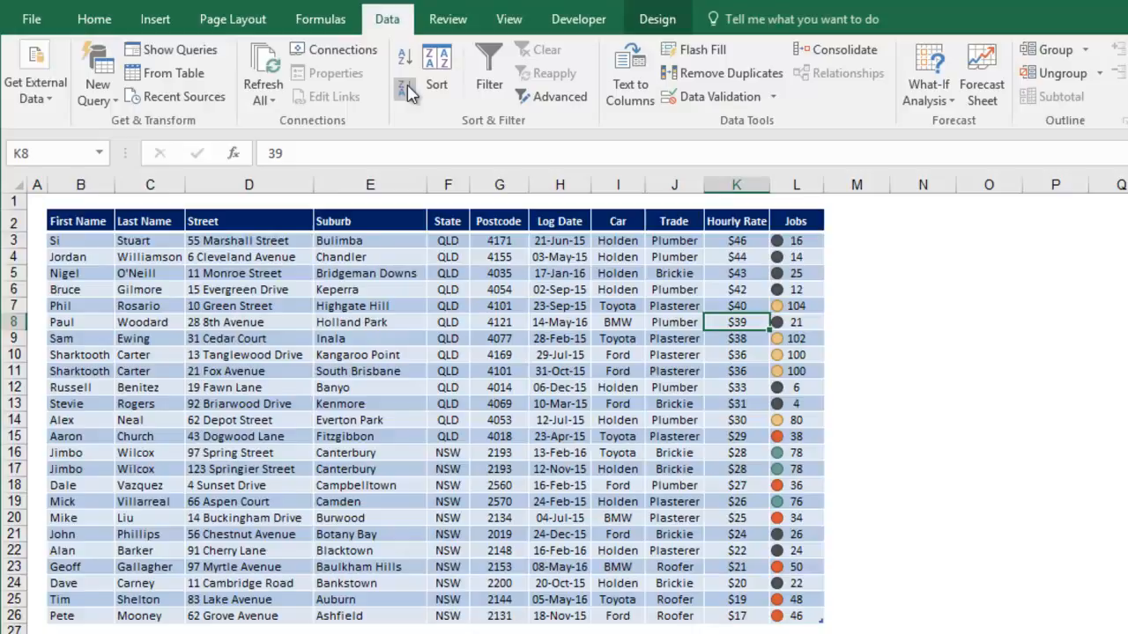
pyautogui.moveTo(592, 289)
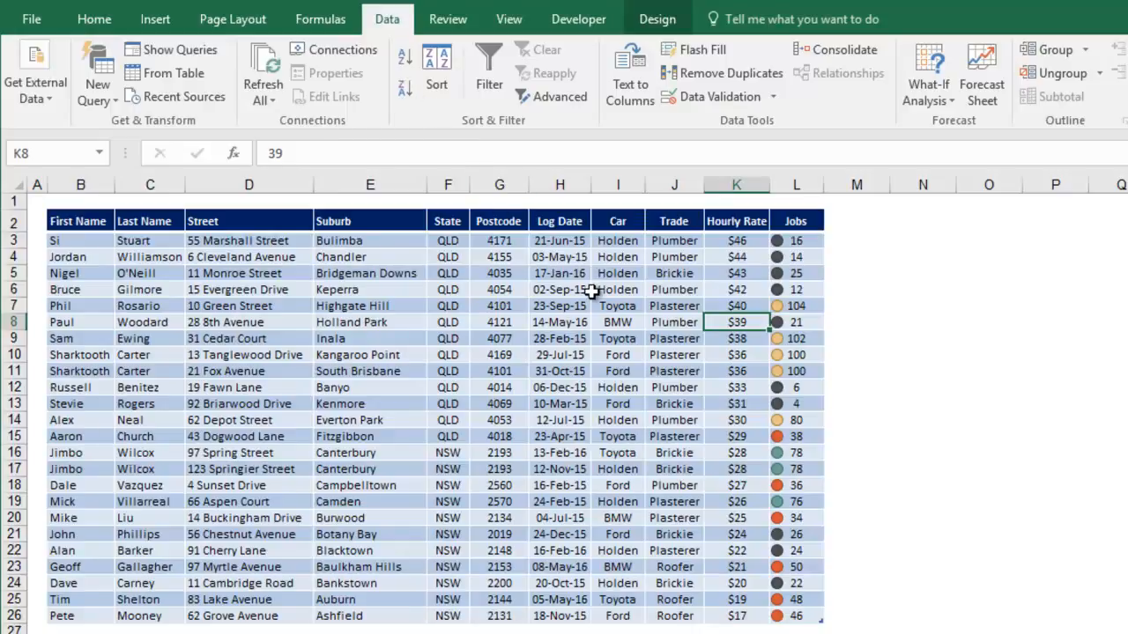
pyautogui.moveTo(662, 306)
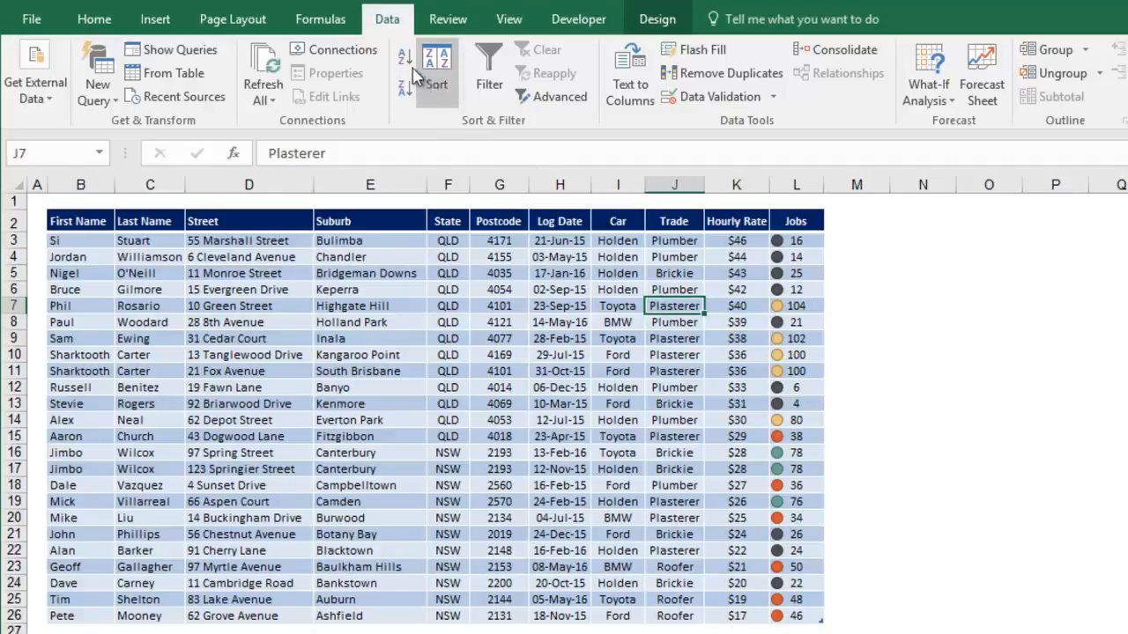
# Sort the tradesmen rows alphabetically by Trade, A to Z.
pyautogui.click(397, 58)
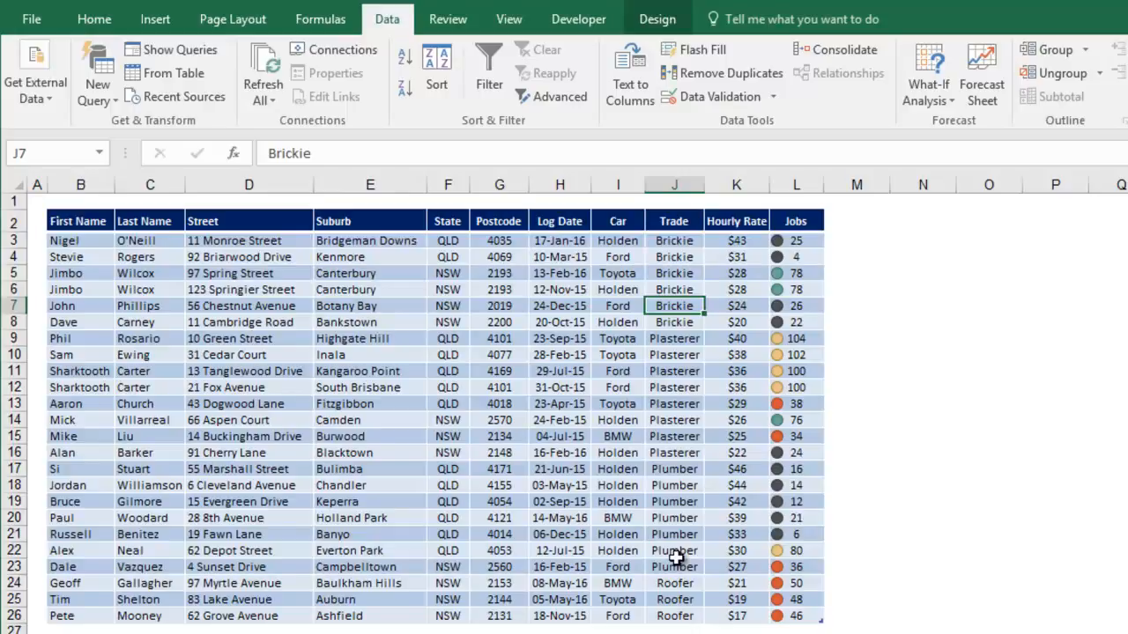
pyautogui.moveTo(447, 330)
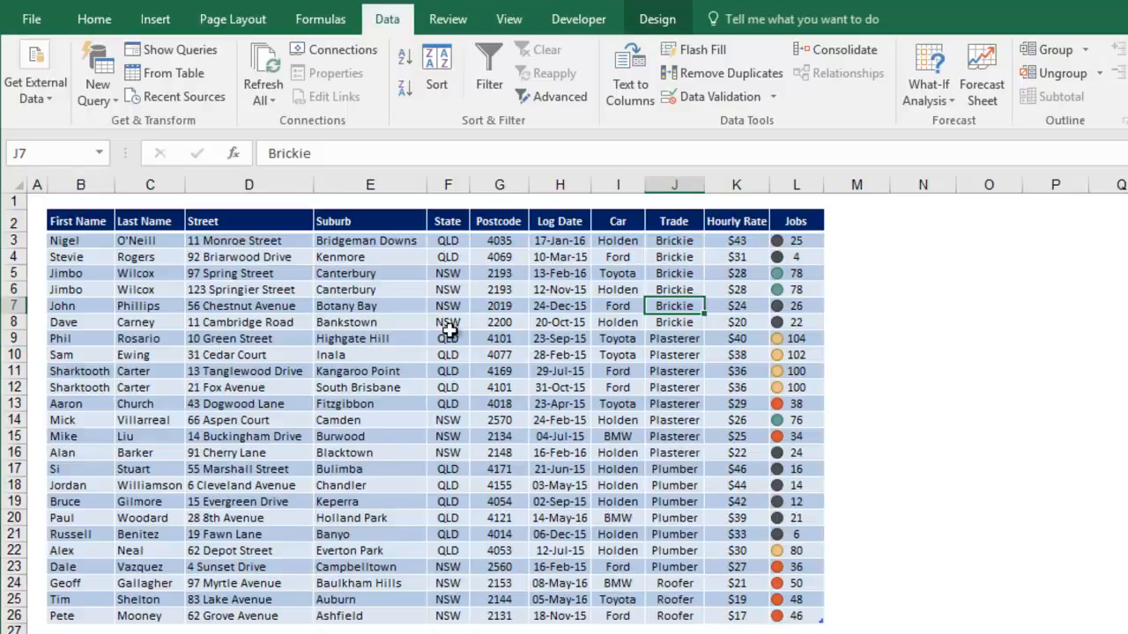
pyautogui.moveTo(447, 379)
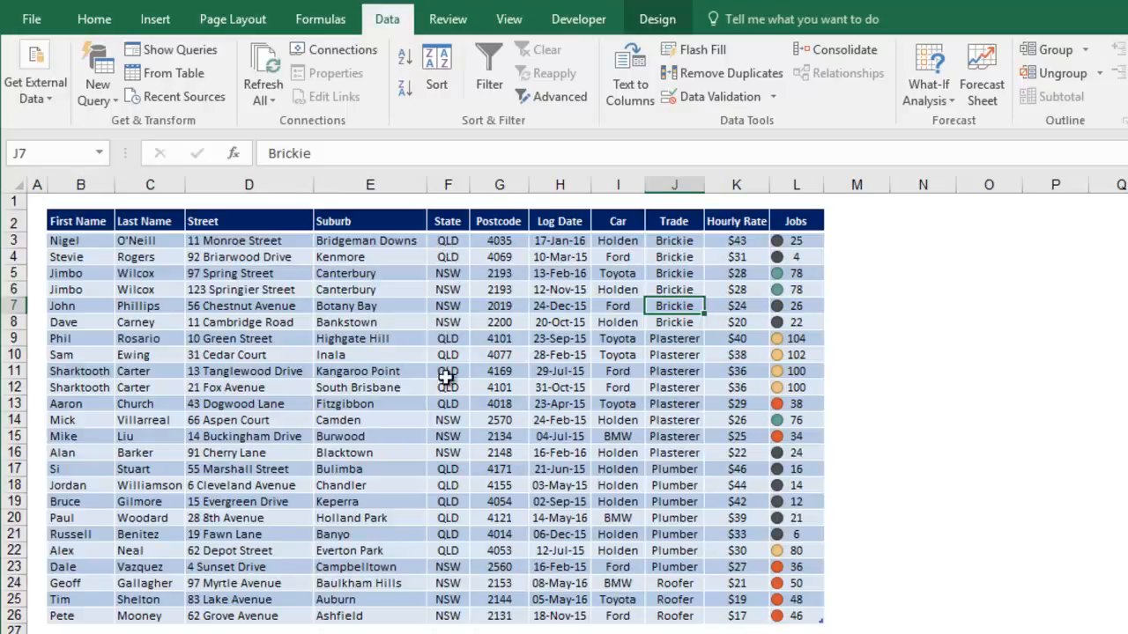
pyautogui.moveTo(656, 273)
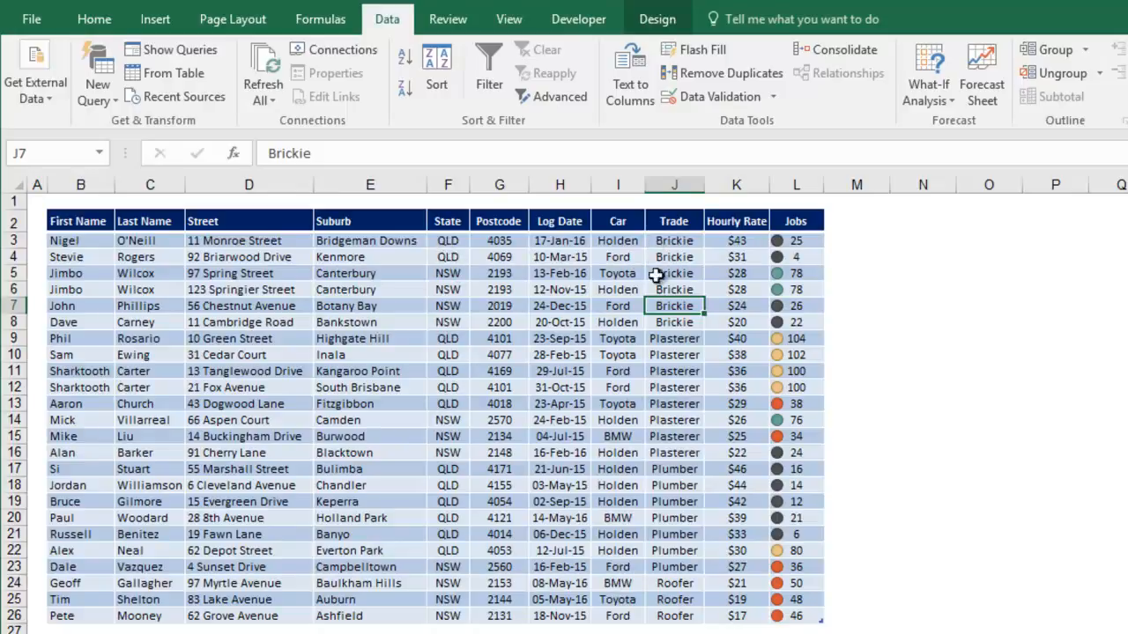
pyautogui.moveTo(745, 245)
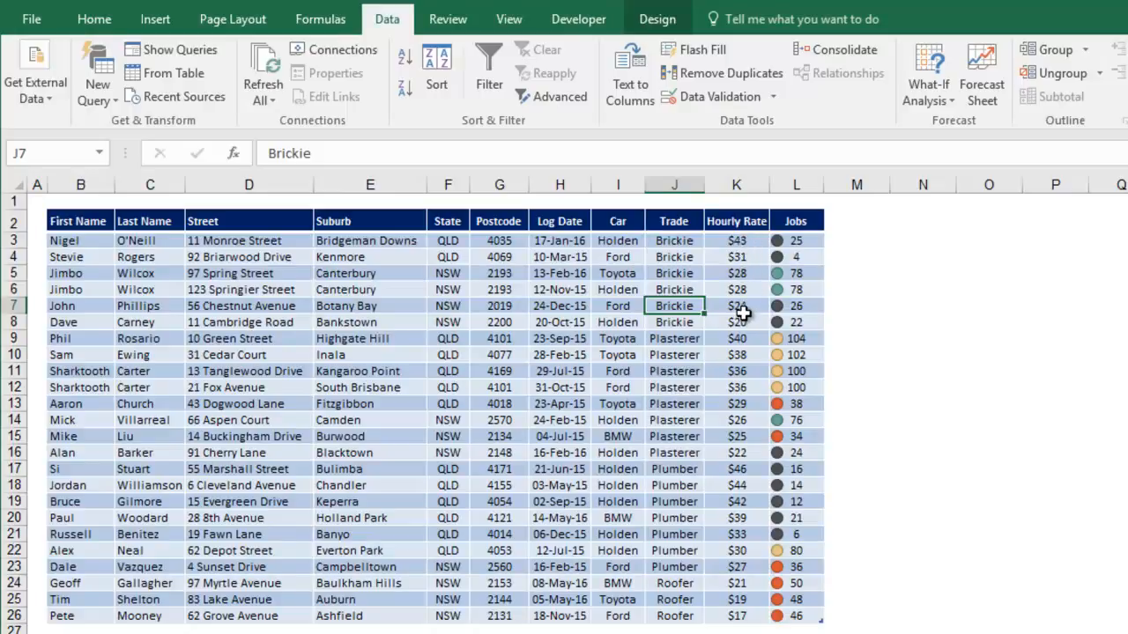
pyautogui.moveTo(558, 256)
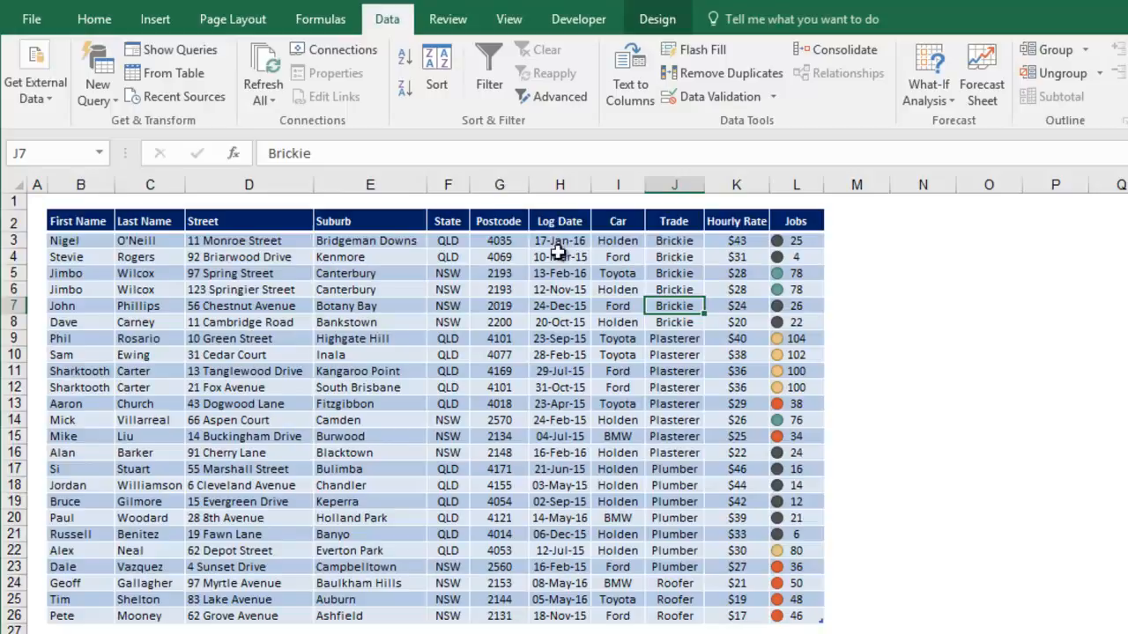
pyautogui.moveTo(437, 66)
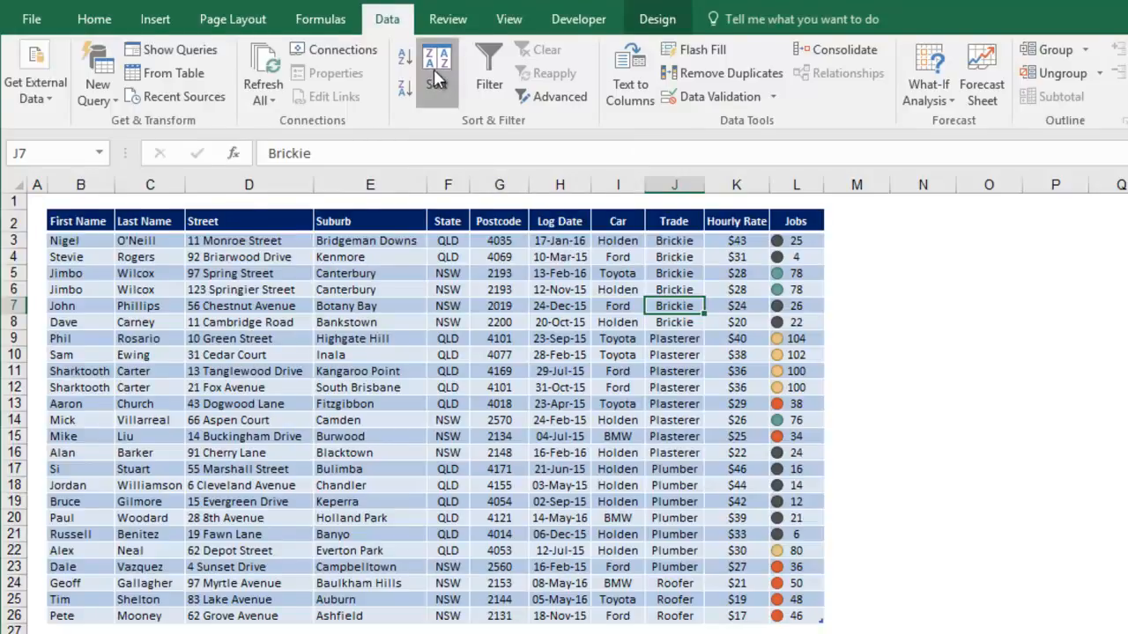
# Build sort levels: State A to Z, then Trade A to Z, then Hourly Rate smallest to largest.
pyautogui.click(424, 66)
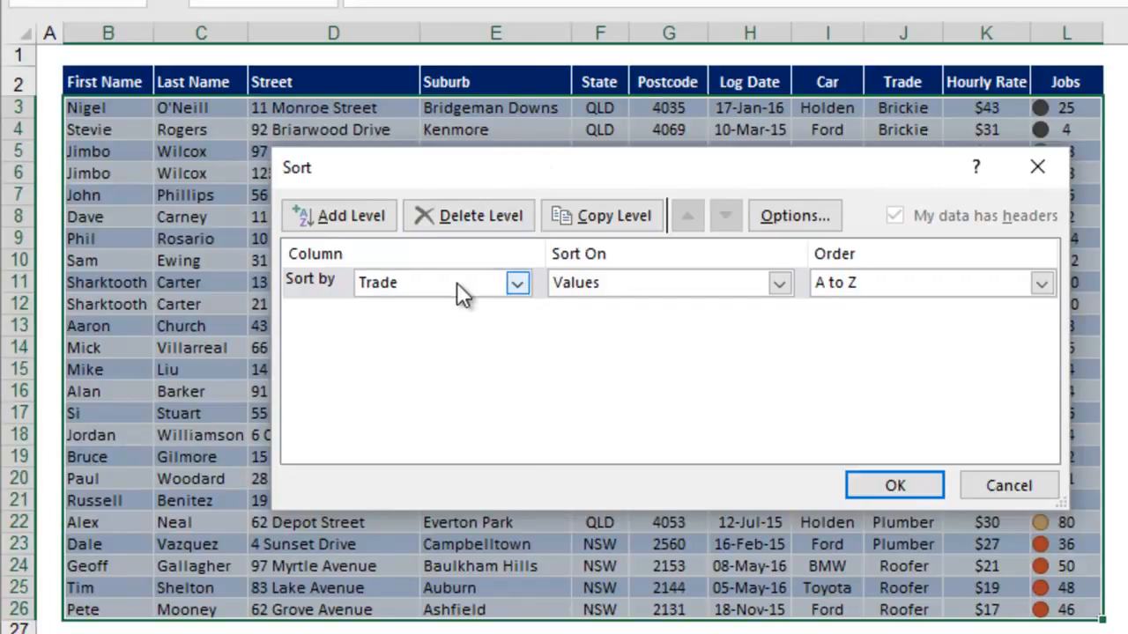
pyautogui.click(516, 283)
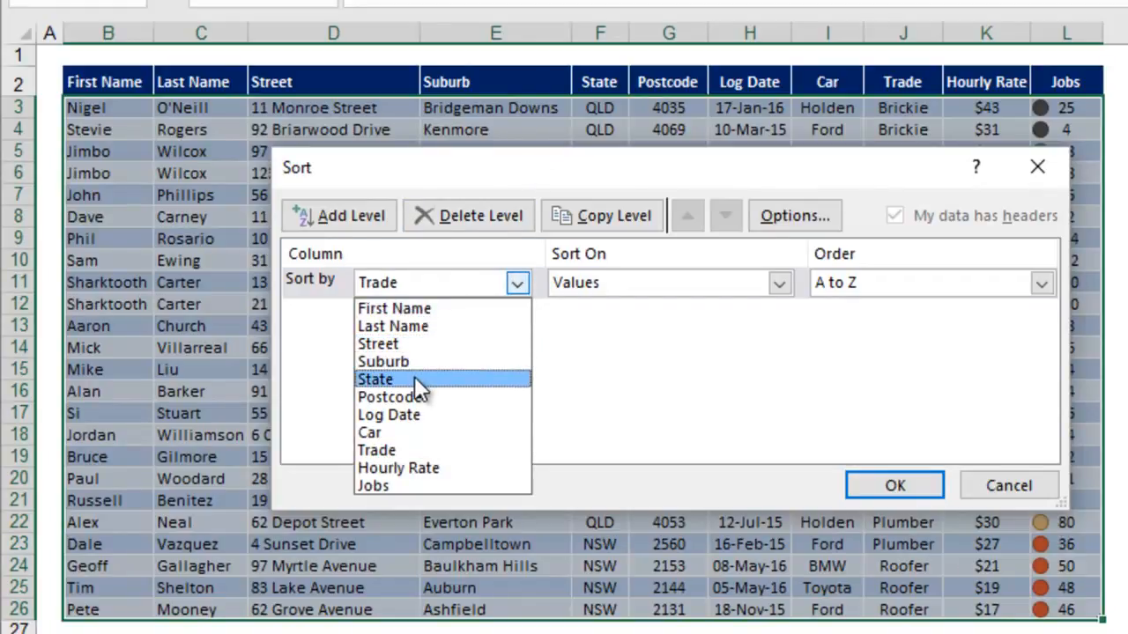
pyautogui.click(376, 379)
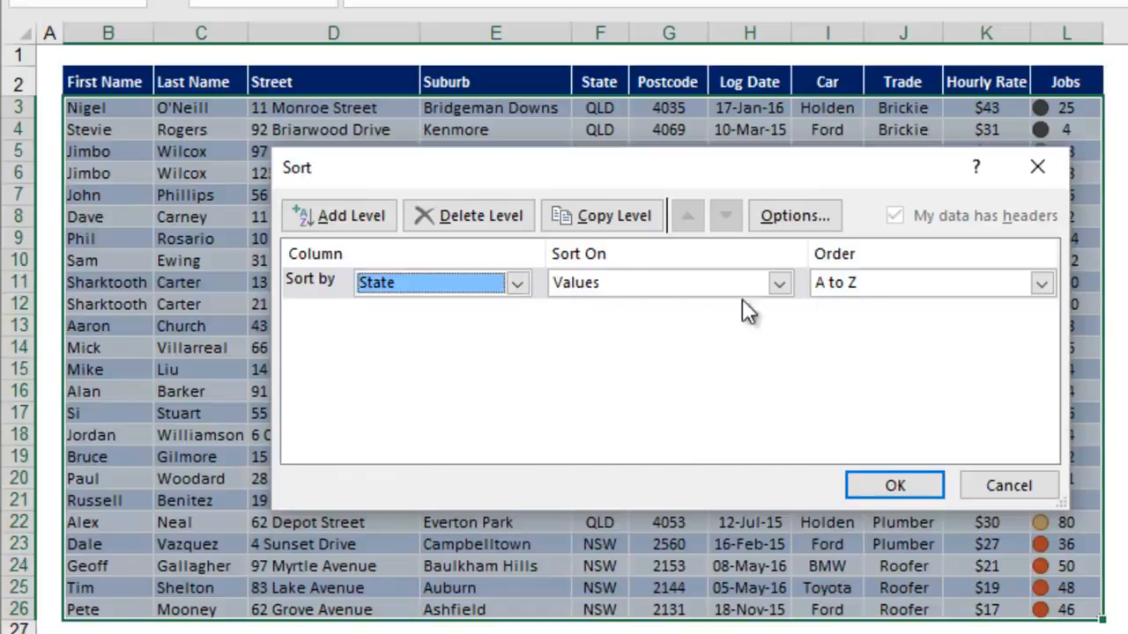
pyautogui.moveTo(395, 251)
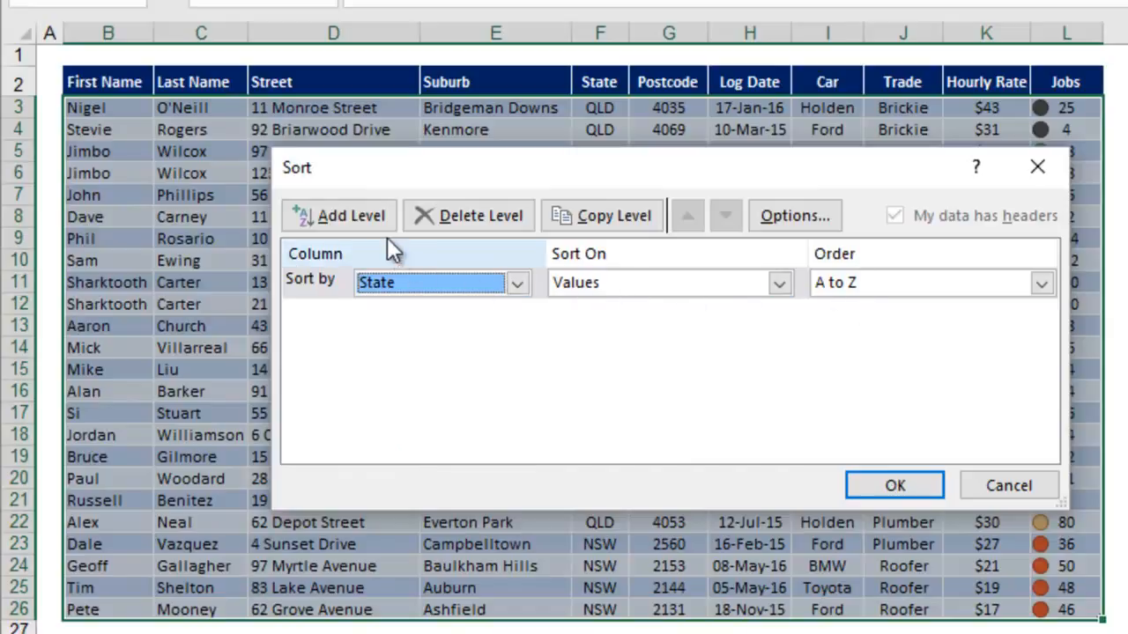
pyautogui.click(339, 215)
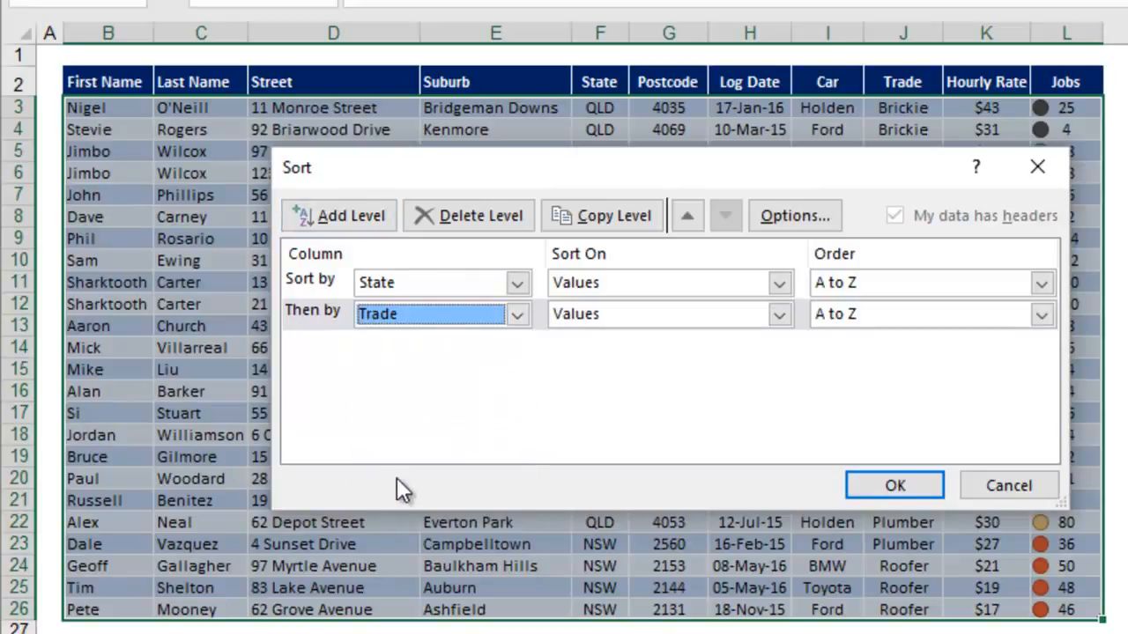
pyautogui.moveTo(884, 339)
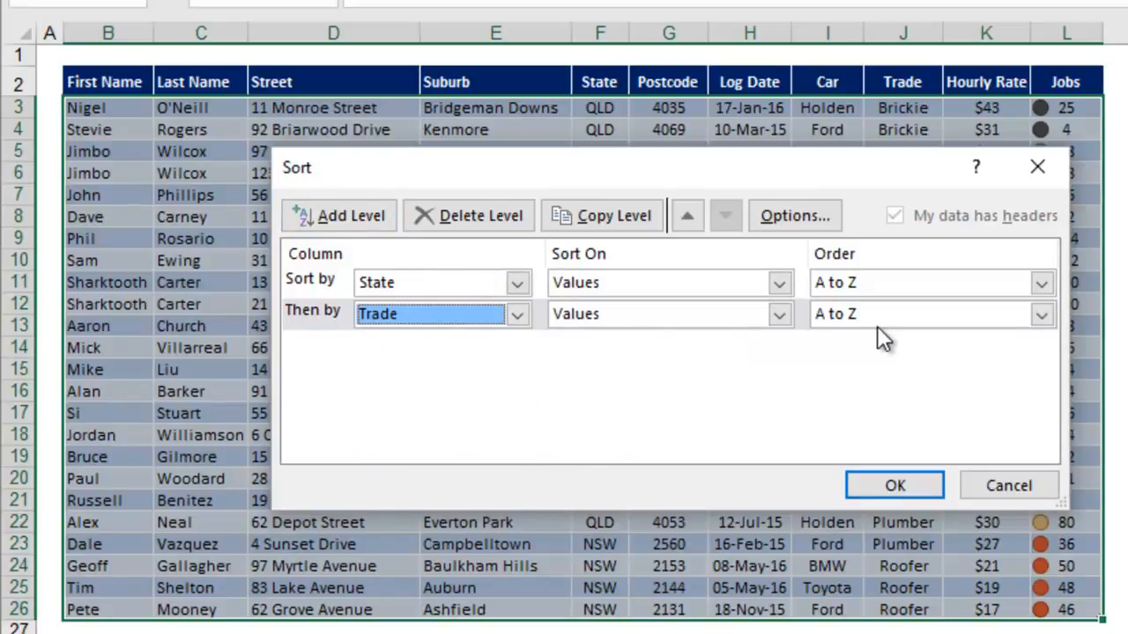
pyautogui.moveTo(529, 380)
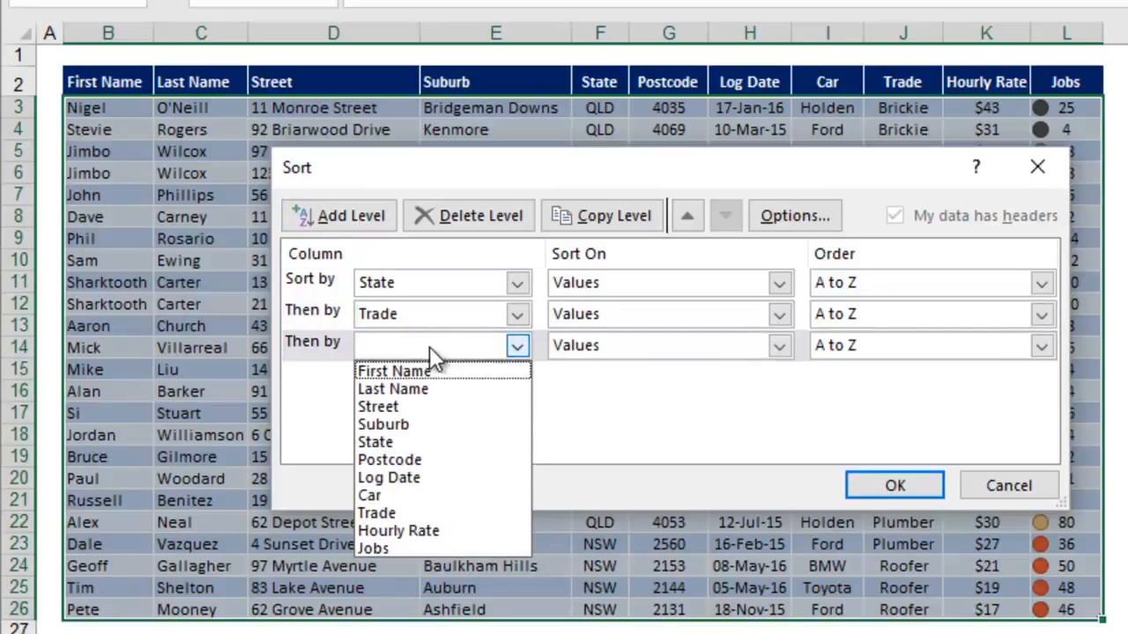
pyautogui.click(400, 531)
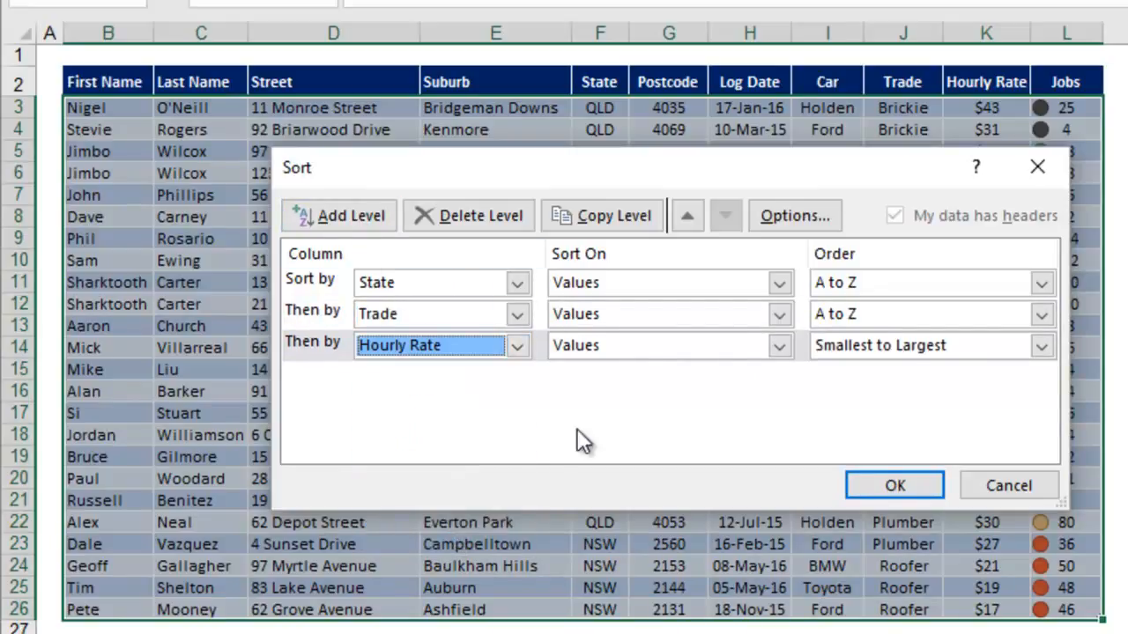
pyautogui.moveTo(911, 398)
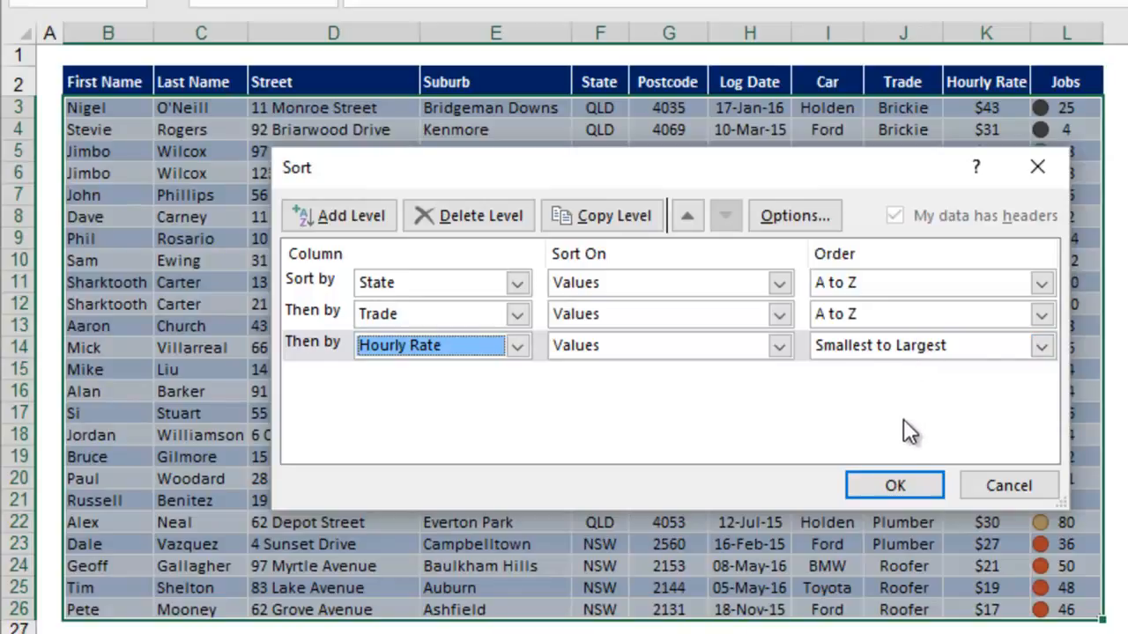
# Apply the State/Trade/Hourly Rate sort and highlight the NSW group to check it.
pyautogui.click(895, 485)
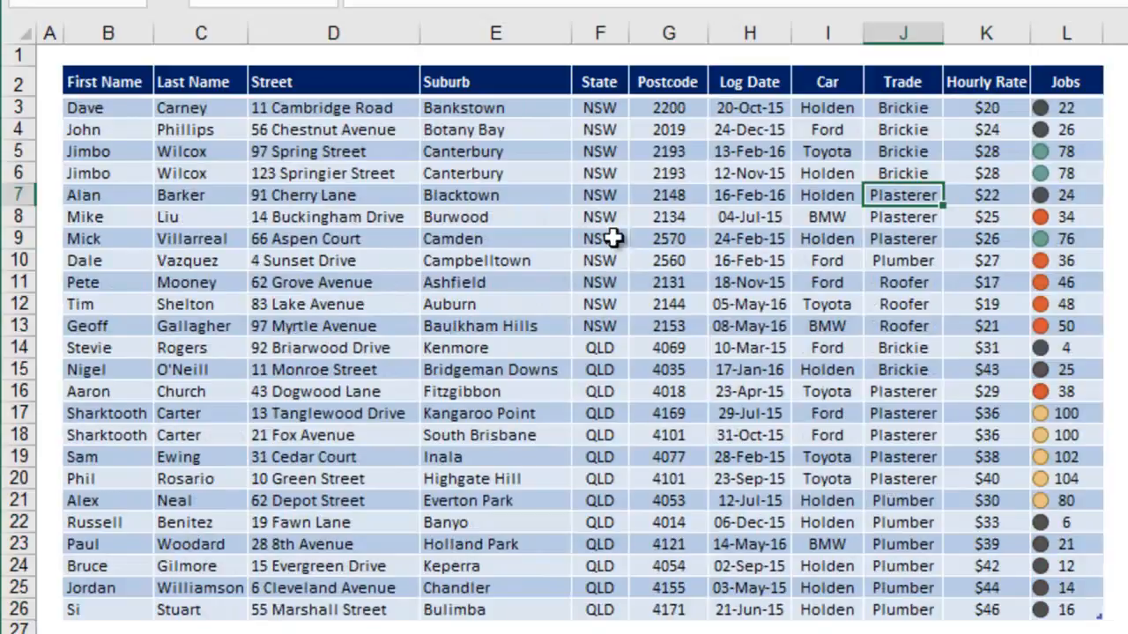
pyautogui.moveTo(599, 108); pyautogui.dragTo(599, 326)
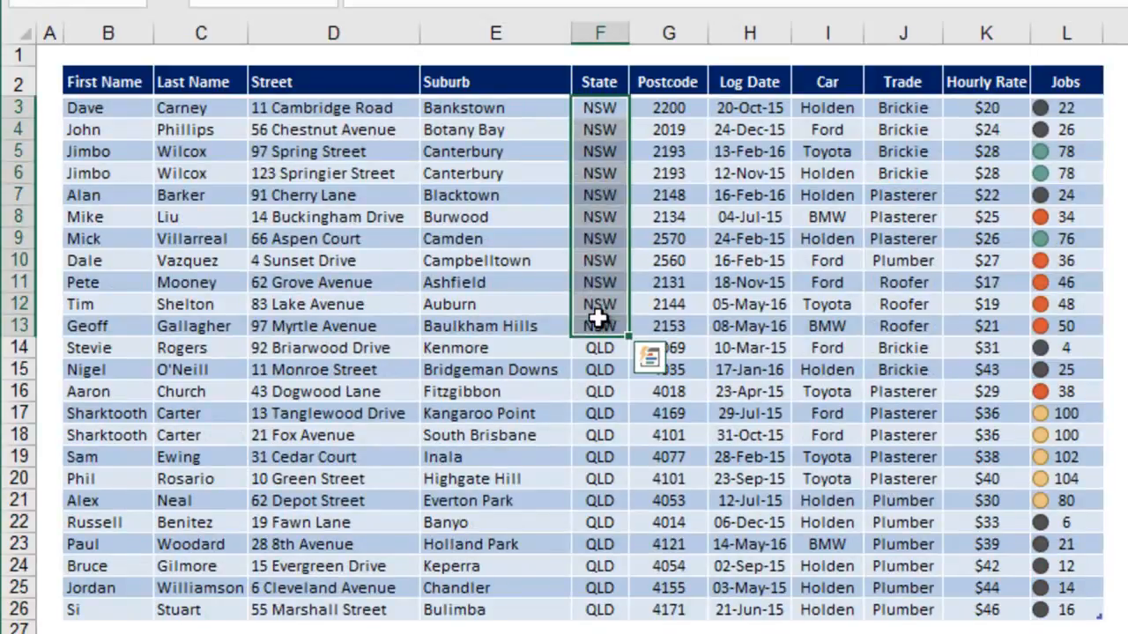
pyautogui.moveTo(836, 107)
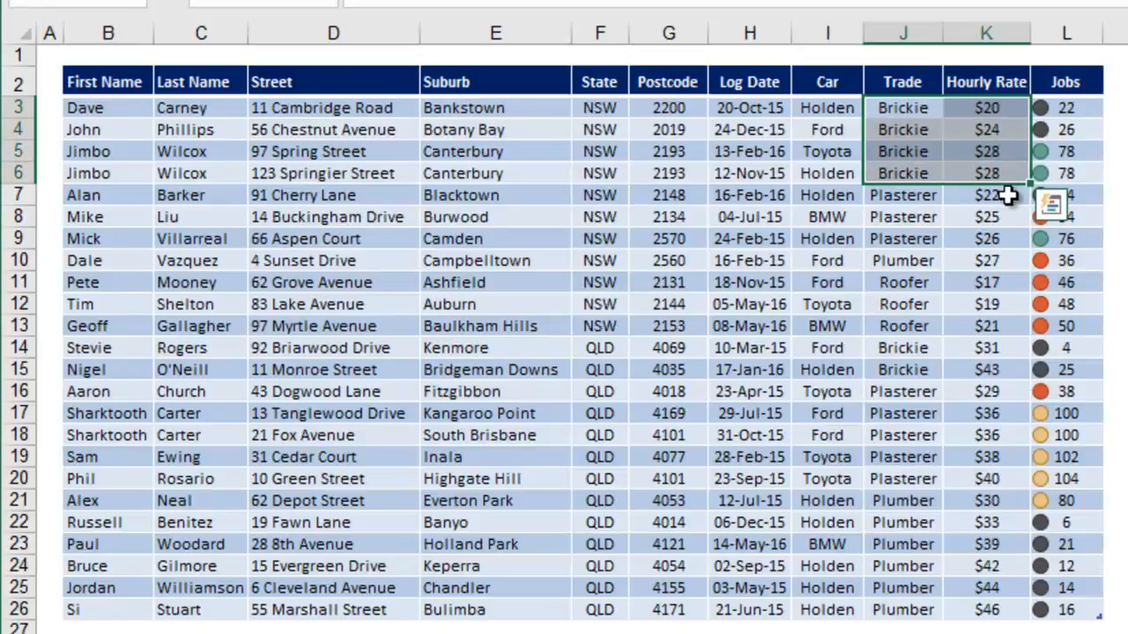
pyautogui.moveTo(1092, 238)
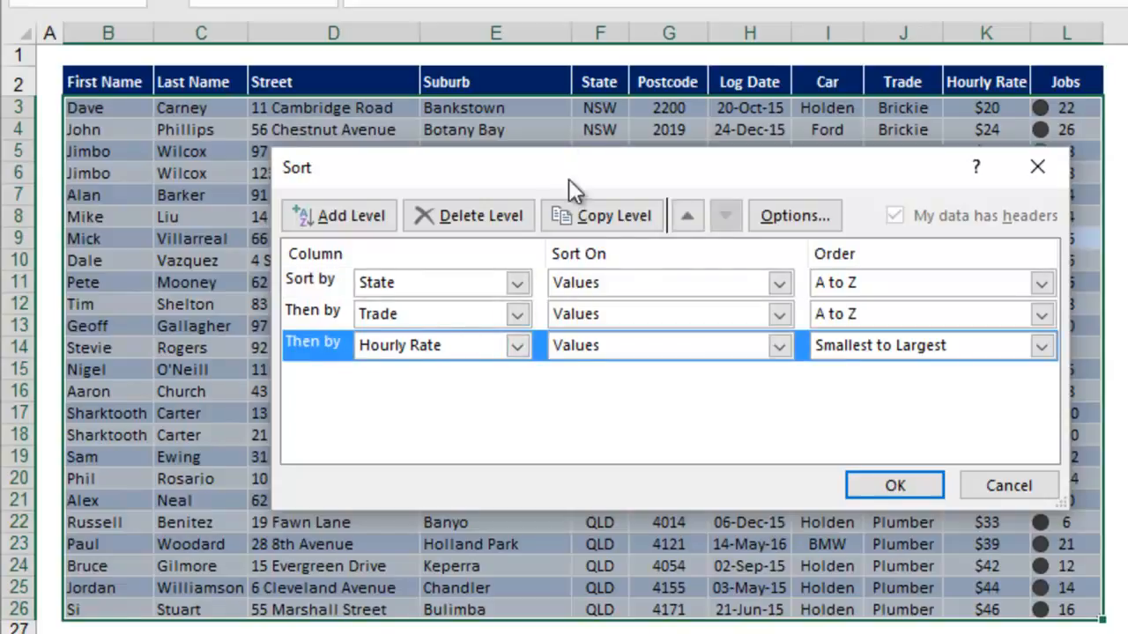
# Set a single sort level on Jobs by Cell Icon with the orange circle On Top.
pyautogui.click(469, 215)
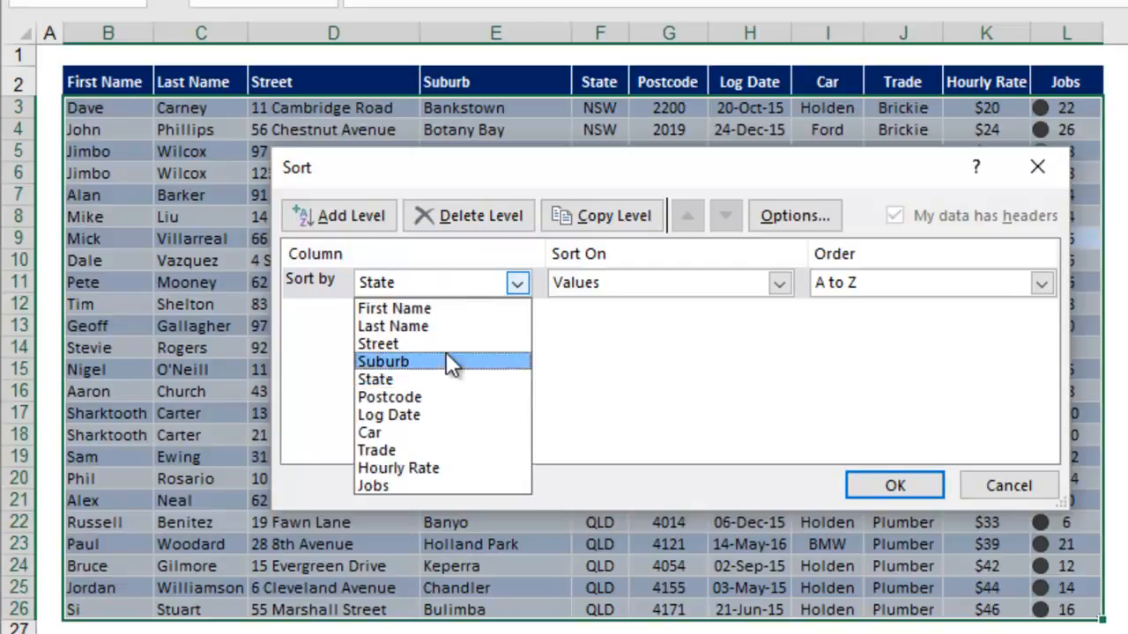
pyautogui.click(373, 485)
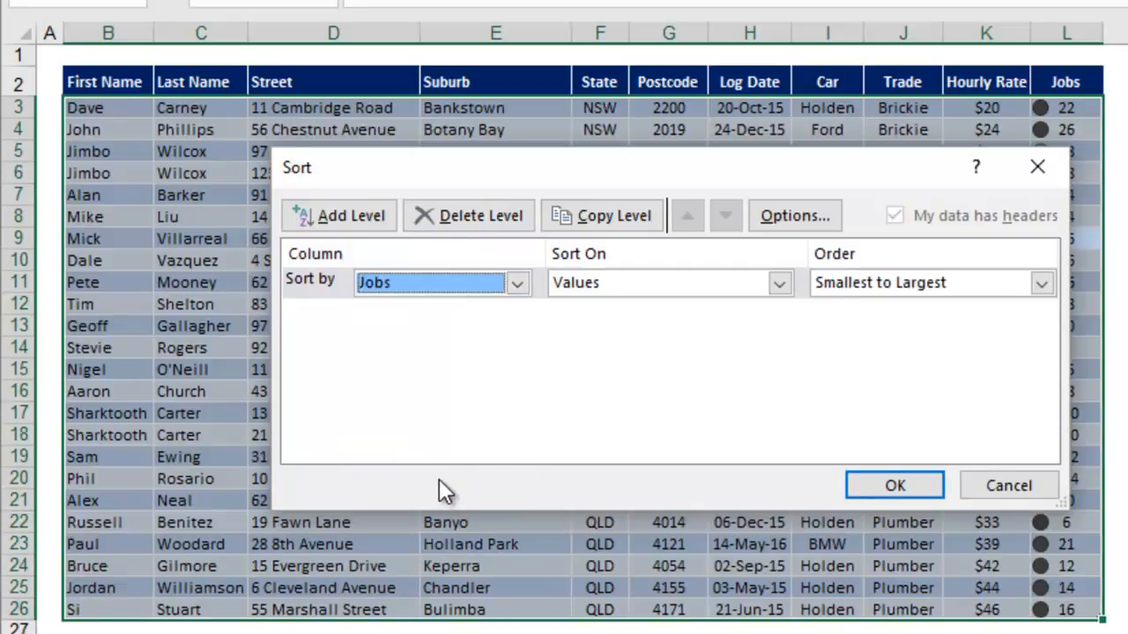
pyautogui.moveTo(688, 292)
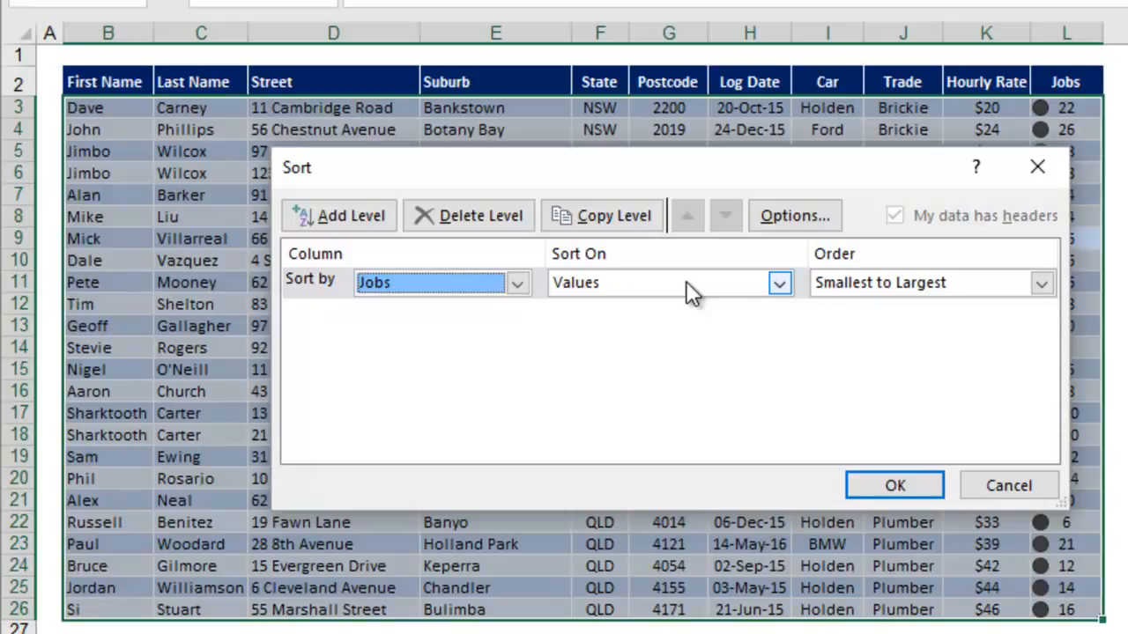
pyautogui.click(779, 282)
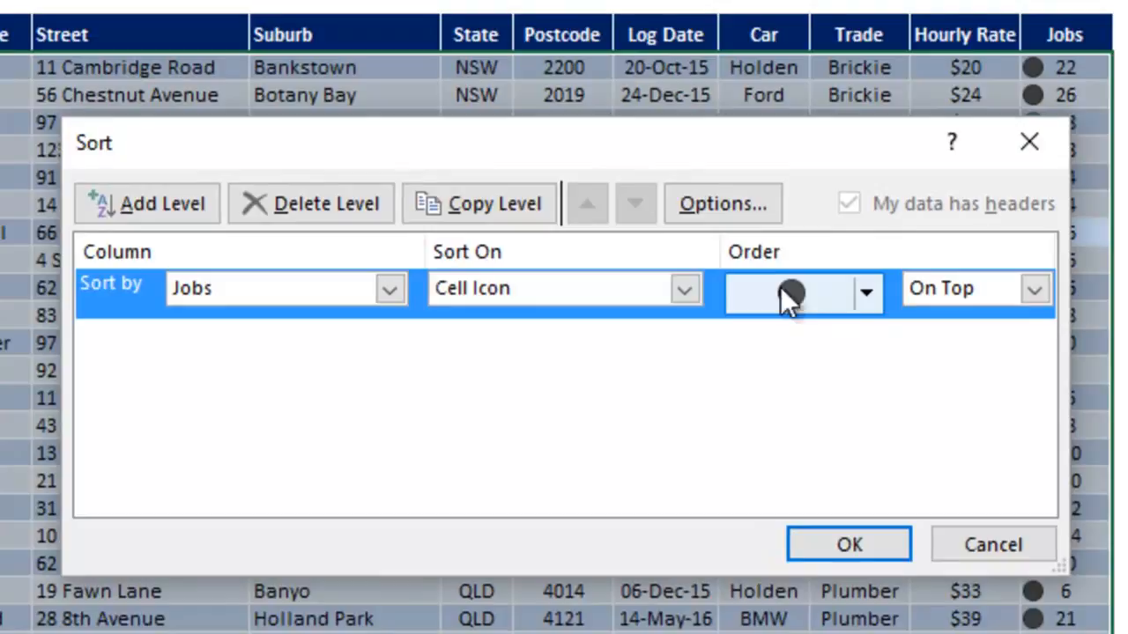
pyautogui.click(863, 290)
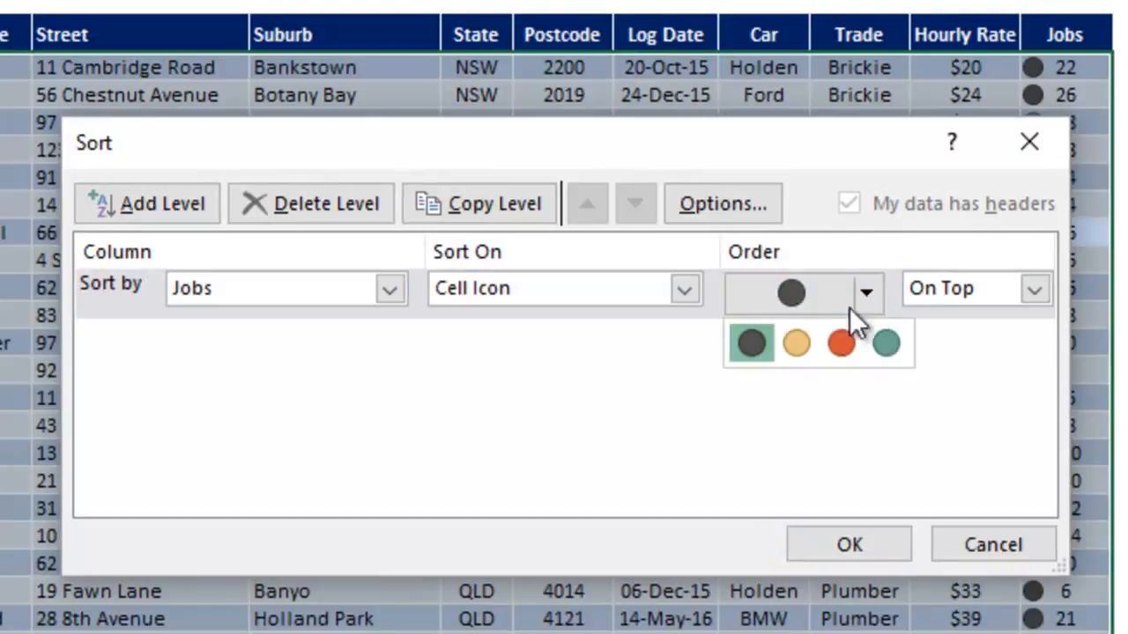
pyautogui.click(834, 342)
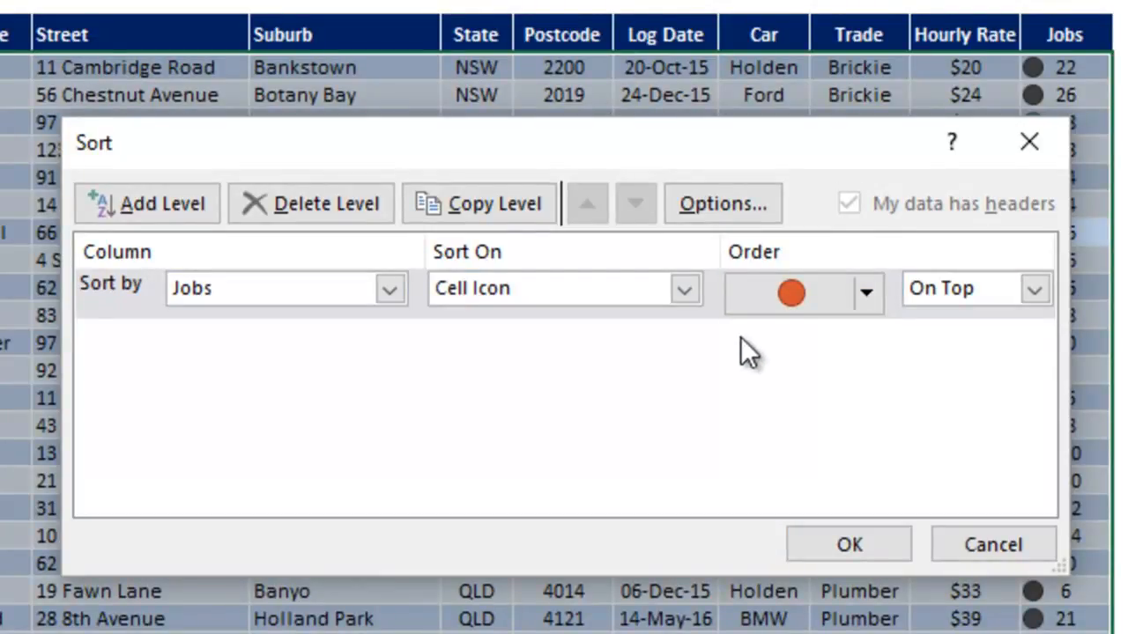
pyautogui.moveTo(687, 323)
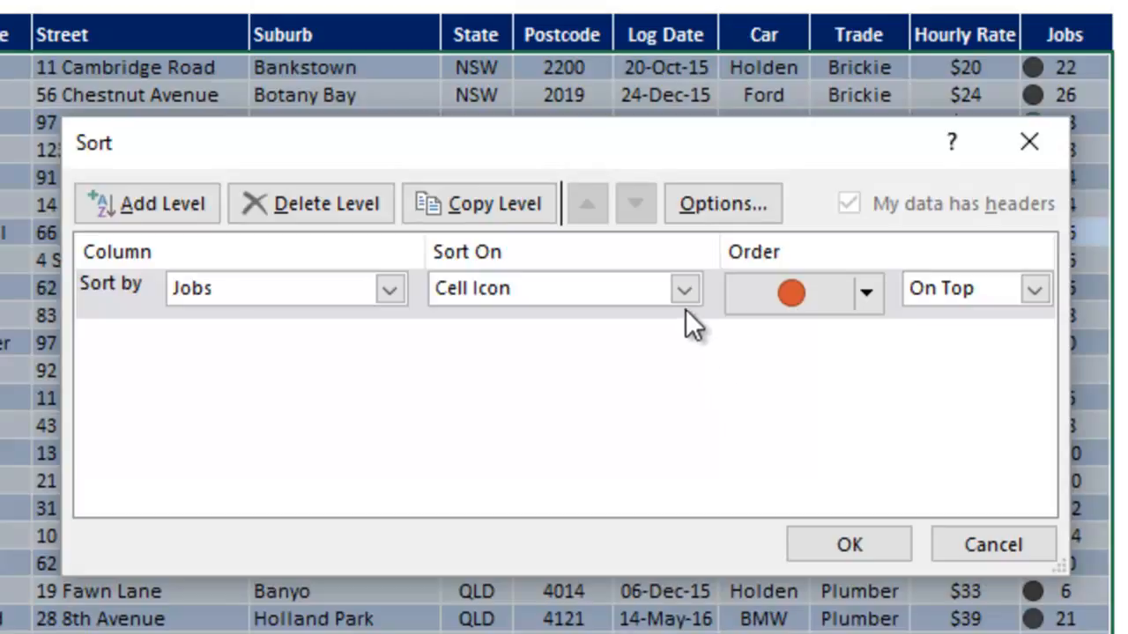
pyautogui.click(683, 288)
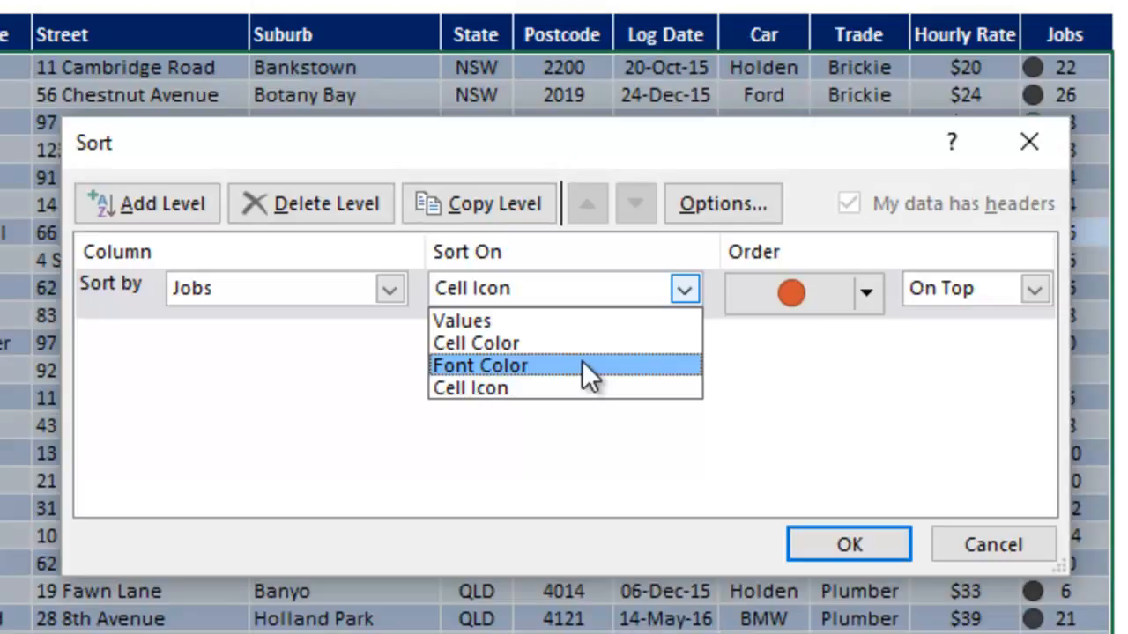
pyautogui.moveTo(555, 397)
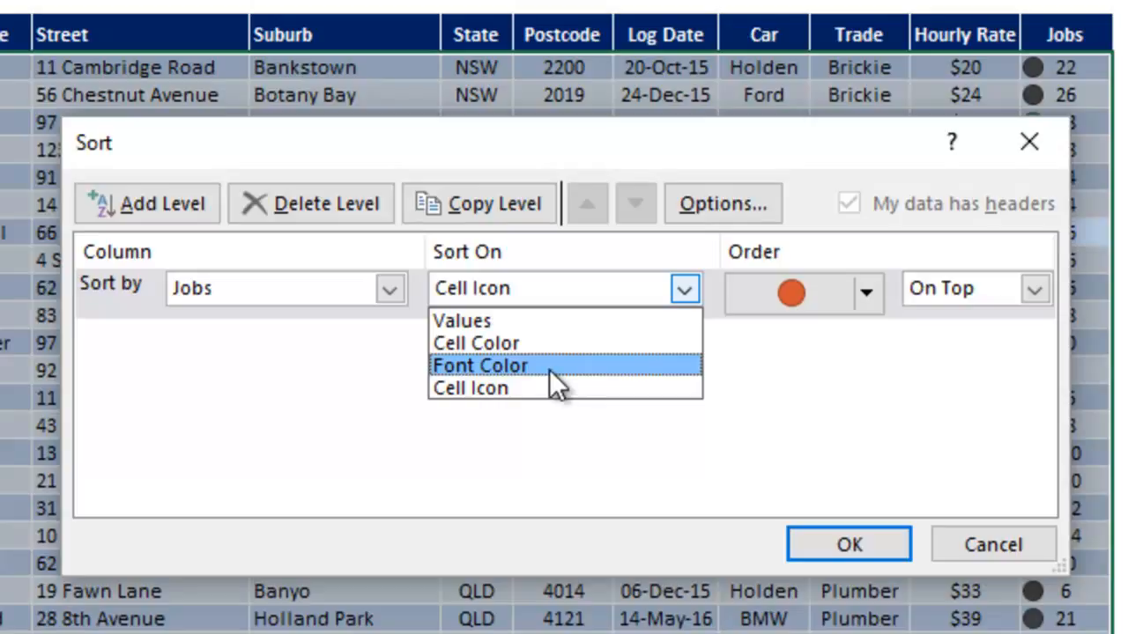
pyautogui.click(470, 388)
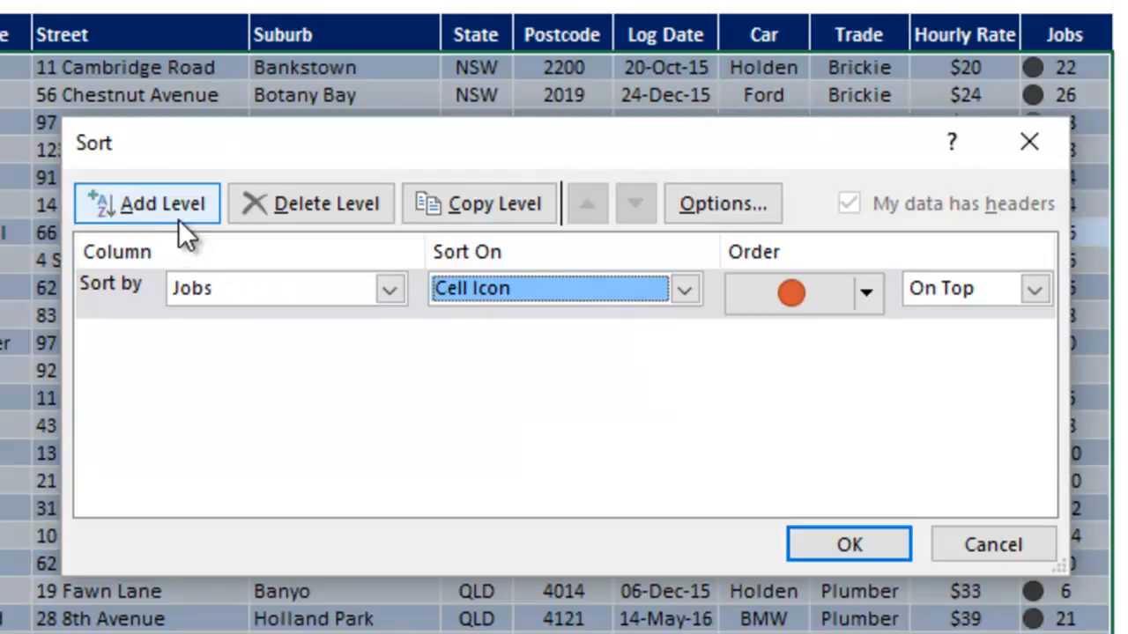
pyautogui.moveTo(177, 217)
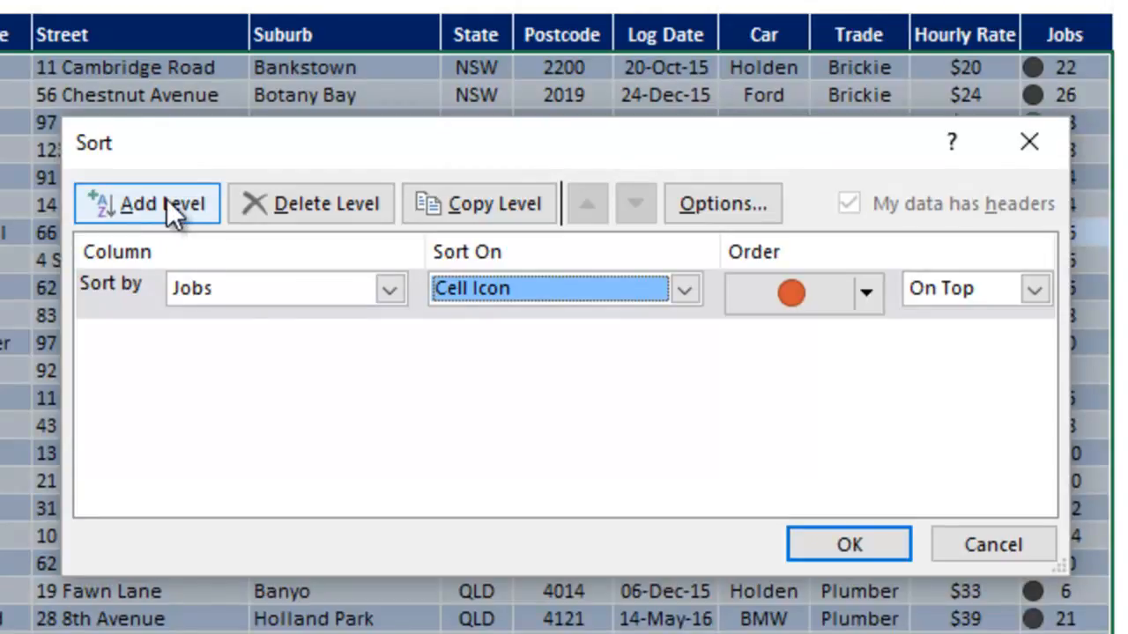
pyautogui.moveTo(425, 212)
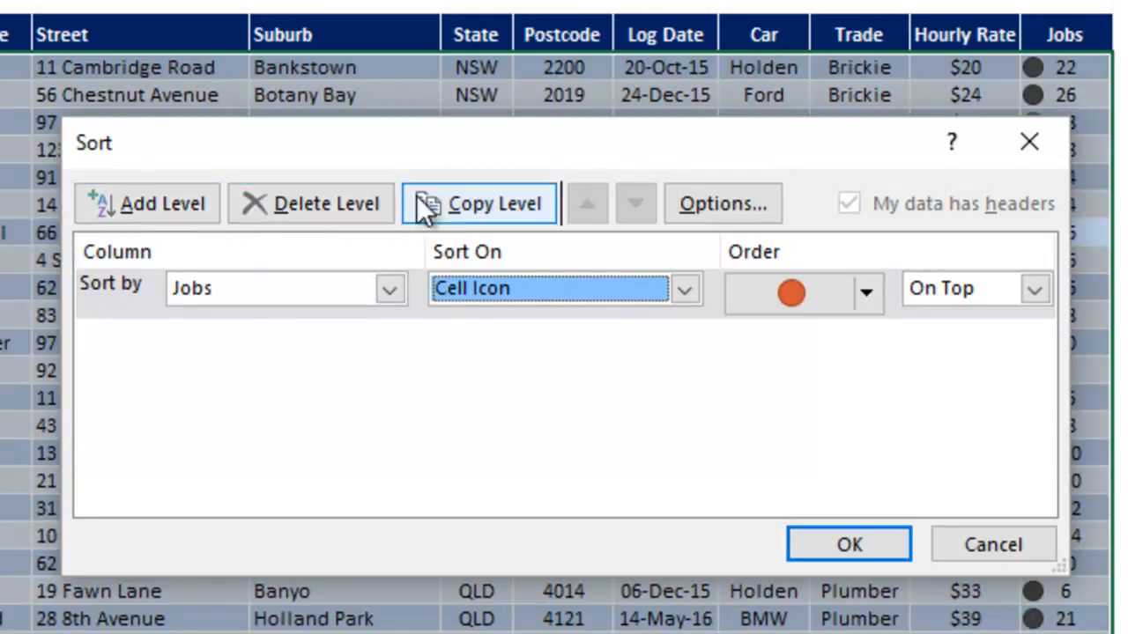
pyautogui.moveTo(503, 216)
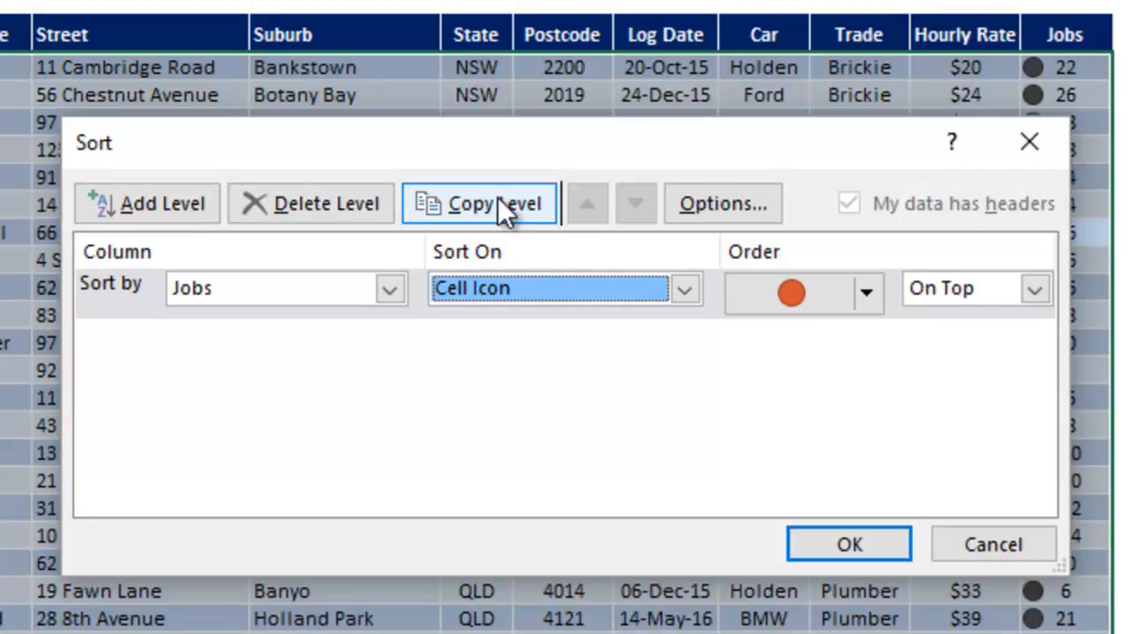
# Copy the Jobs icon level for yellow and teal after orange, then apply the sort.
pyautogui.click(479, 204)
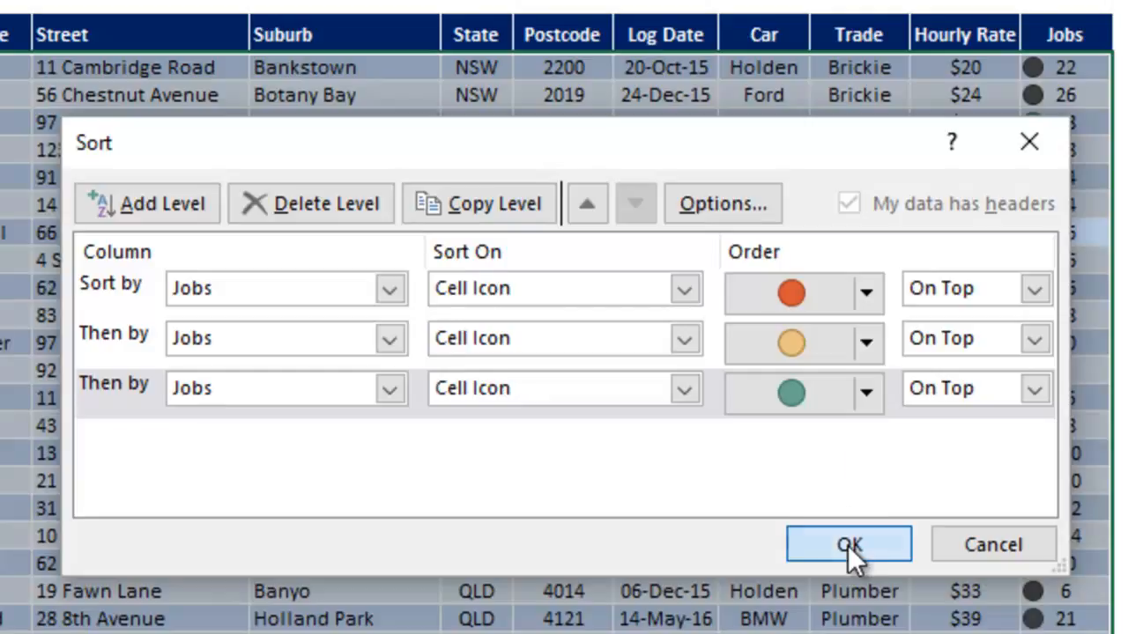
pyautogui.click(847, 544)
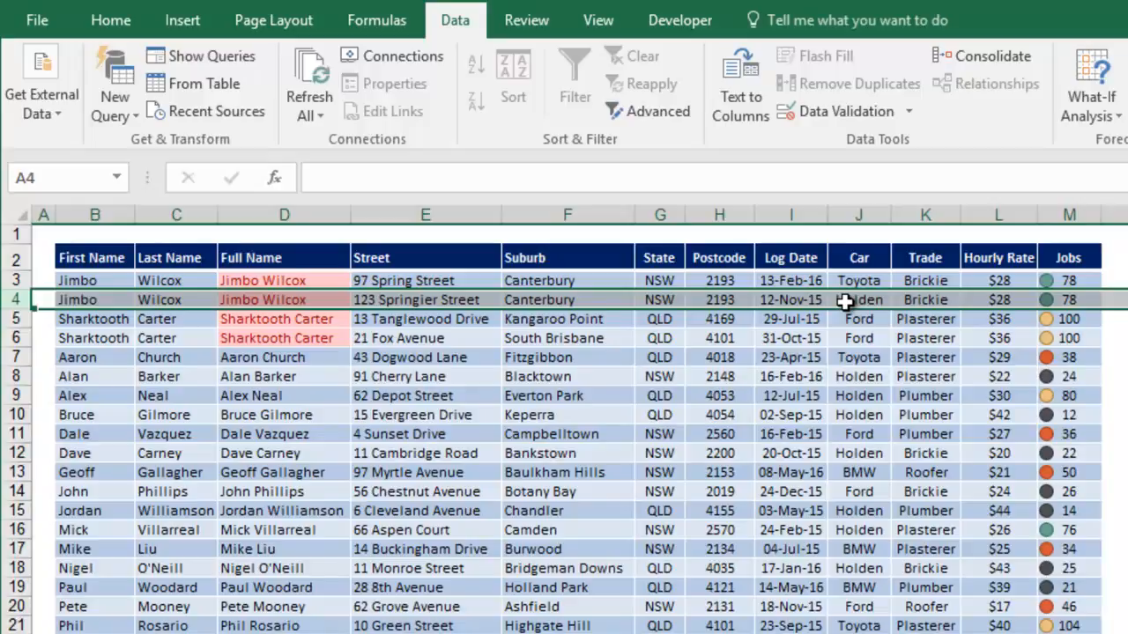
pyautogui.moveTo(879, 315)
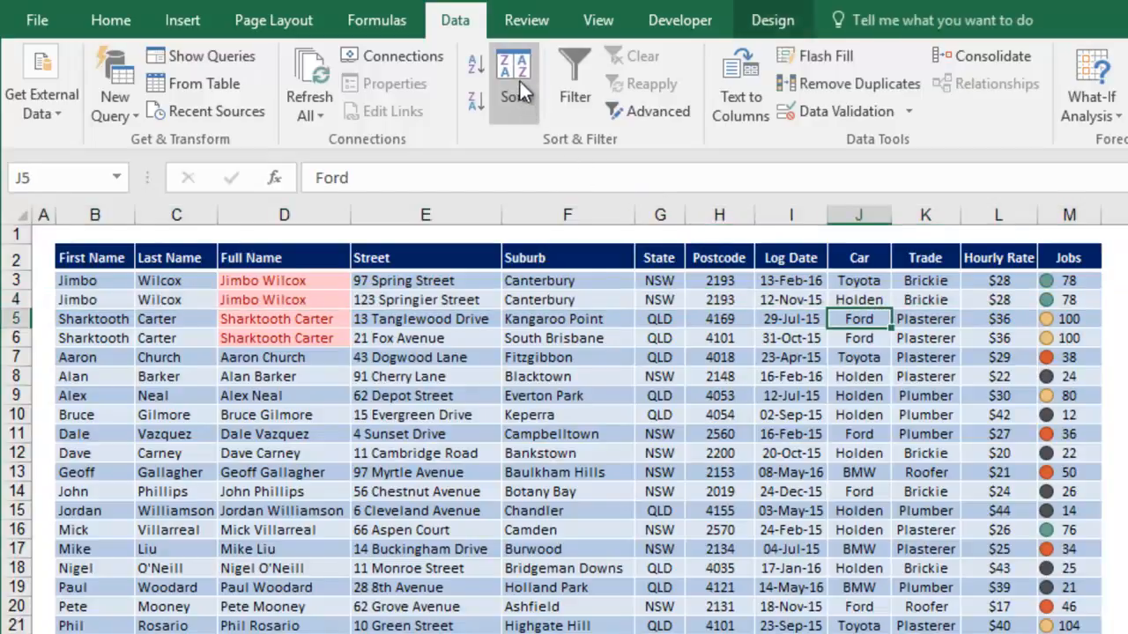
# Replace the Full Name level with Trade by Values and choose Custom List for its order.
pyautogui.click(512, 74)
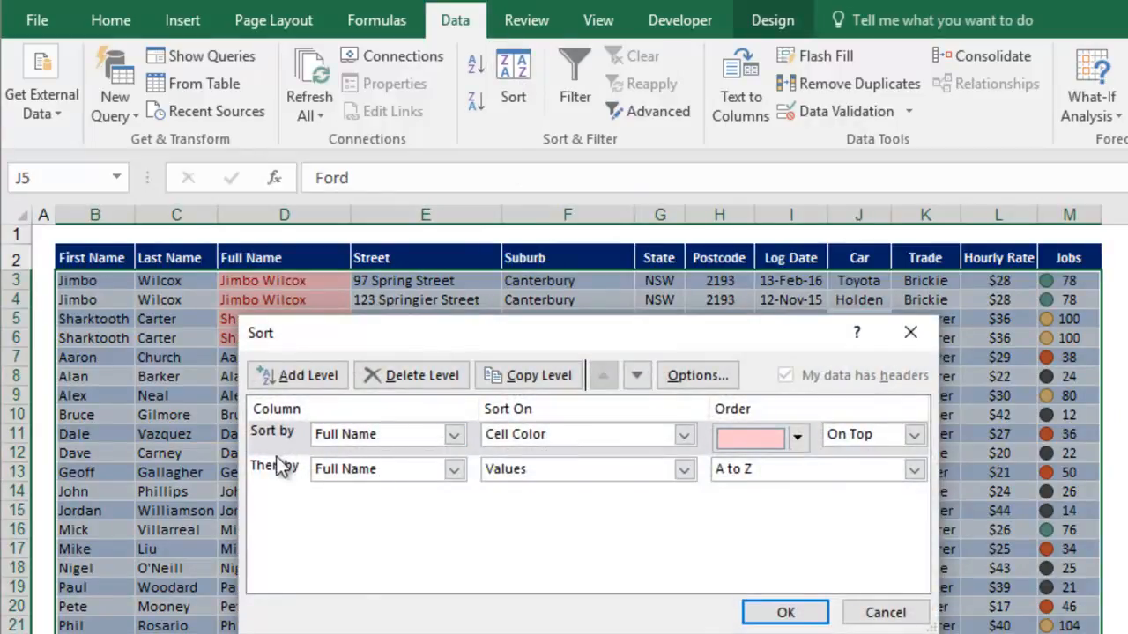
pyautogui.click(411, 375)
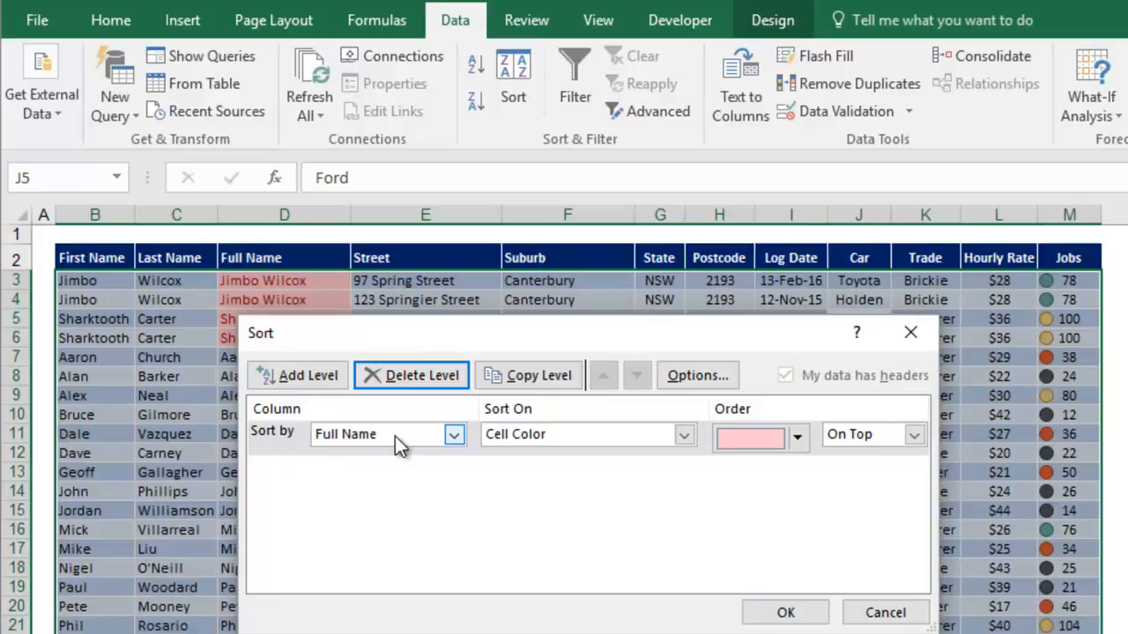
pyautogui.click(451, 435)
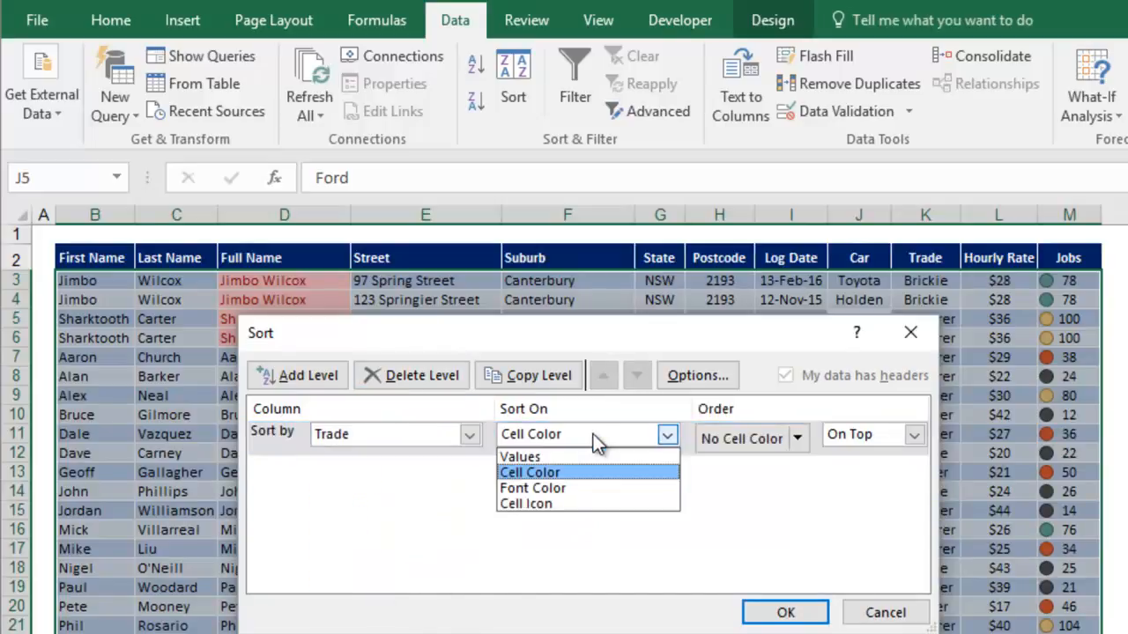
pyautogui.click(518, 456)
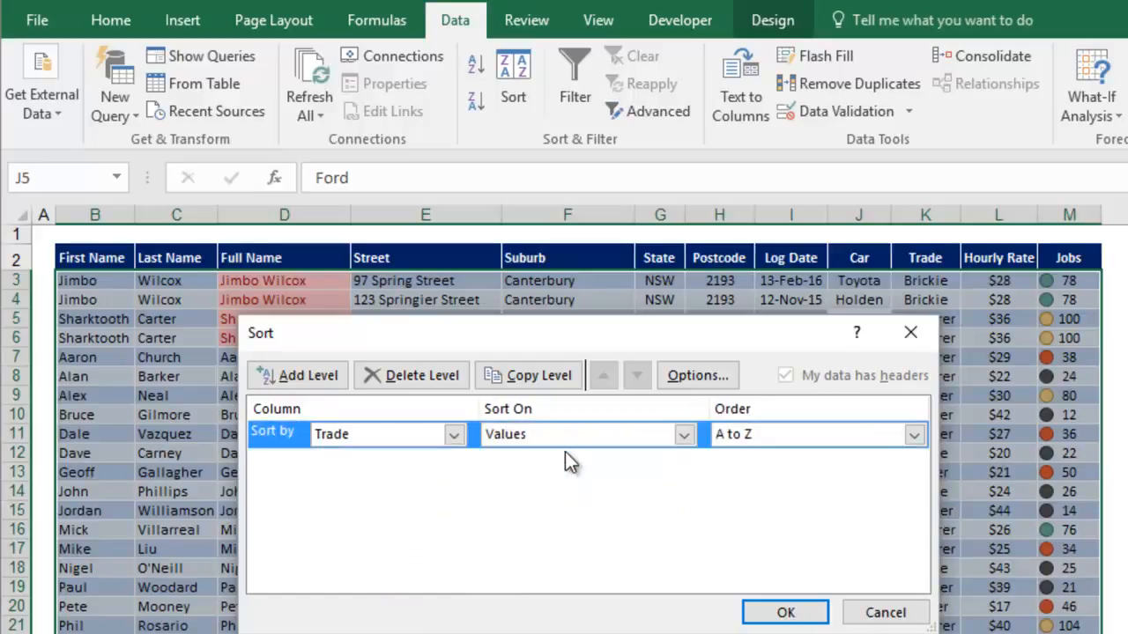
pyautogui.moveTo(824, 447)
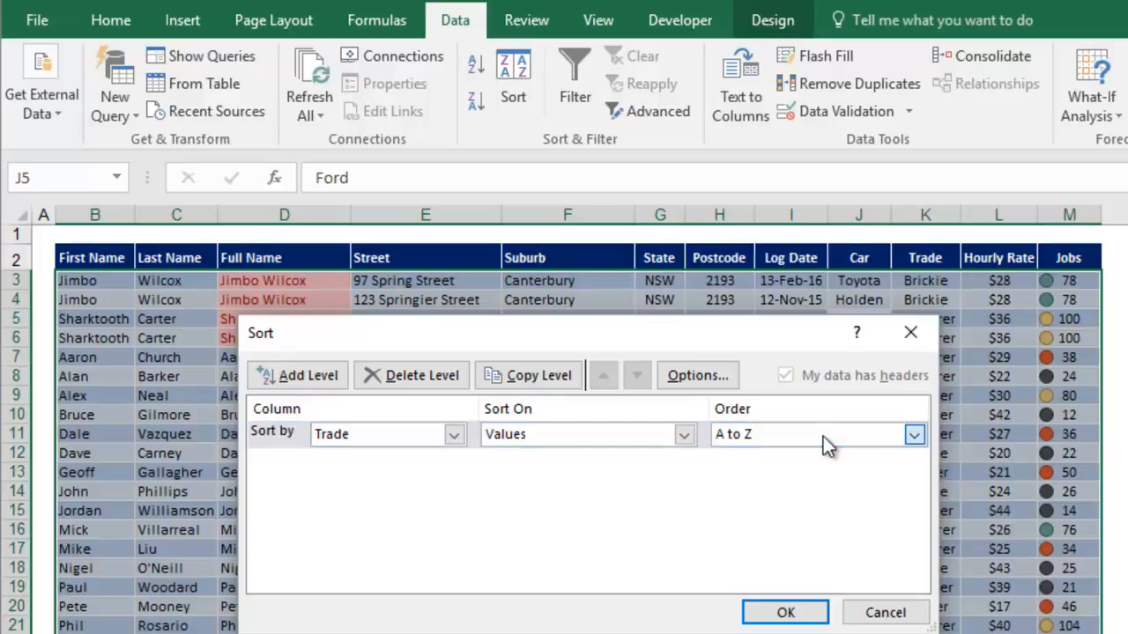
pyautogui.click(914, 434)
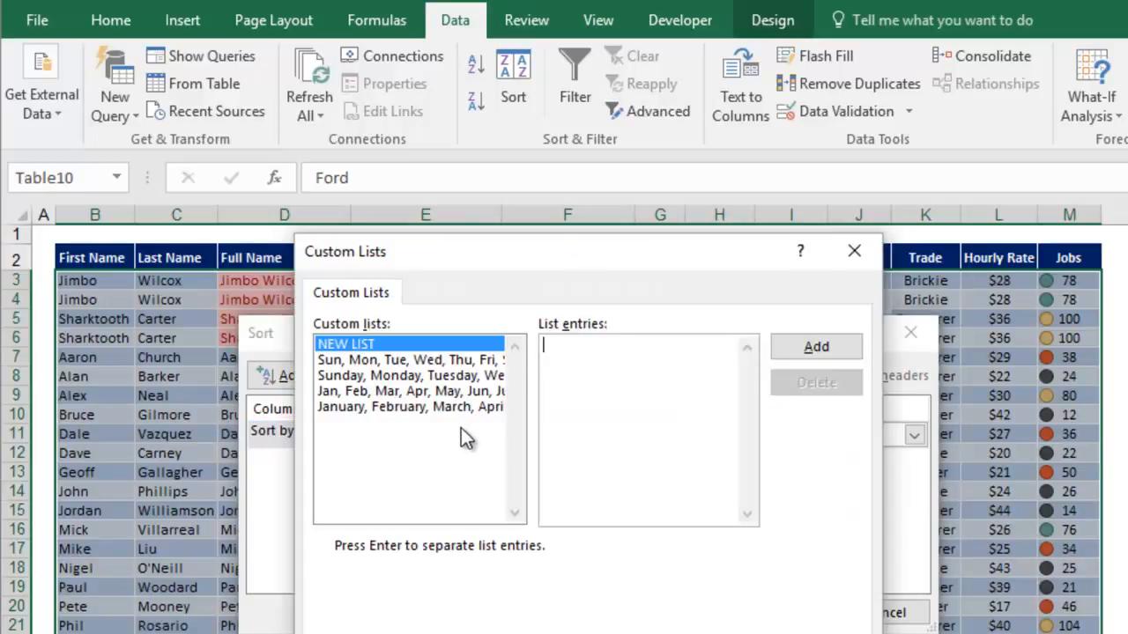
pyautogui.moveTo(445, 361)
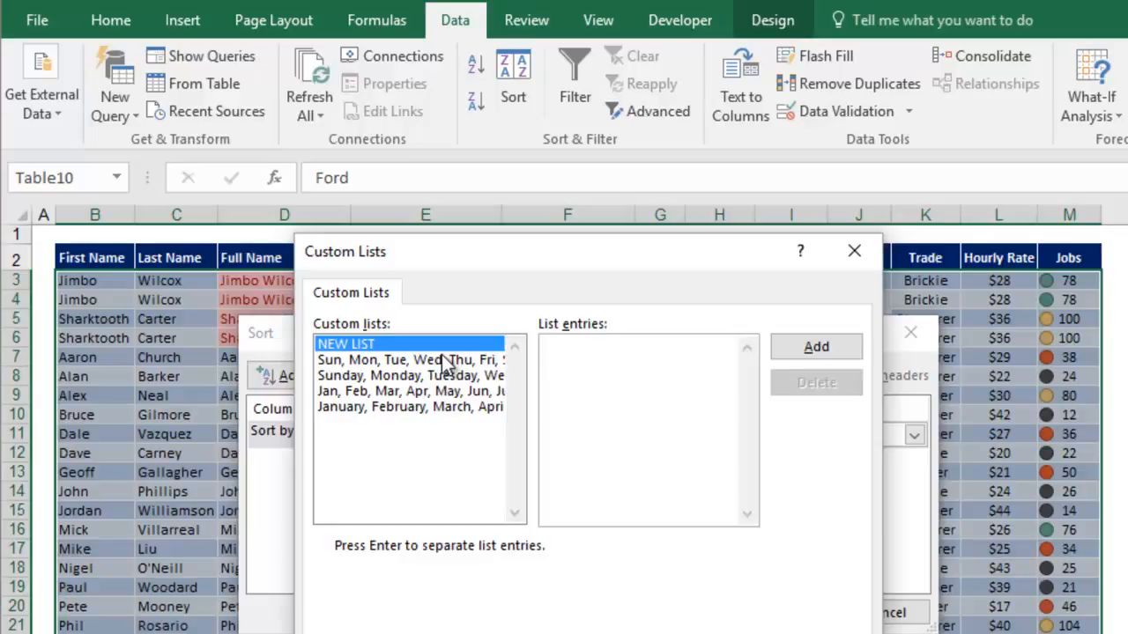
# Add a custom list Plasterer, Roofer, Brickie, Plumber and set it as the Trade sort order.
pyautogui.click(648, 343)
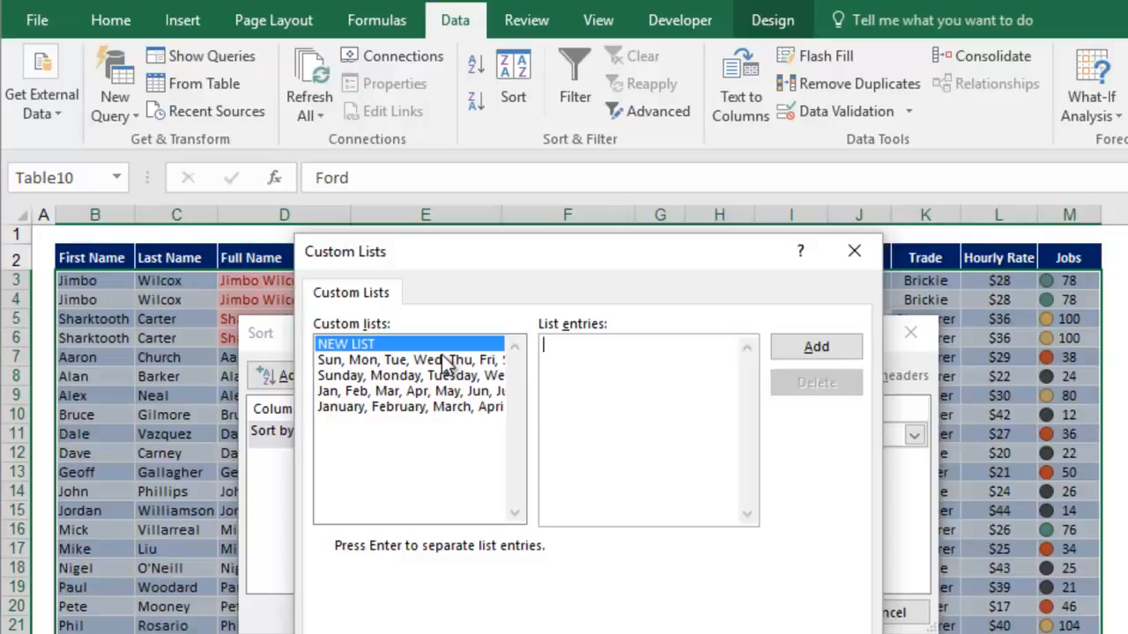
pyautogui.write('Plasterer')
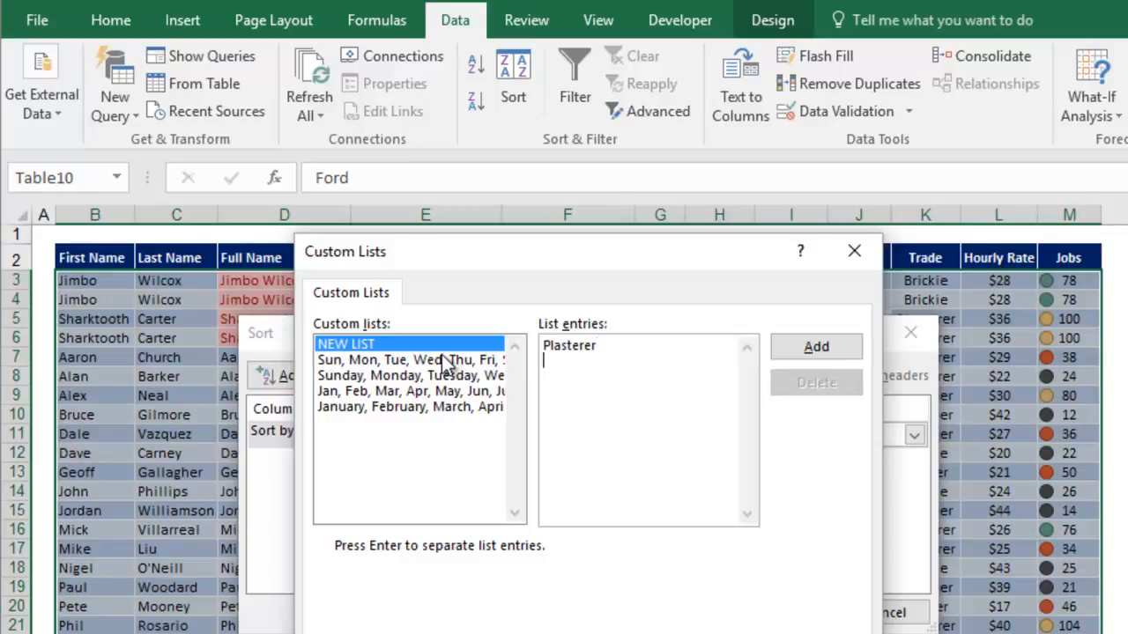
pyautogui.write('Roofer')
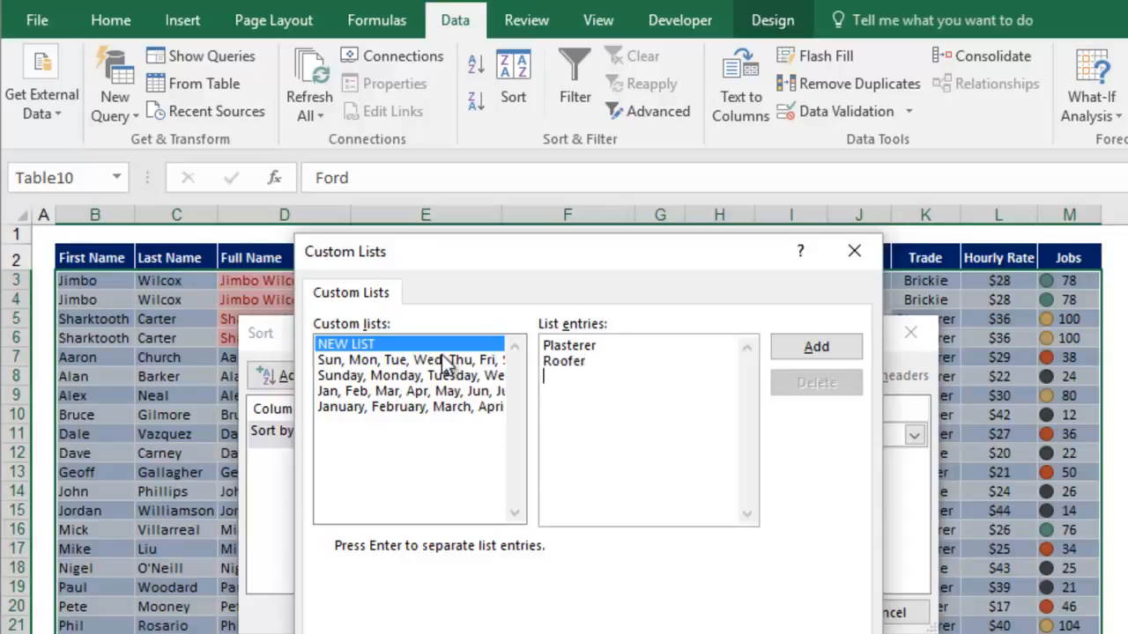
pyautogui.write('Brickie')
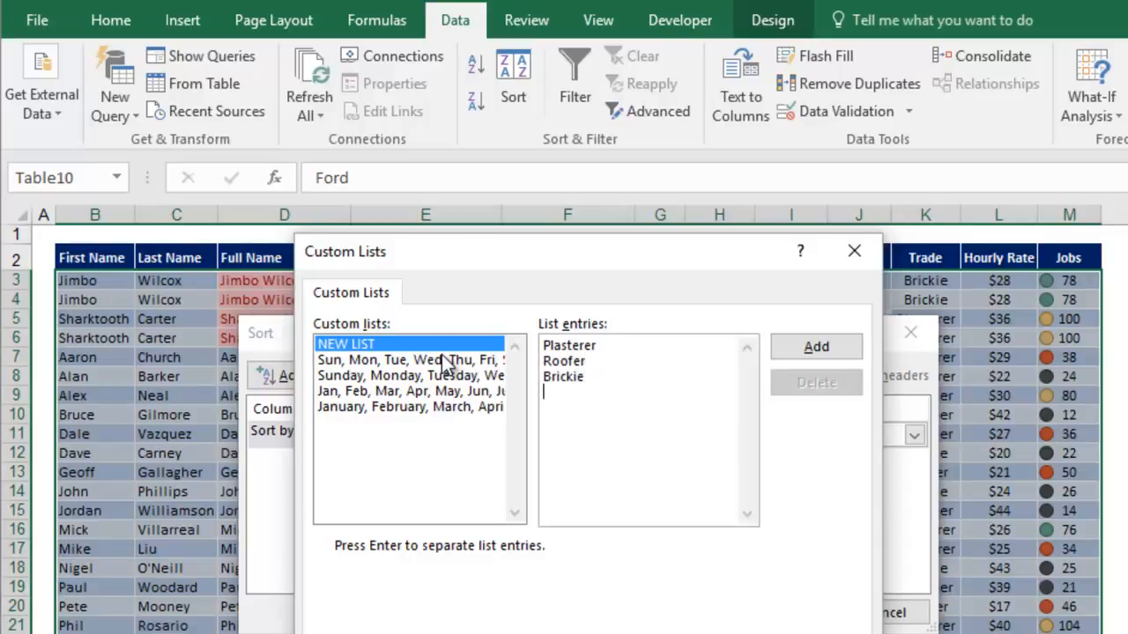
pyautogui.write('Plumber')
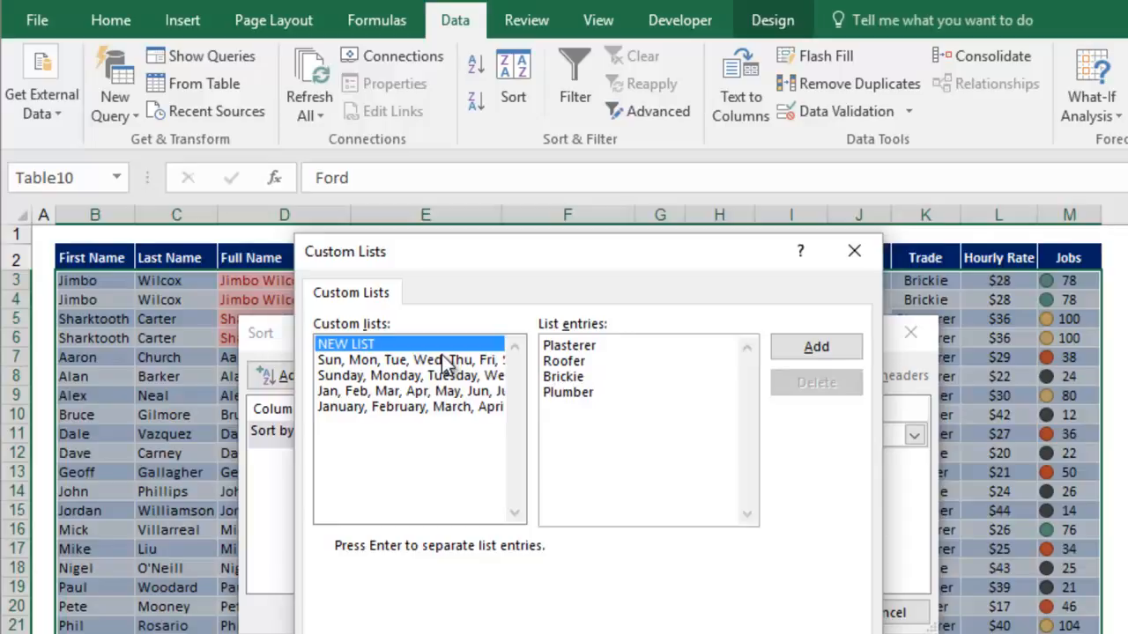
pyautogui.click(816, 346)
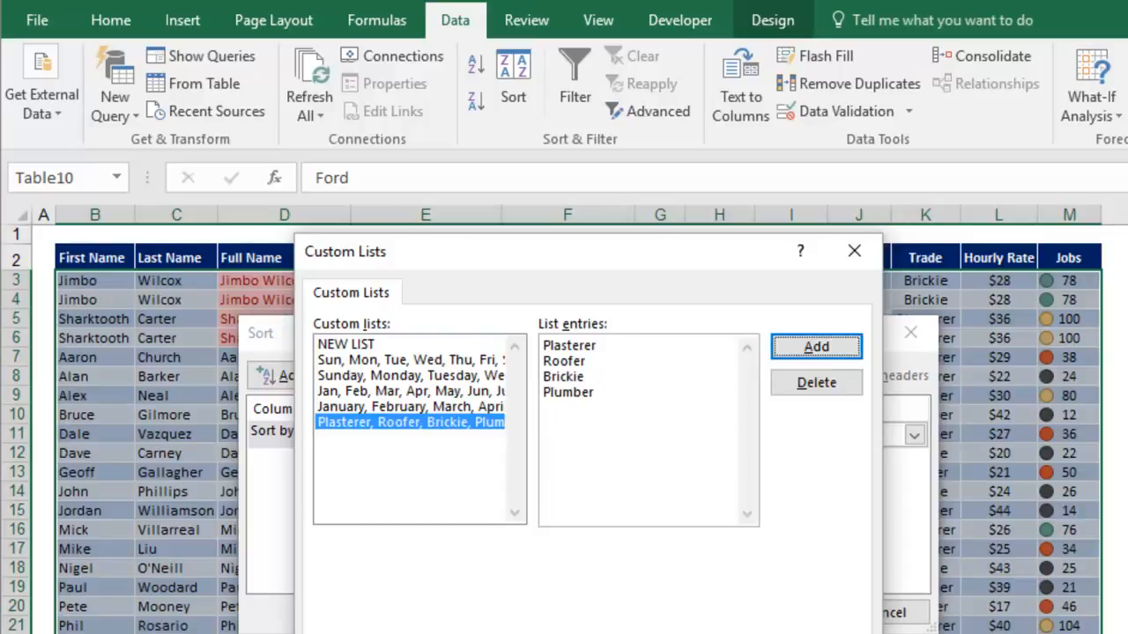
pyautogui.click(815, 347)
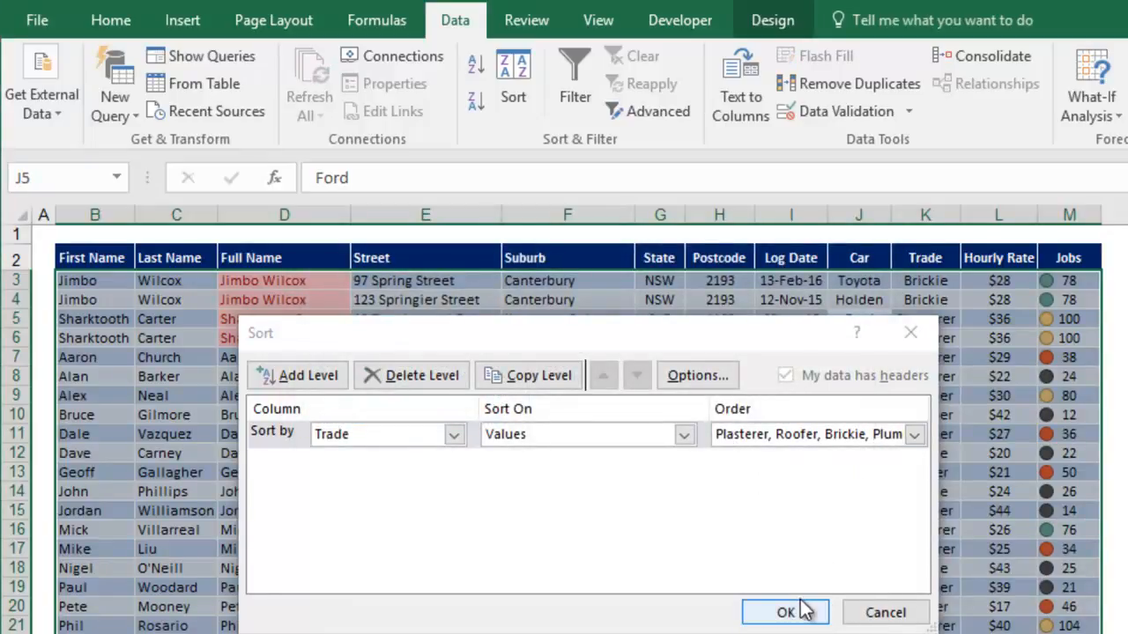
# Apply the custom Trade order so Plasterers lead, then Roofers, Brickies, Plumbers.
pyautogui.click(778, 611)
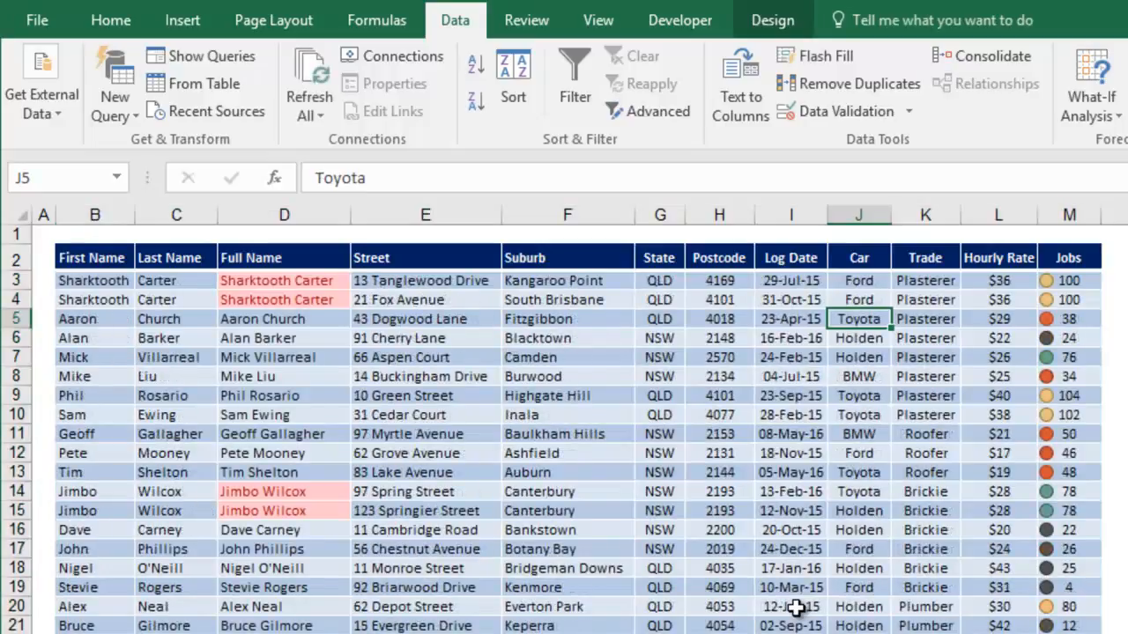
pyautogui.moveTo(933, 280)
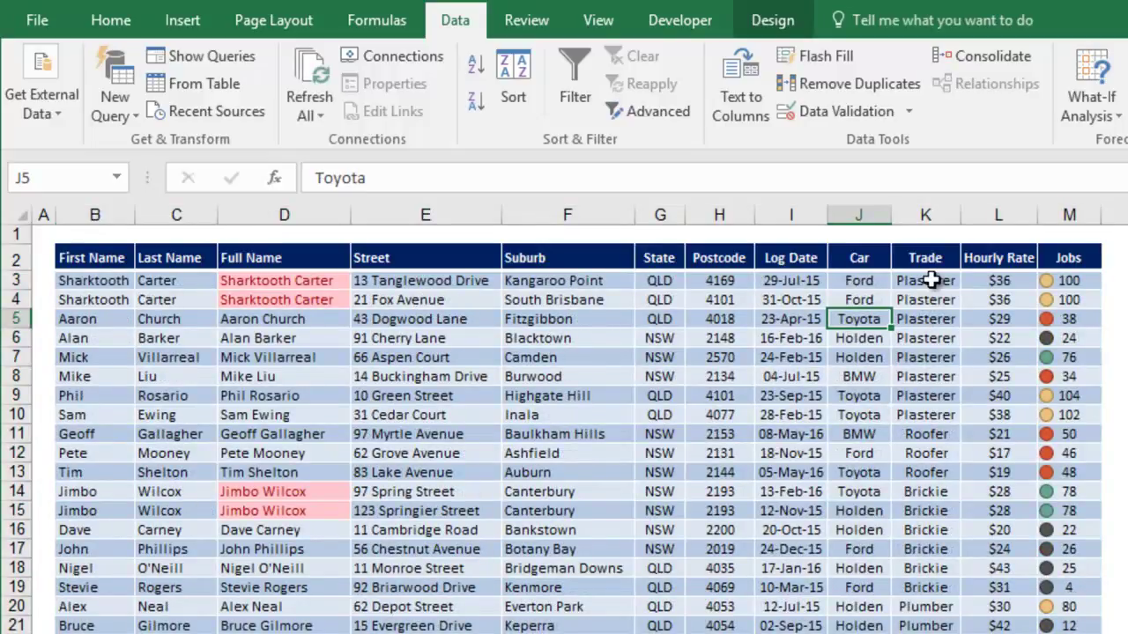
pyautogui.moveTo(931, 458)
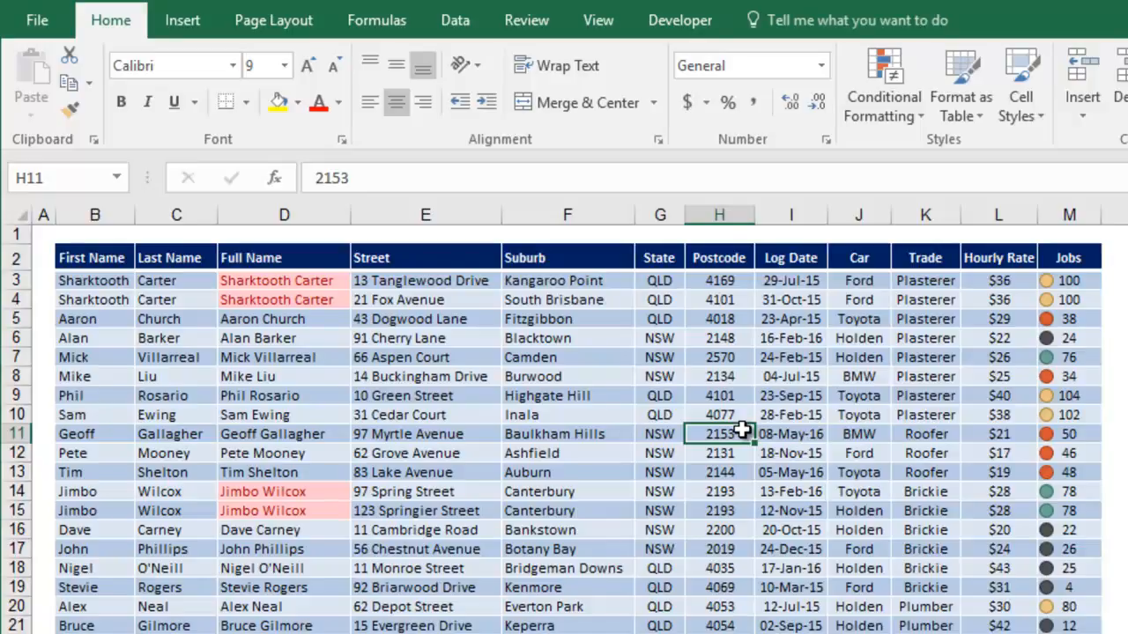
pyautogui.moveTo(501, 300)
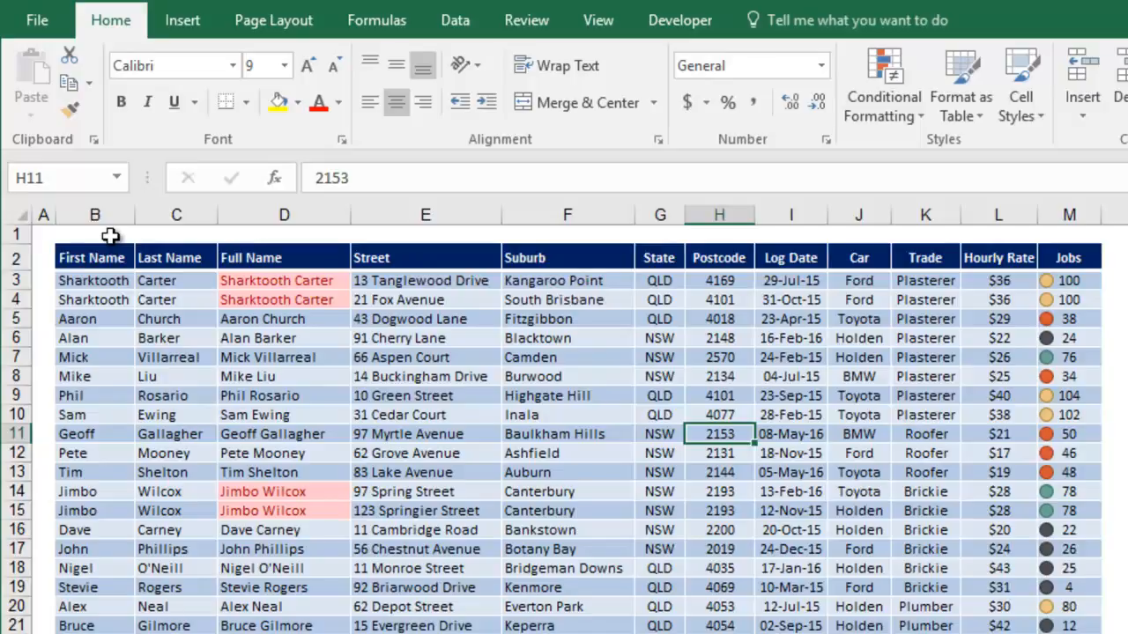
pyautogui.moveTo(163, 232)
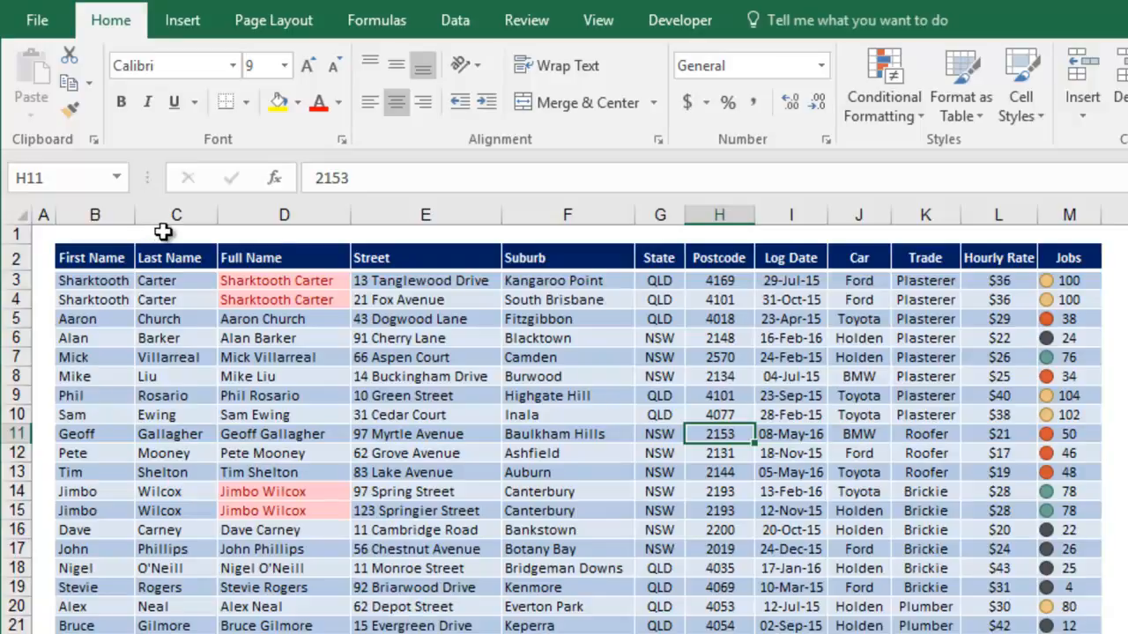
pyautogui.moveTo(924, 264)
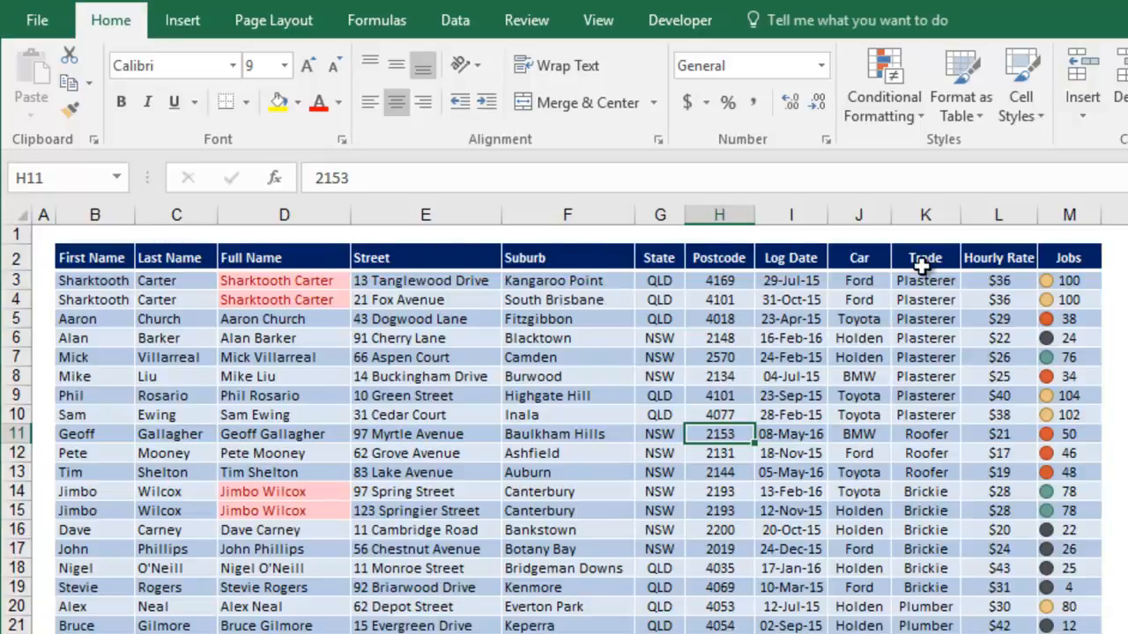
pyautogui.moveTo(996, 234)
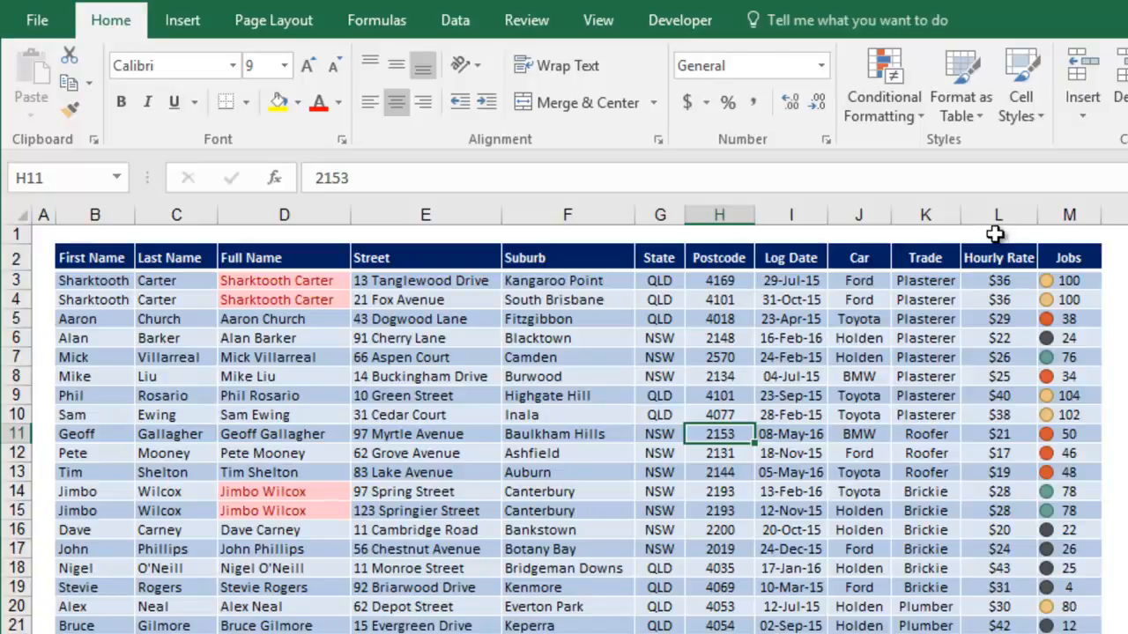
pyautogui.moveTo(777, 323)
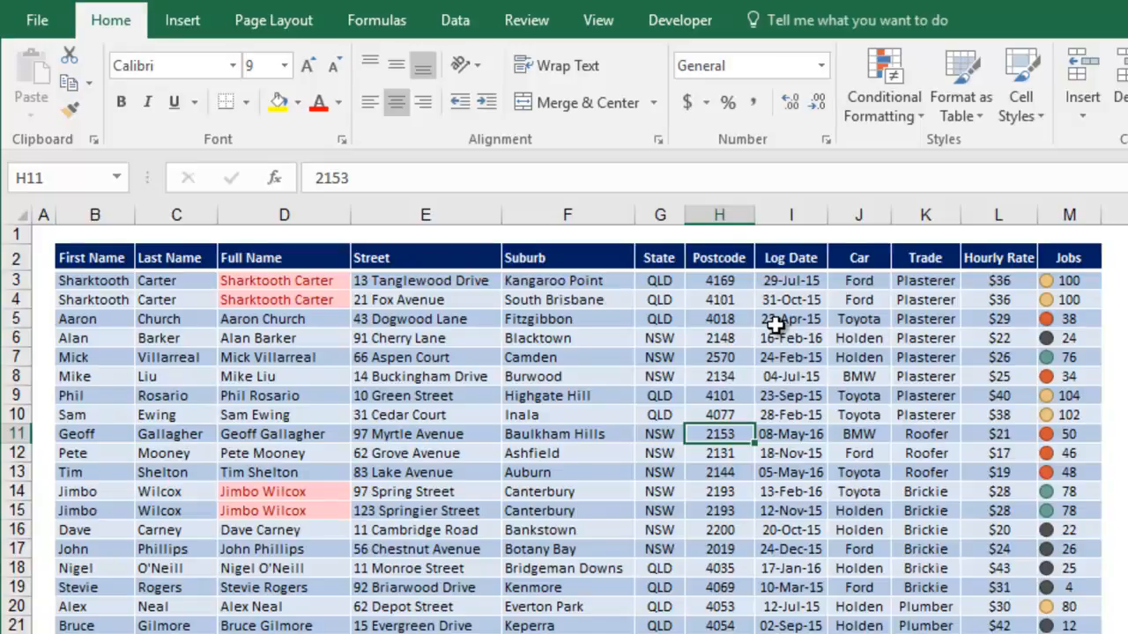
# Number the helper row 1, 2, 3, 4 above First Name, Last Name, Trade and Hourly Rate.
pyautogui.click(94, 233)
pyautogui.write('2')
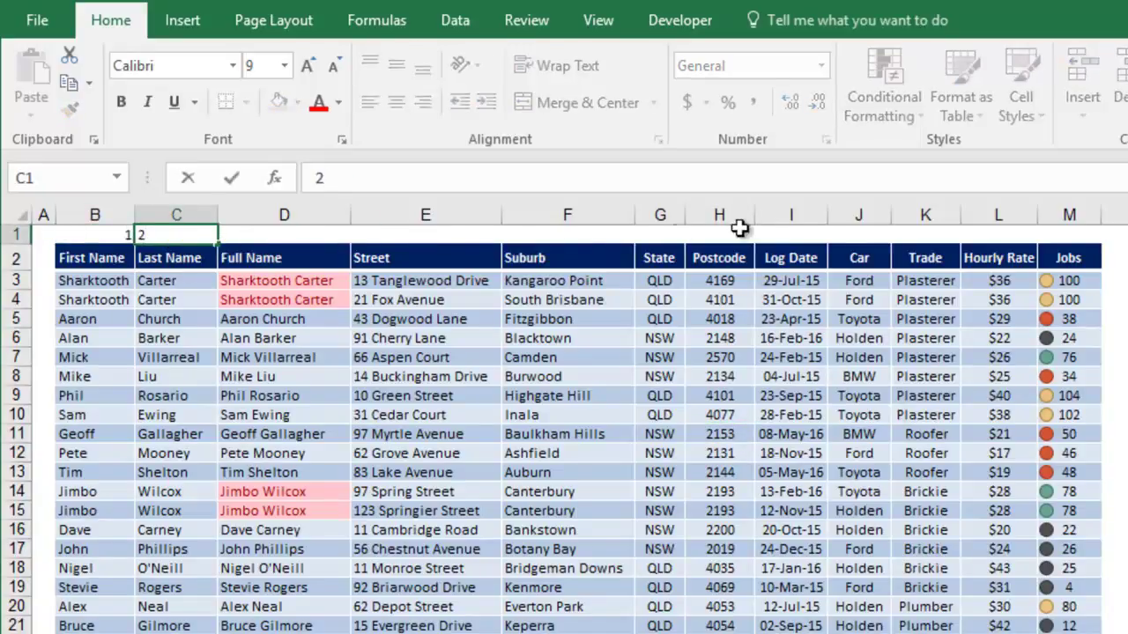
pyautogui.click(925, 234)
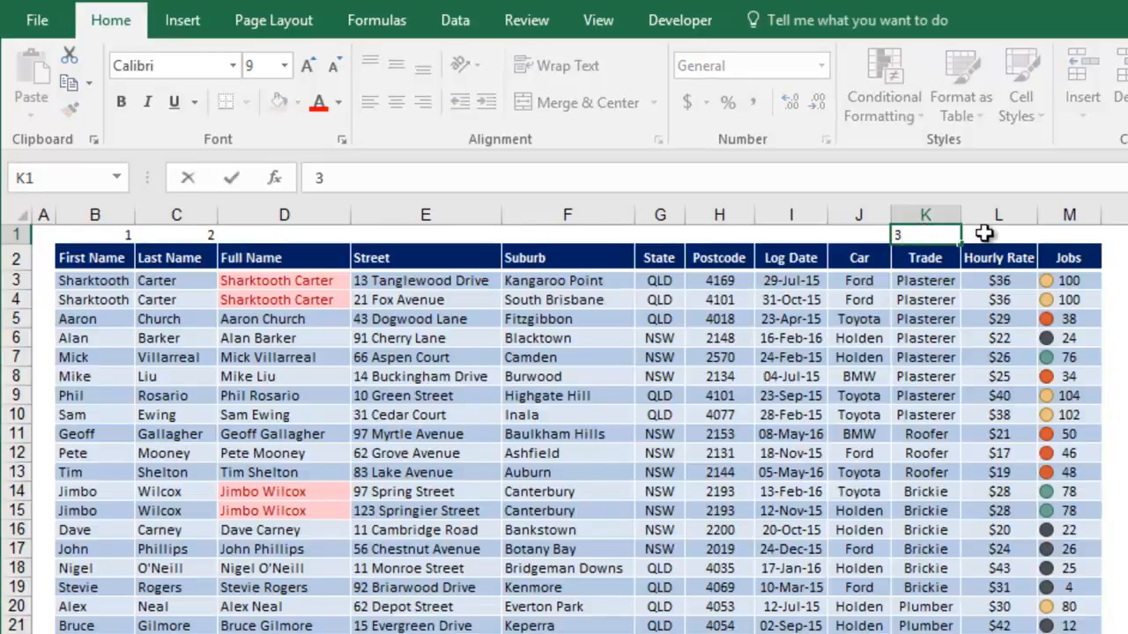
pyautogui.click(997, 233)
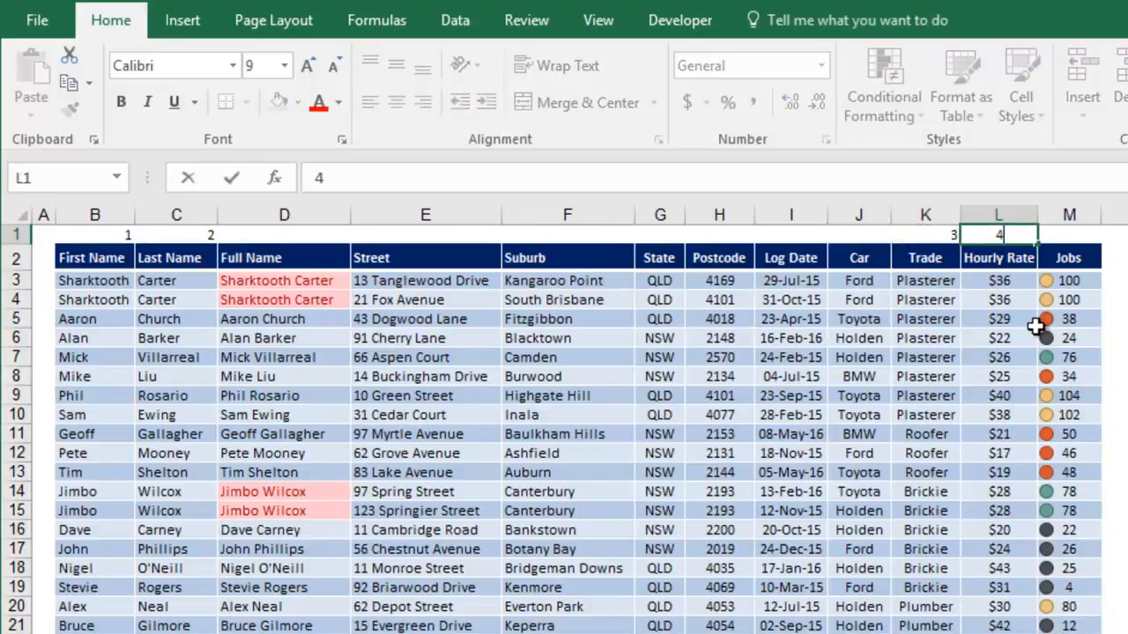
pyautogui.click(1069, 233)
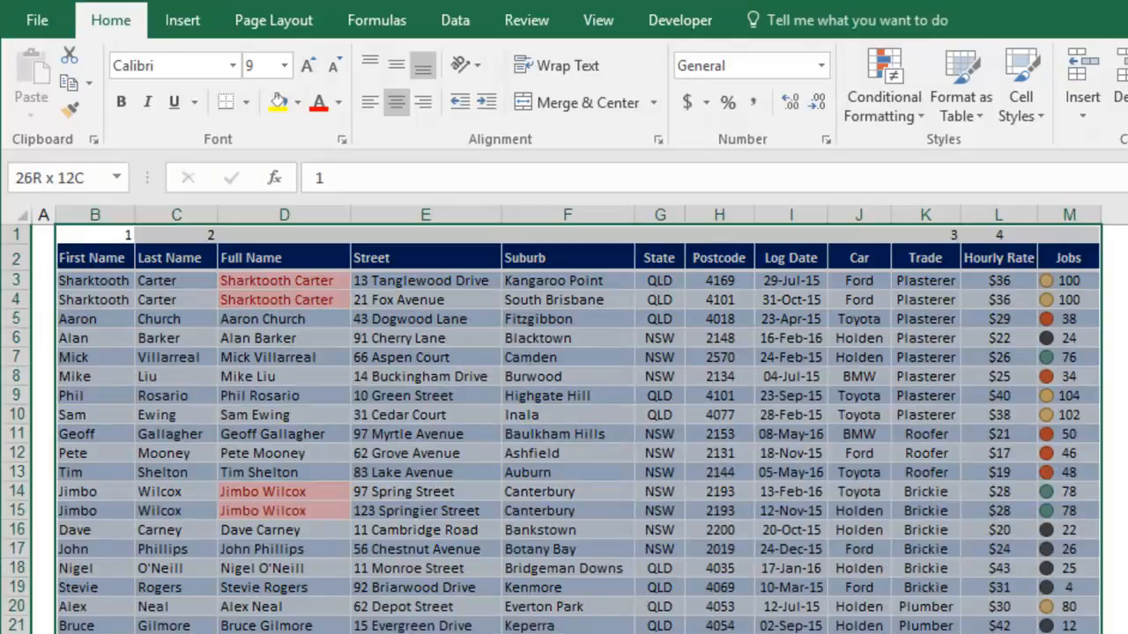
pyautogui.click(94, 234)
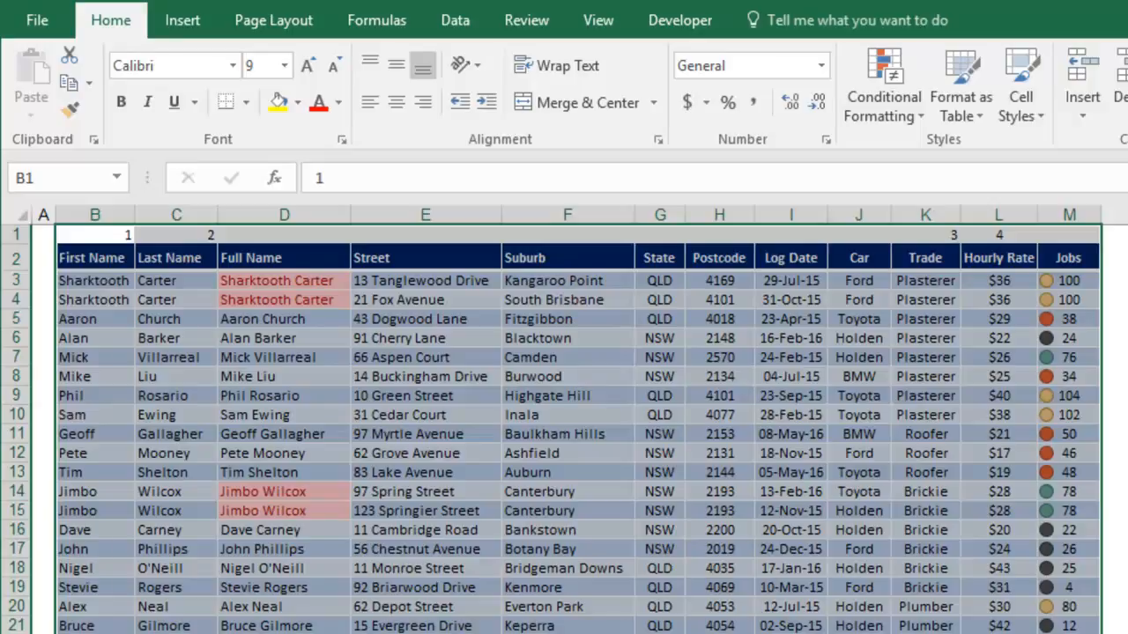
pyautogui.moveTo(453, 32)
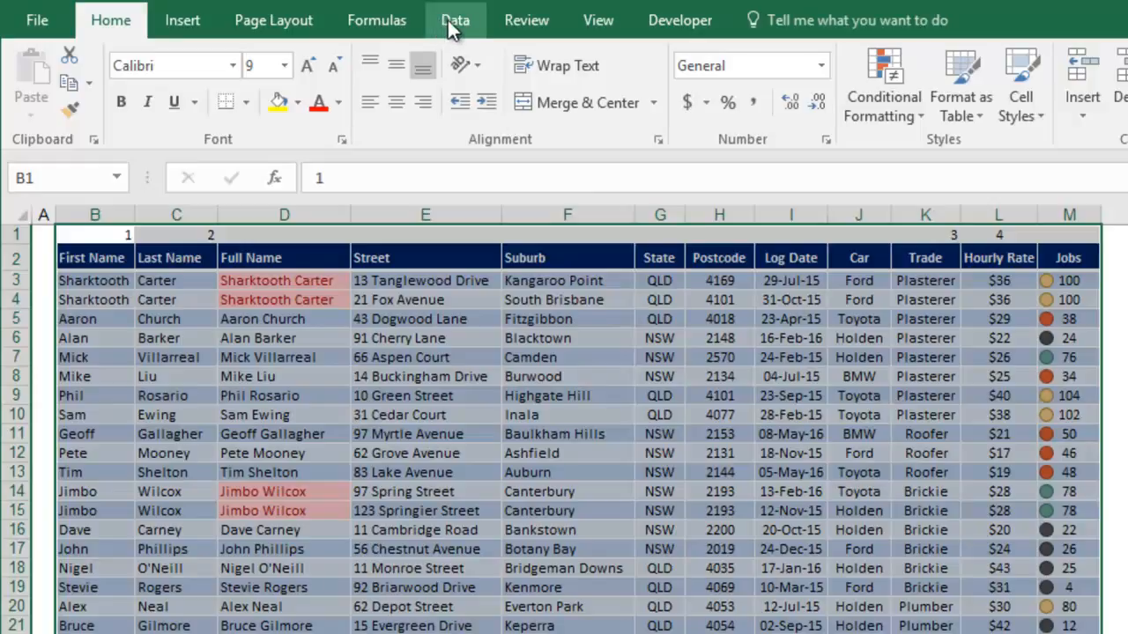
# Open Data > Sort for the table with helper row, leaving the default column B level.
pyautogui.click(453, 19)
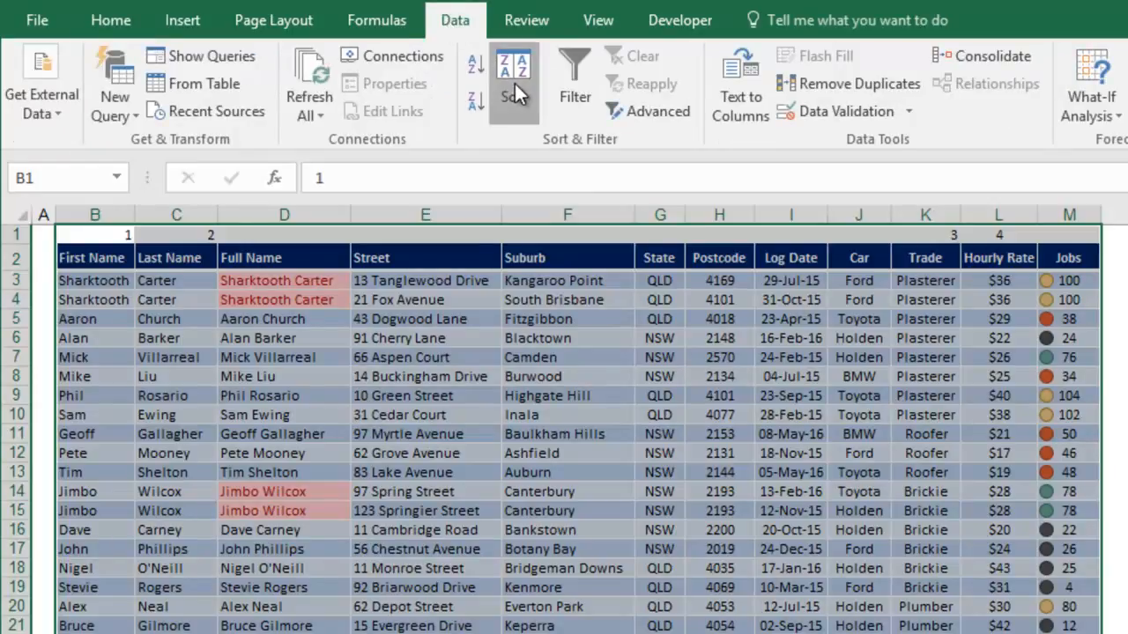
pyautogui.click(513, 78)
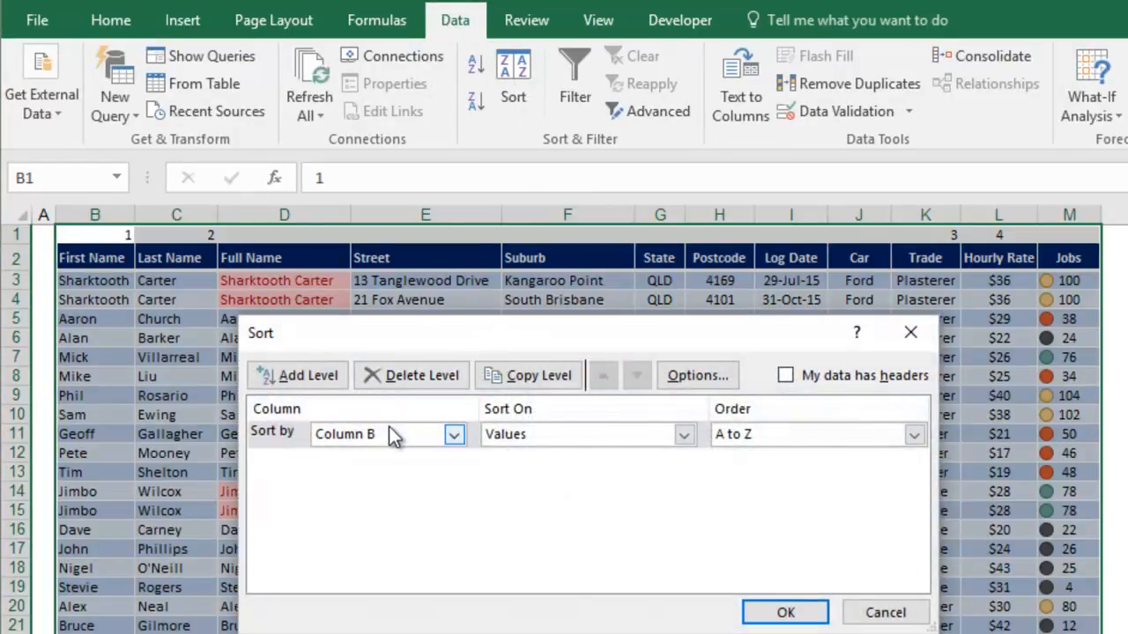
pyautogui.click(452, 434)
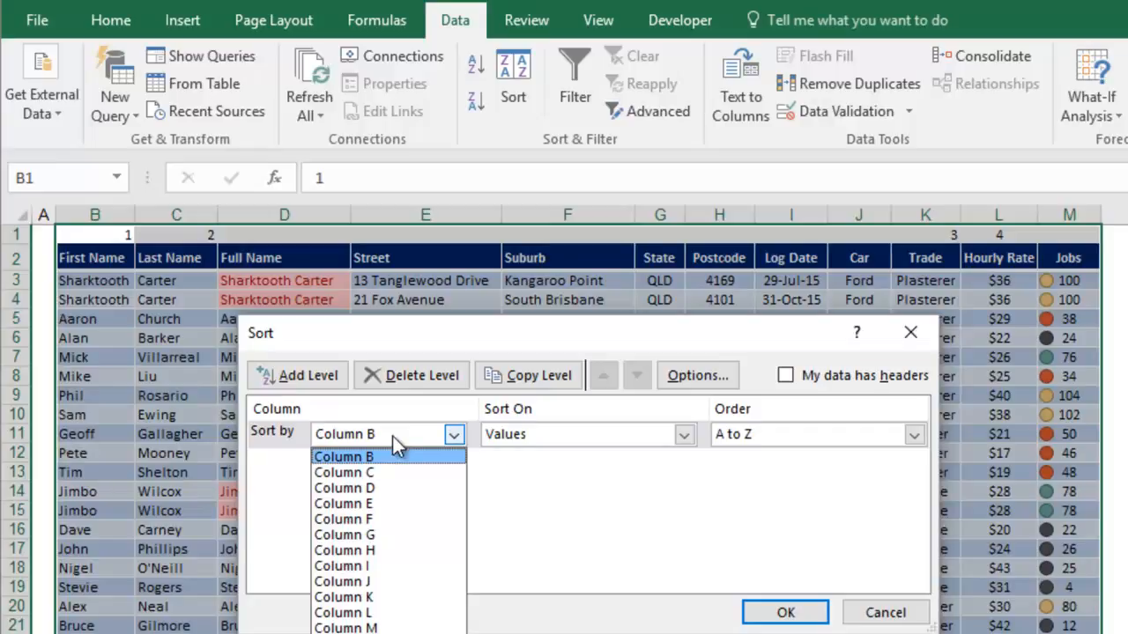
pyautogui.click(344, 457)
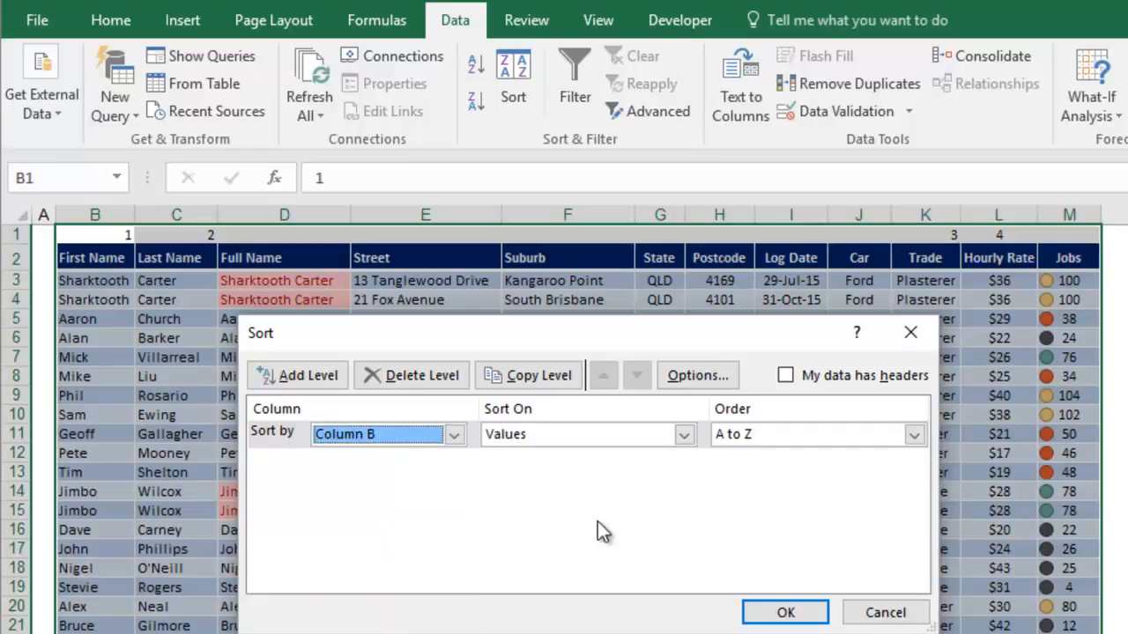
pyautogui.moveTo(696, 376)
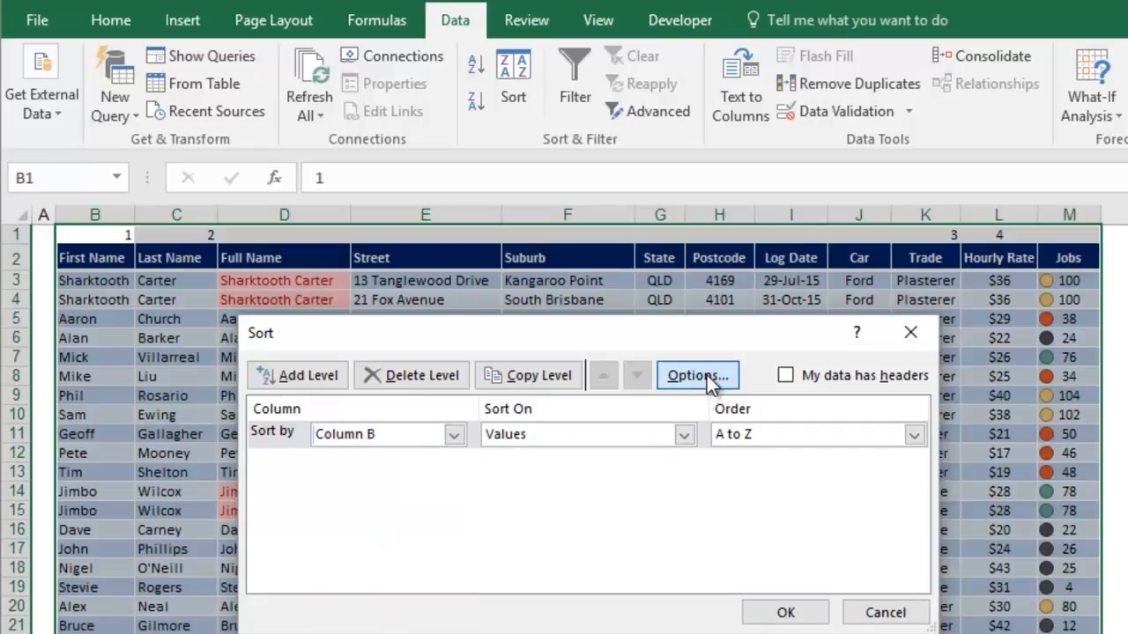
# Switch sort orientation to left to right and sort by Row 1 values, smallest to largest.
pyautogui.click(696, 376)
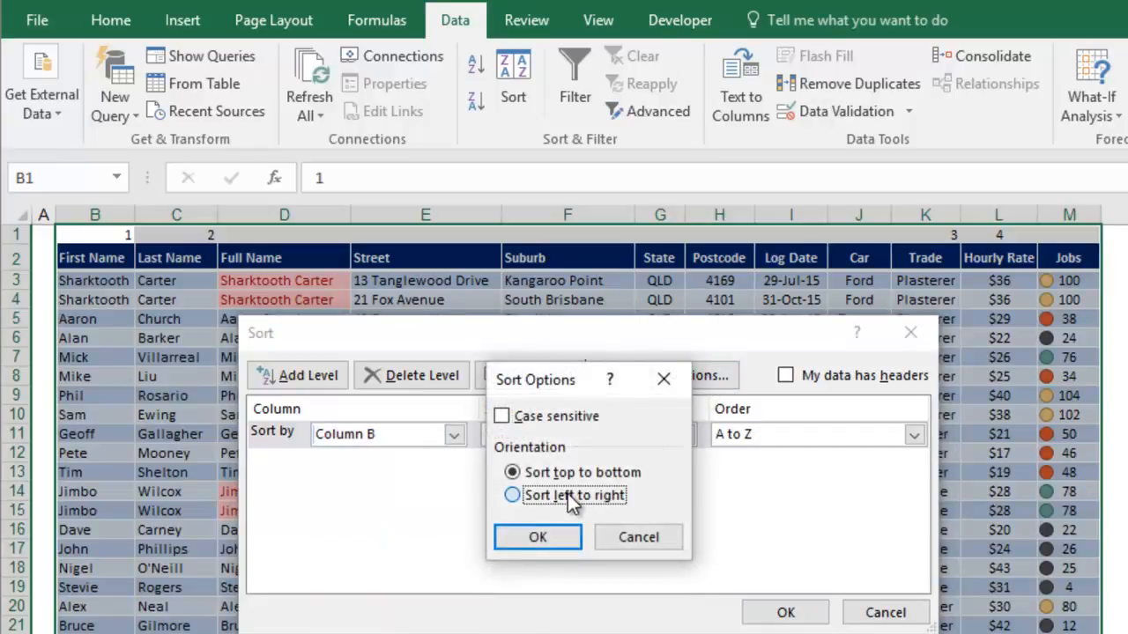
pyautogui.click(511, 495)
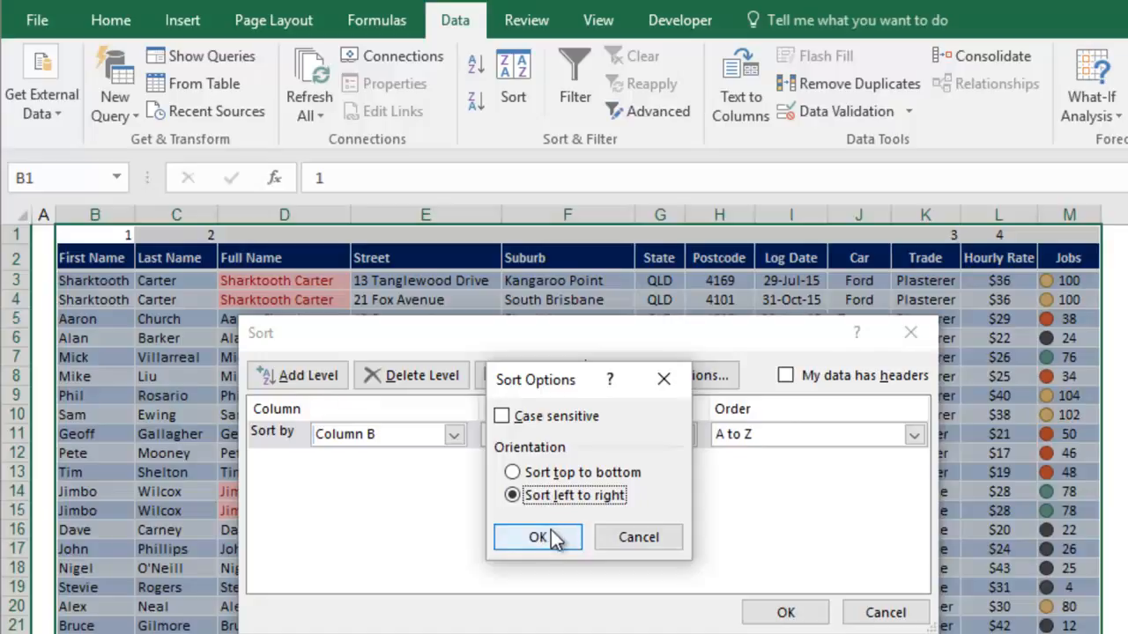
pyautogui.click(529, 537)
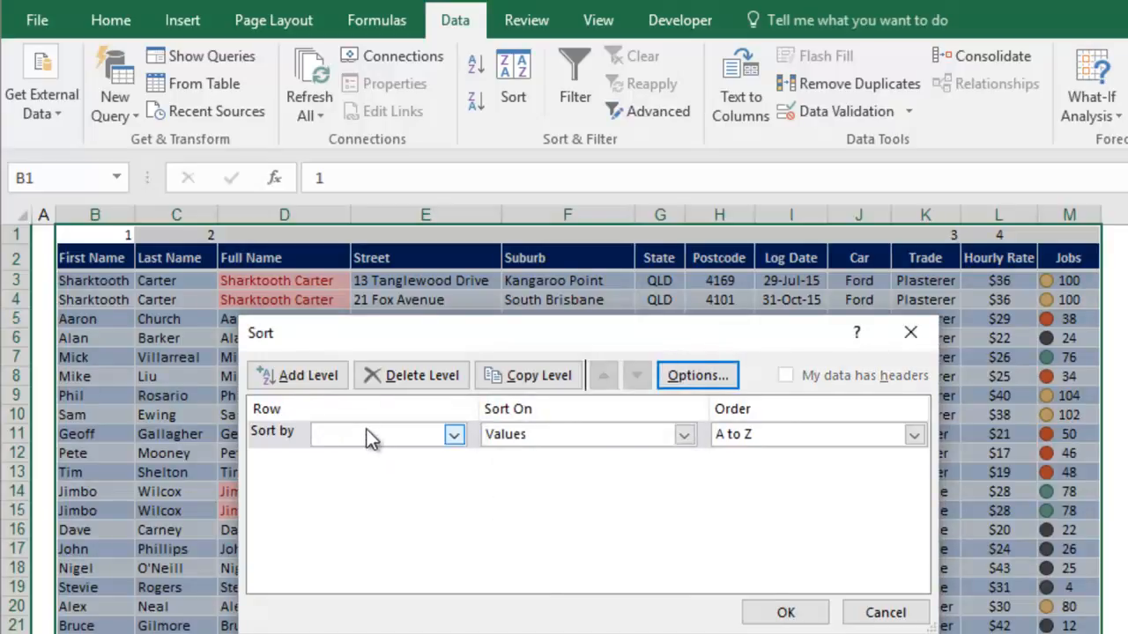
pyautogui.click(453, 436)
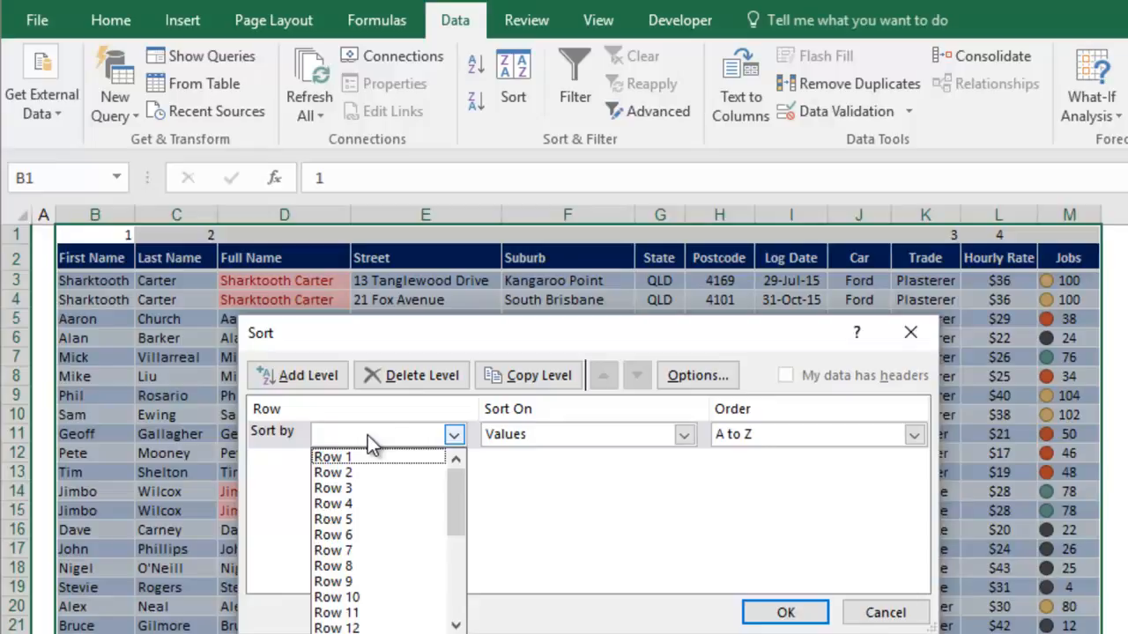
pyautogui.moveTo(104, 541)
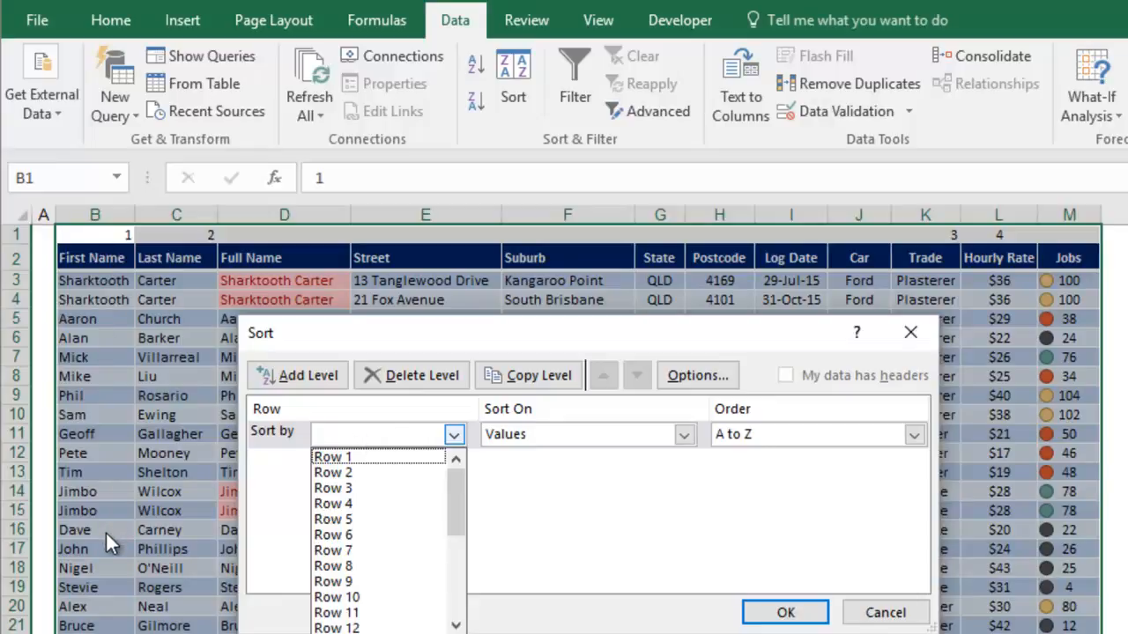
pyautogui.moveTo(270, 516)
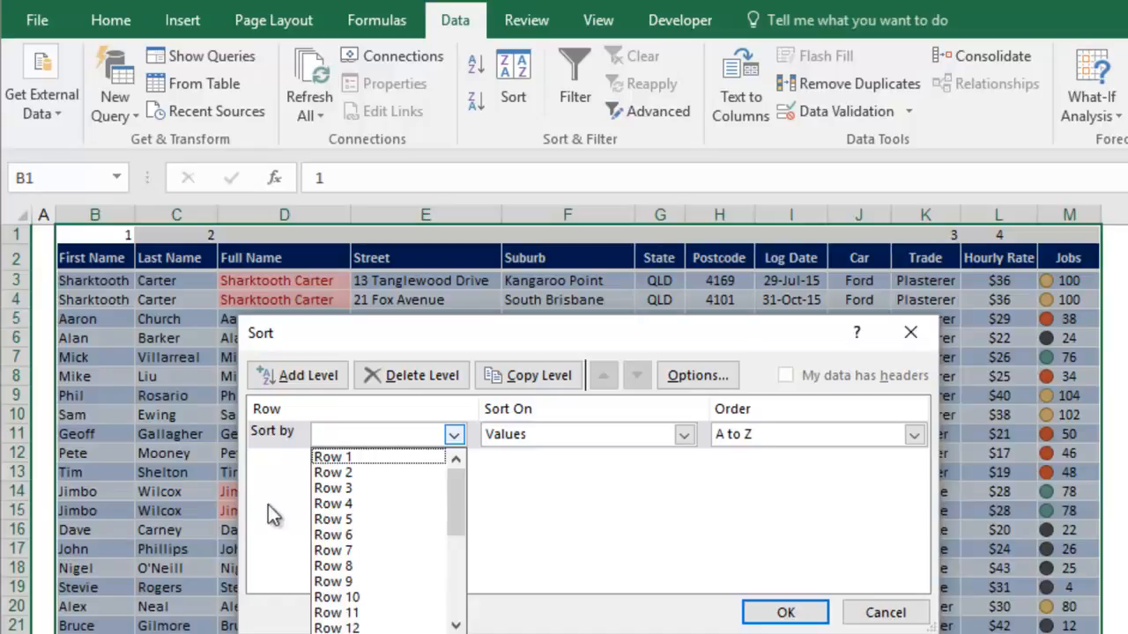
pyautogui.click(332, 456)
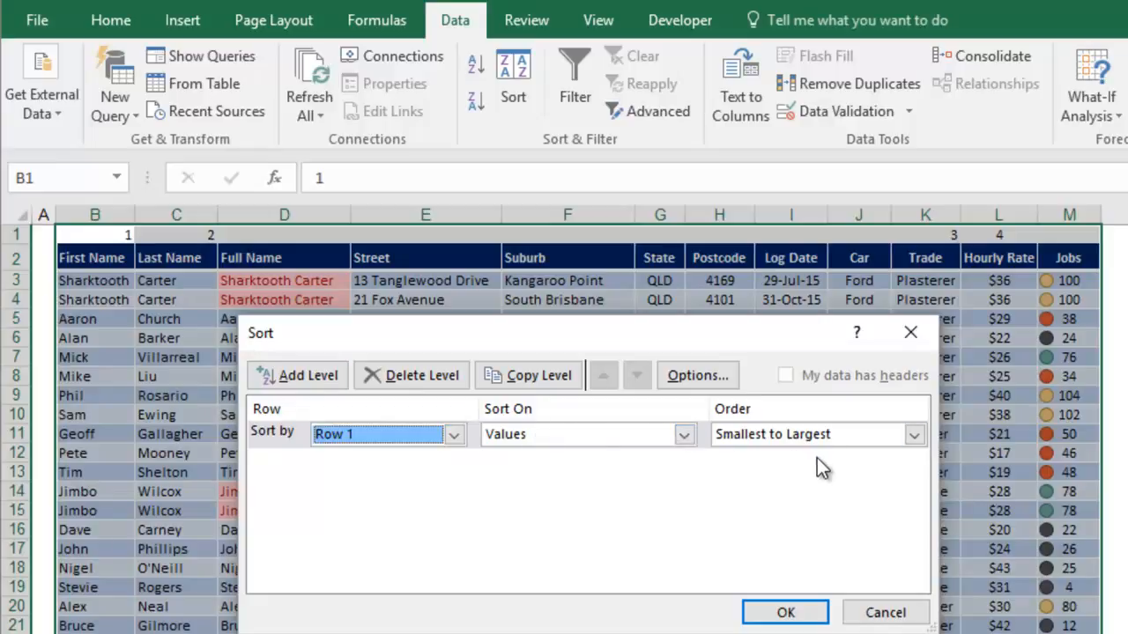
pyautogui.moveTo(811, 606)
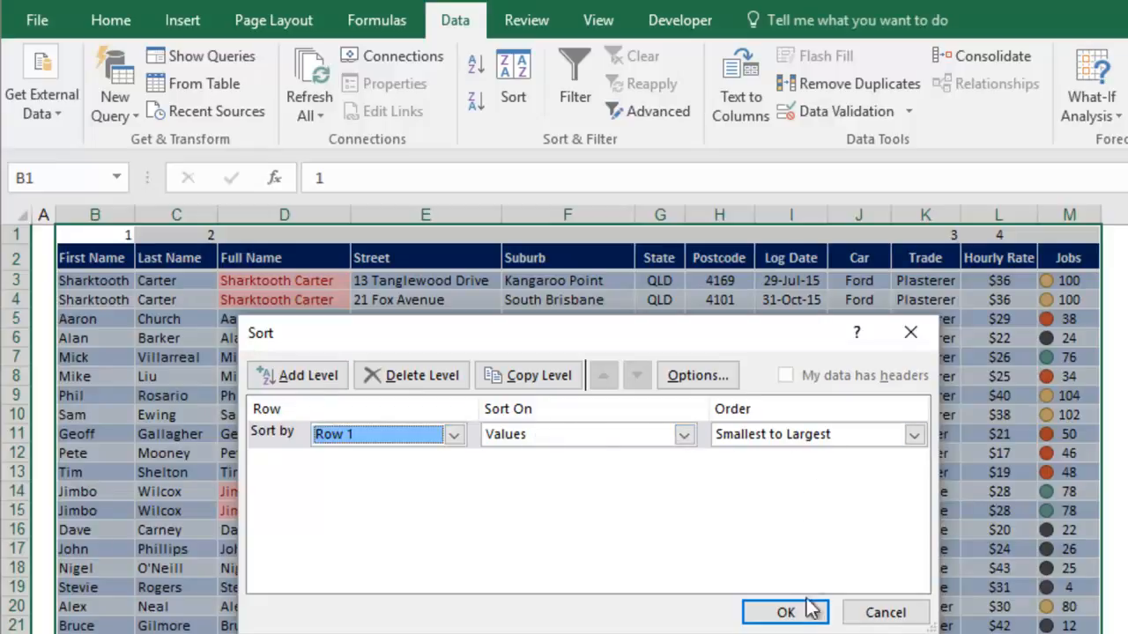
# Apply the sort so First Name, Last Name, Trade and Hourly Rate lead the table.
pyautogui.click(778, 611)
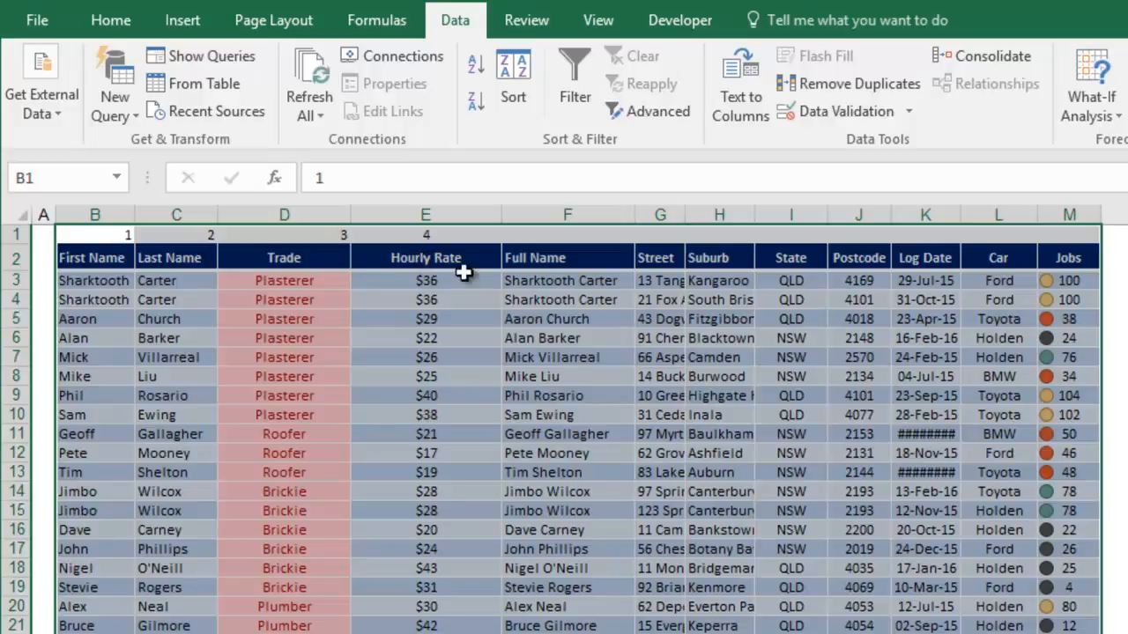
pyautogui.moveTo(1052, 280)
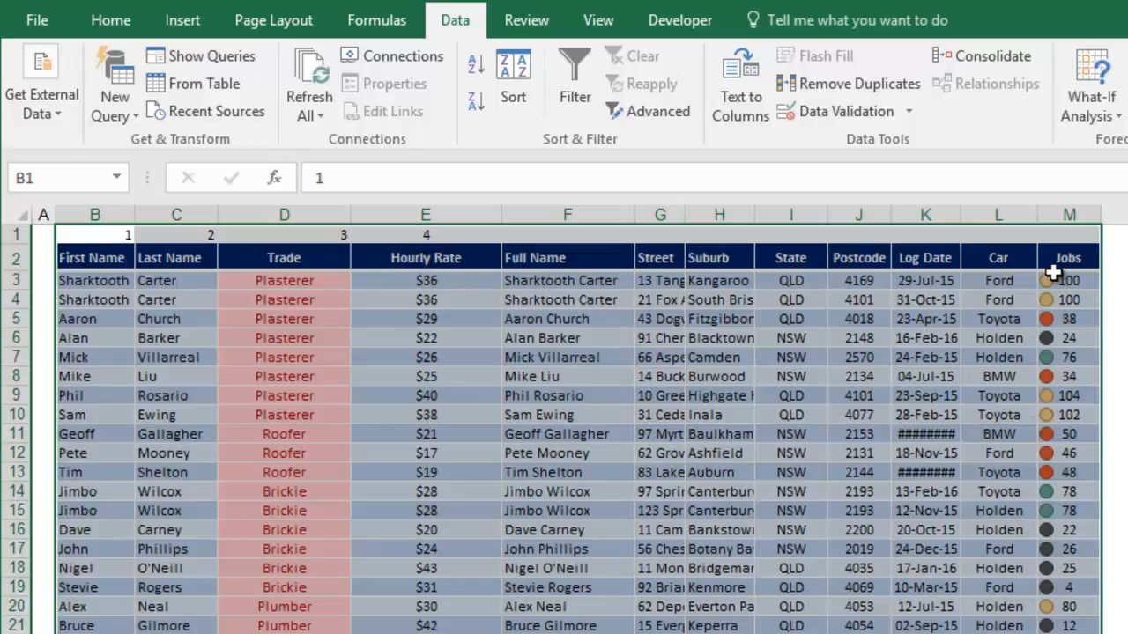
pyautogui.moveTo(1038, 277)
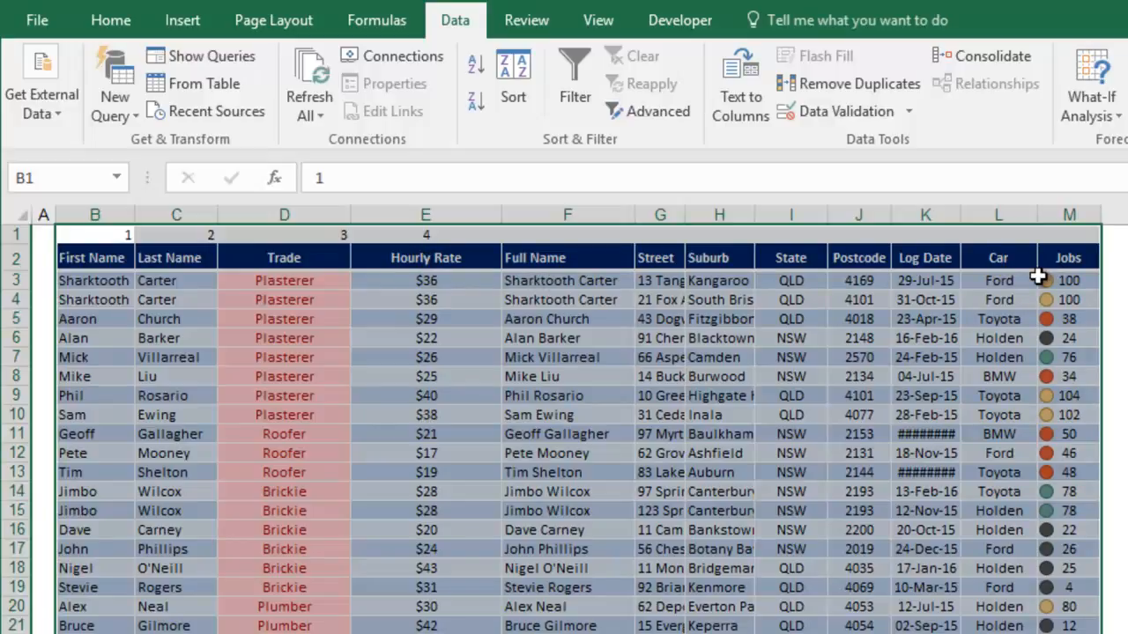
pyautogui.moveTo(681, 257)
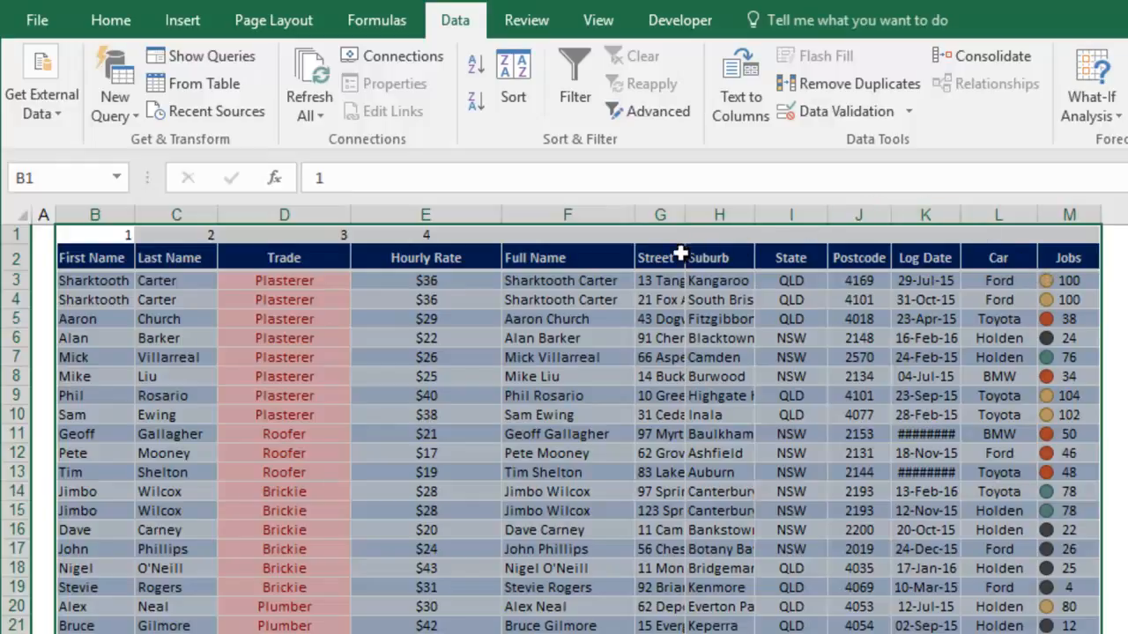
pyautogui.moveTo(951, 251)
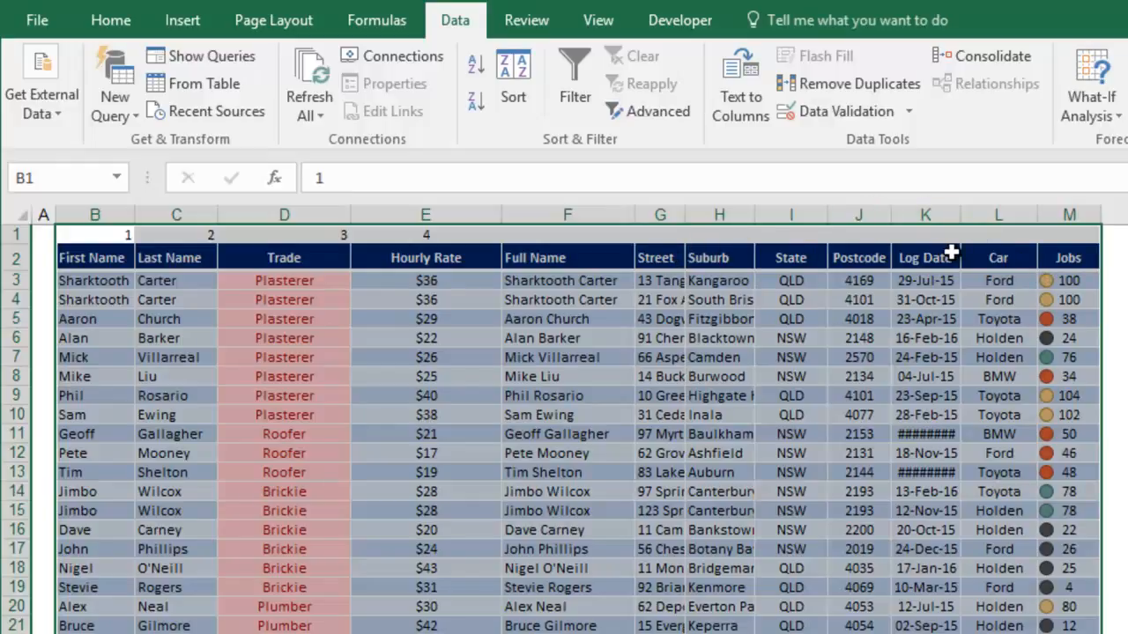
pyautogui.moveTo(671, 232)
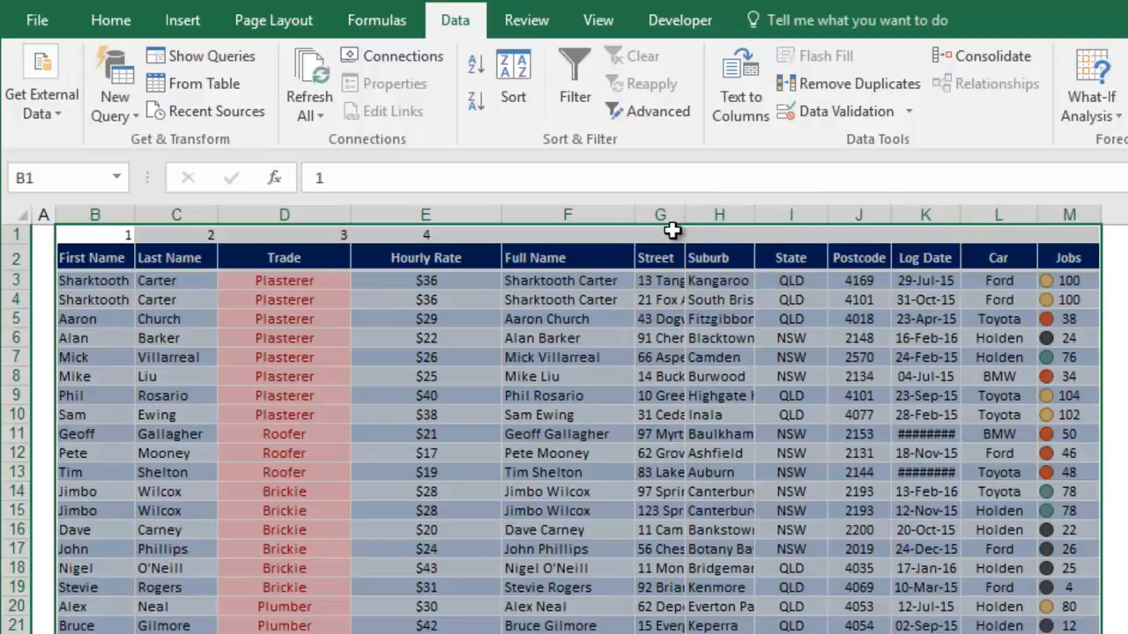
pyautogui.moveTo(683, 215)
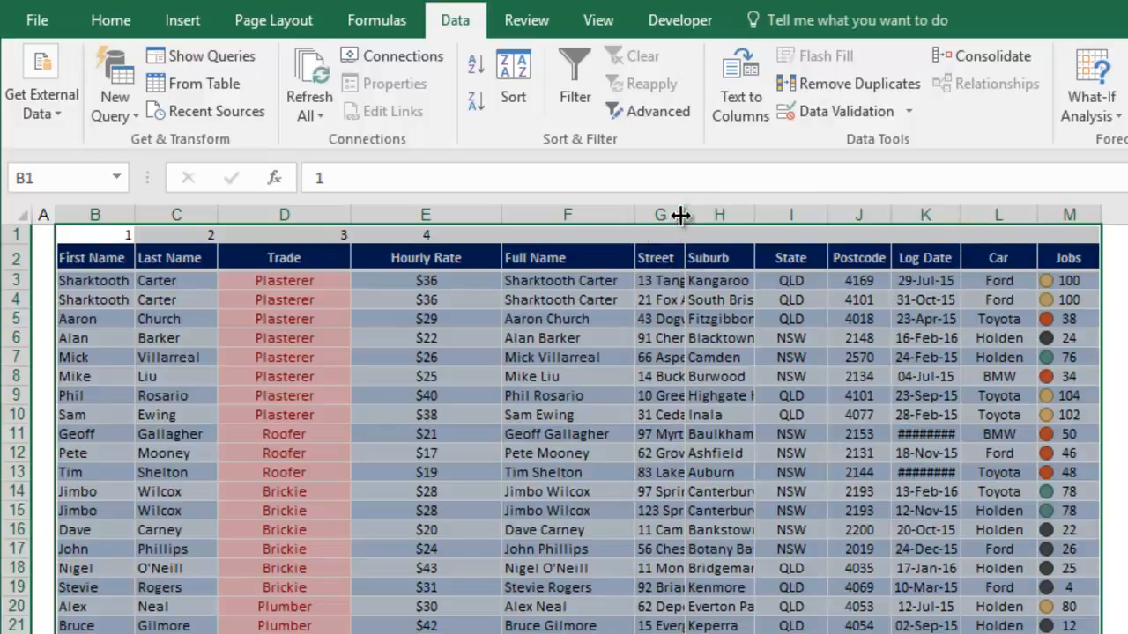
# Widen column G to fit full street addresses, then select the whole worksheet.
pyautogui.moveTo(680, 215); pyautogui.dragTo(757, 215)
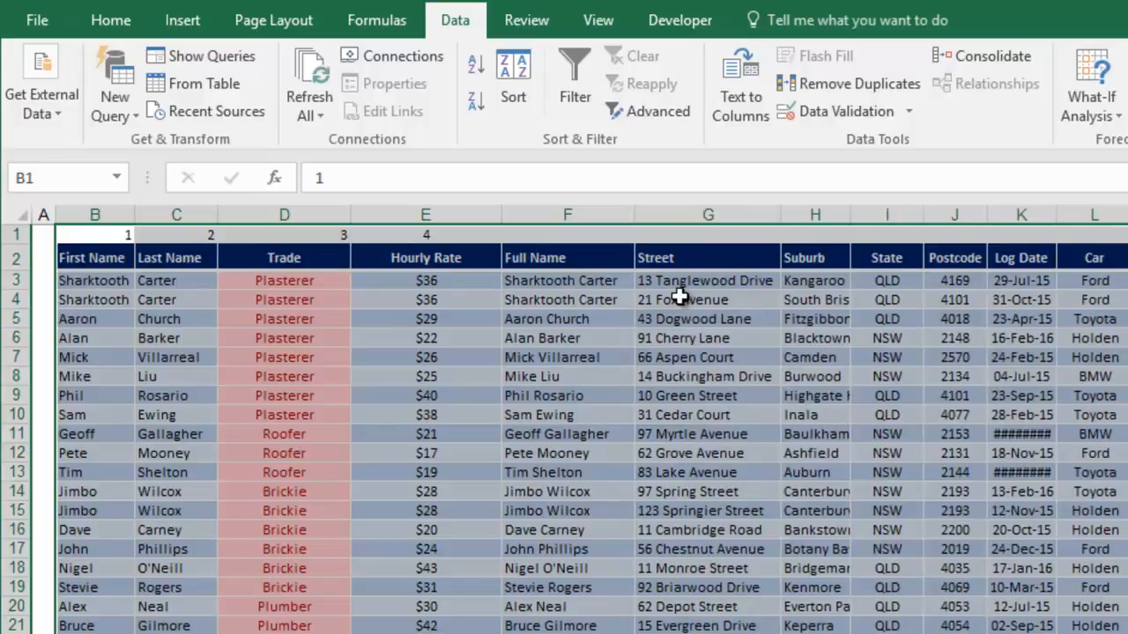
pyautogui.moveTo(15, 215)
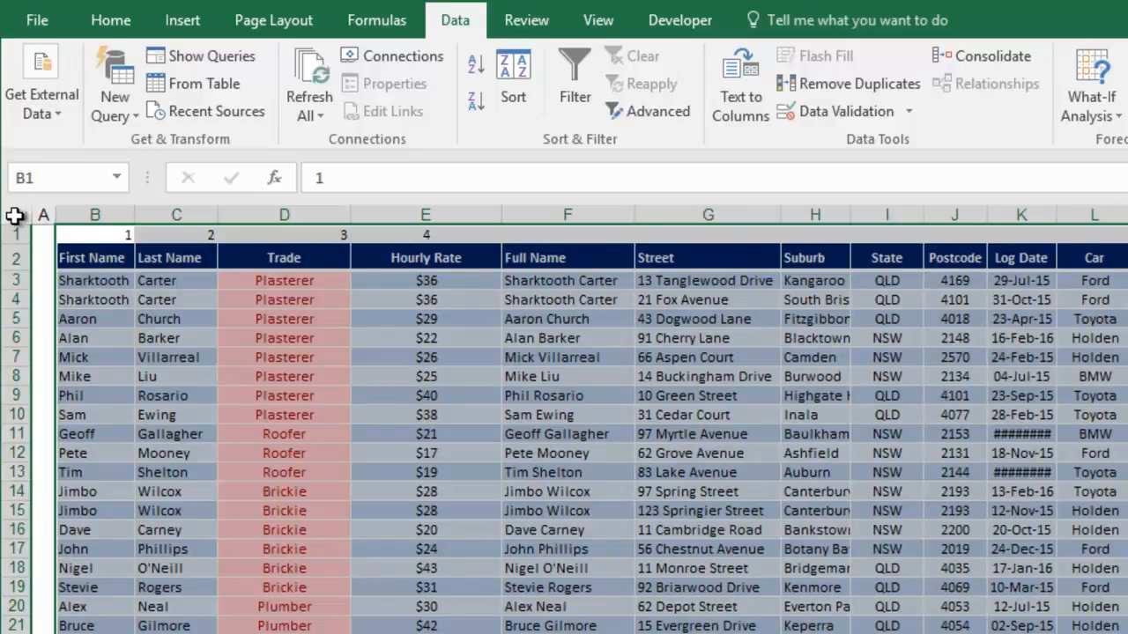
pyautogui.click(14, 214)
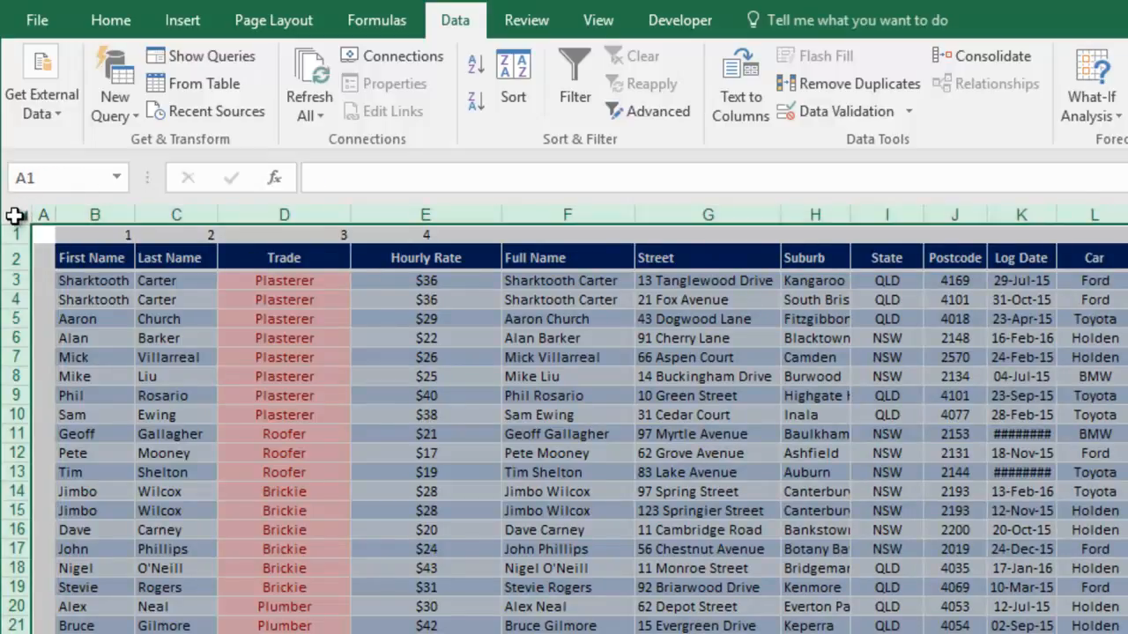
pyautogui.moveTo(142, 231)
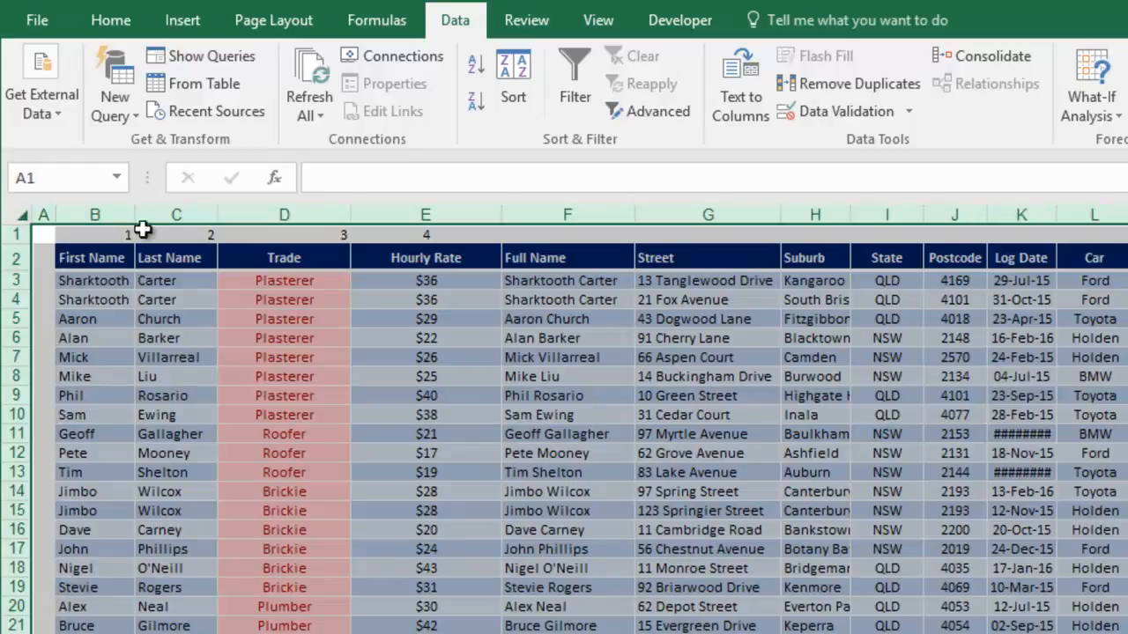
pyautogui.moveTo(216, 214)
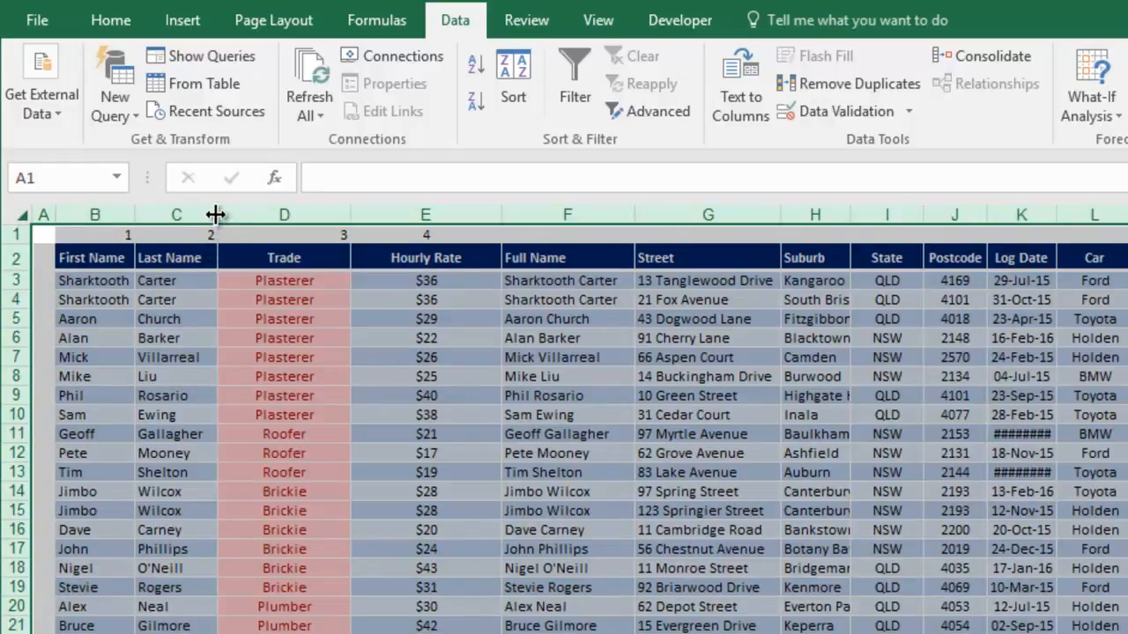